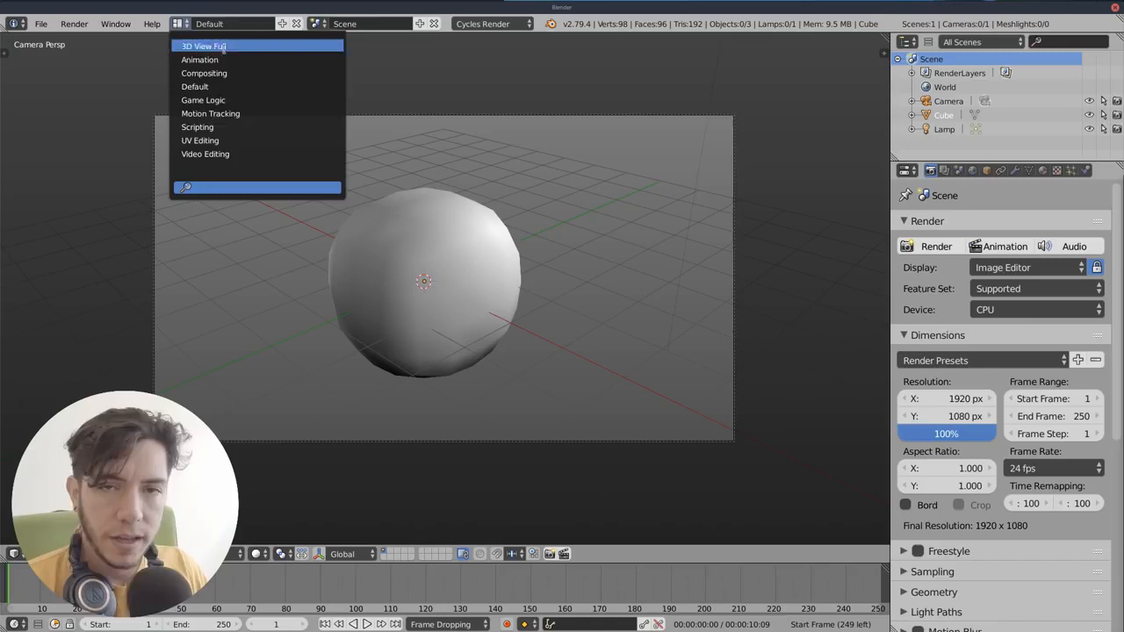
mouse_move(206, 154)
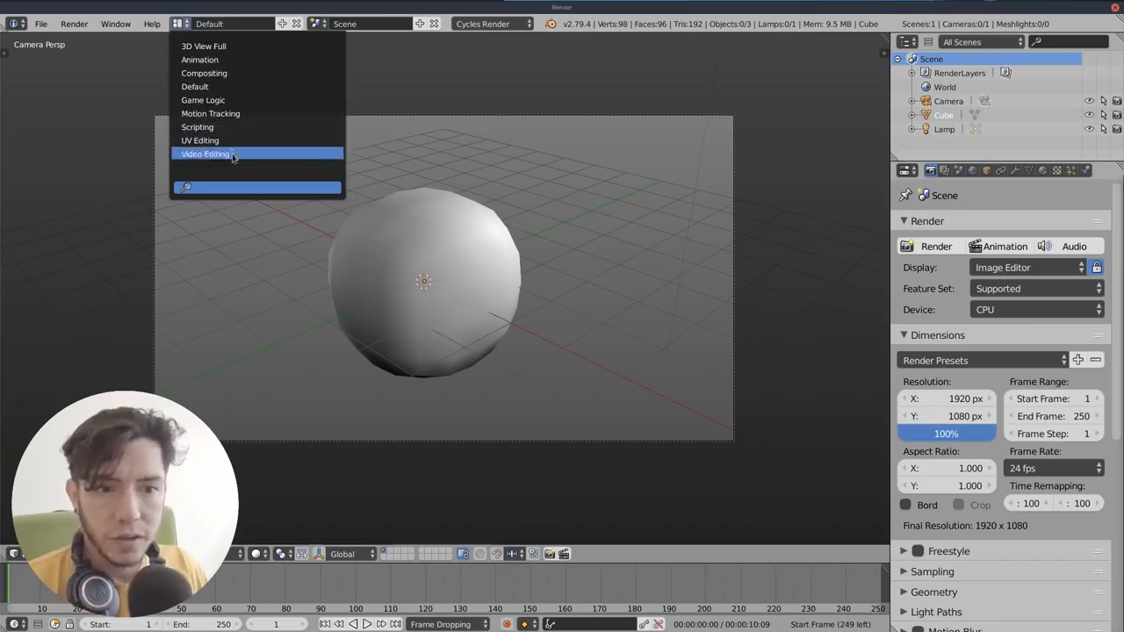
Step: Preview the Video Editing layout, then duplicate General into General.001 and dismiss the Window menu
click(206, 153)
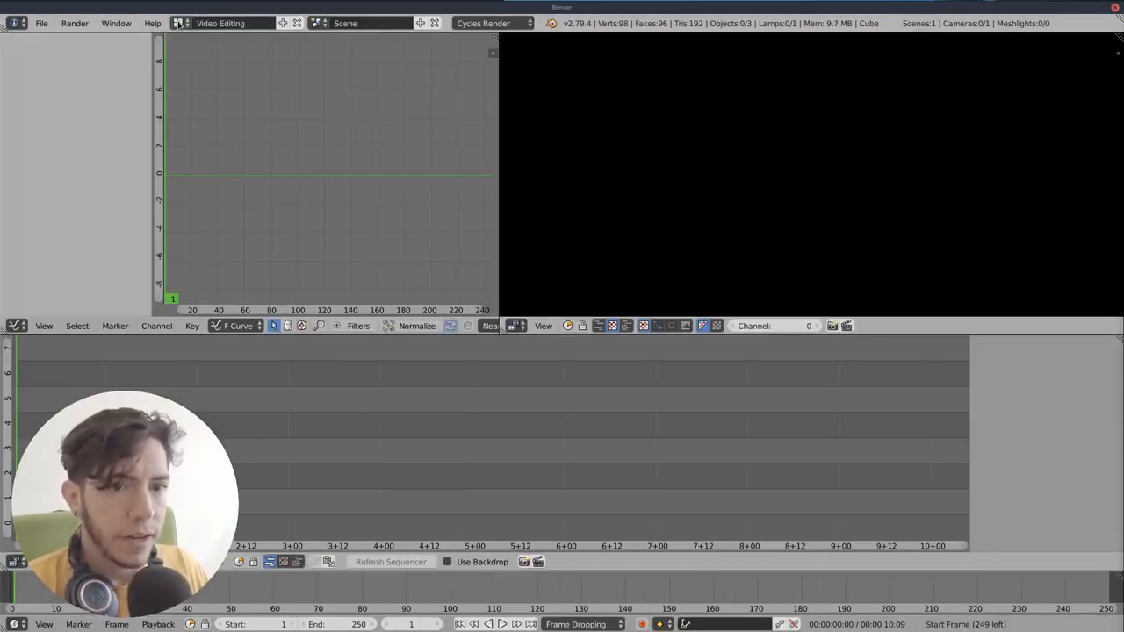
click(219, 23)
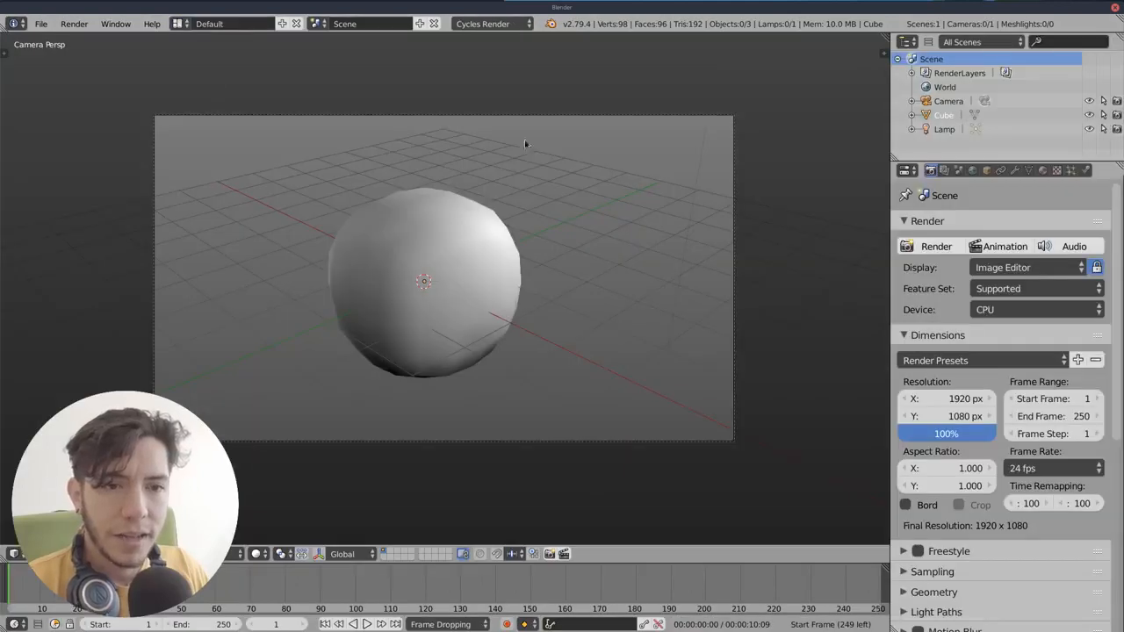
mouse_move(537, 148)
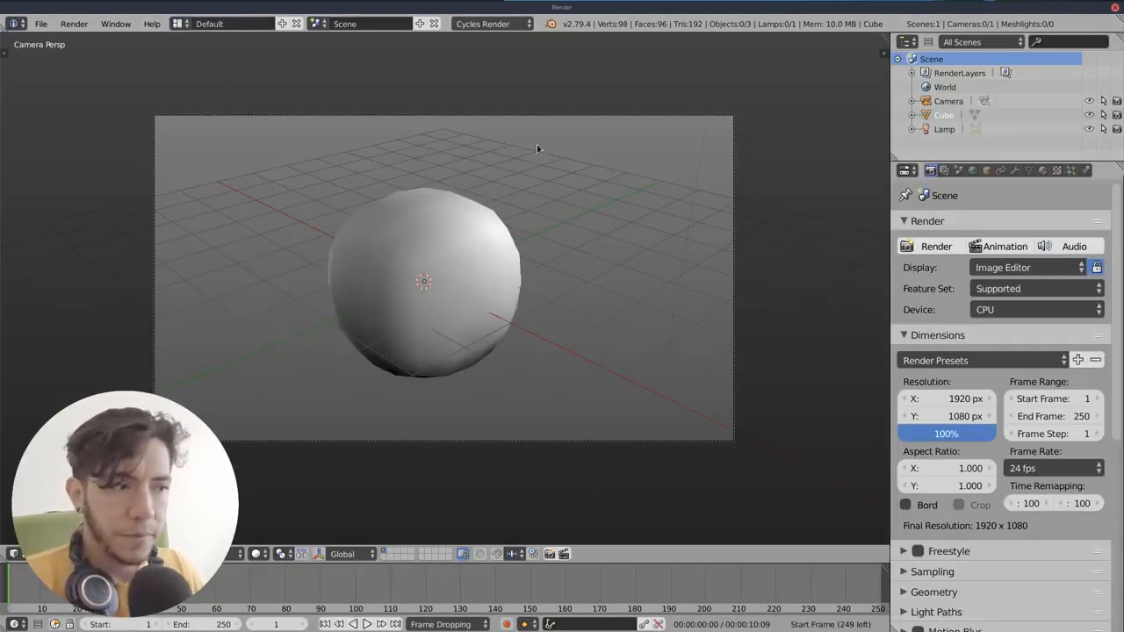
mouse_move(627, 152)
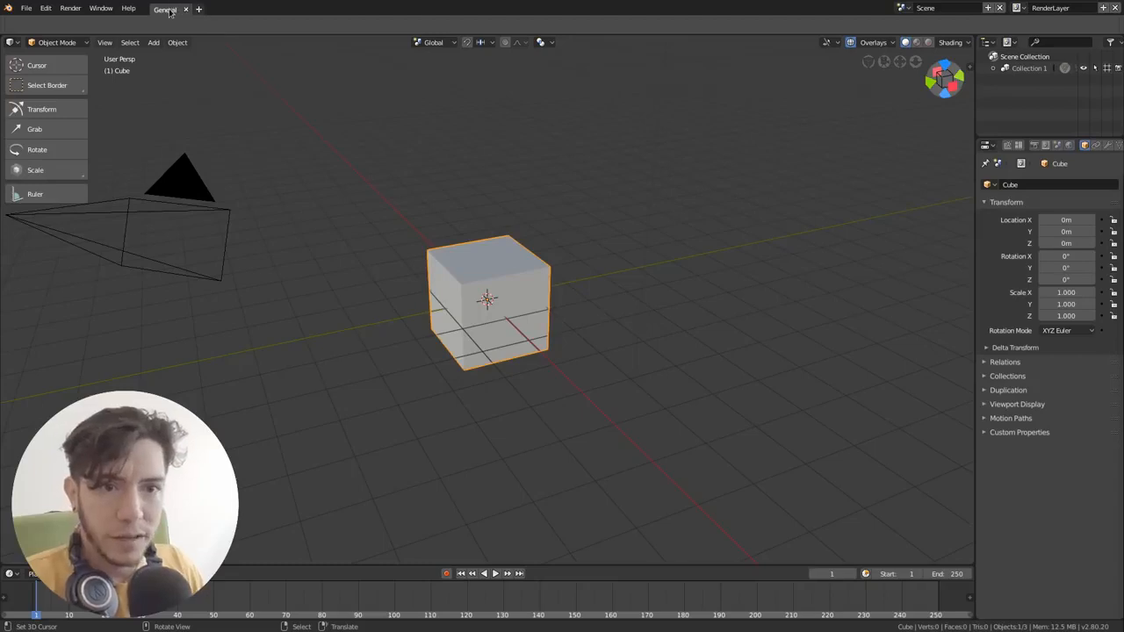
mouse_move(171, 10)
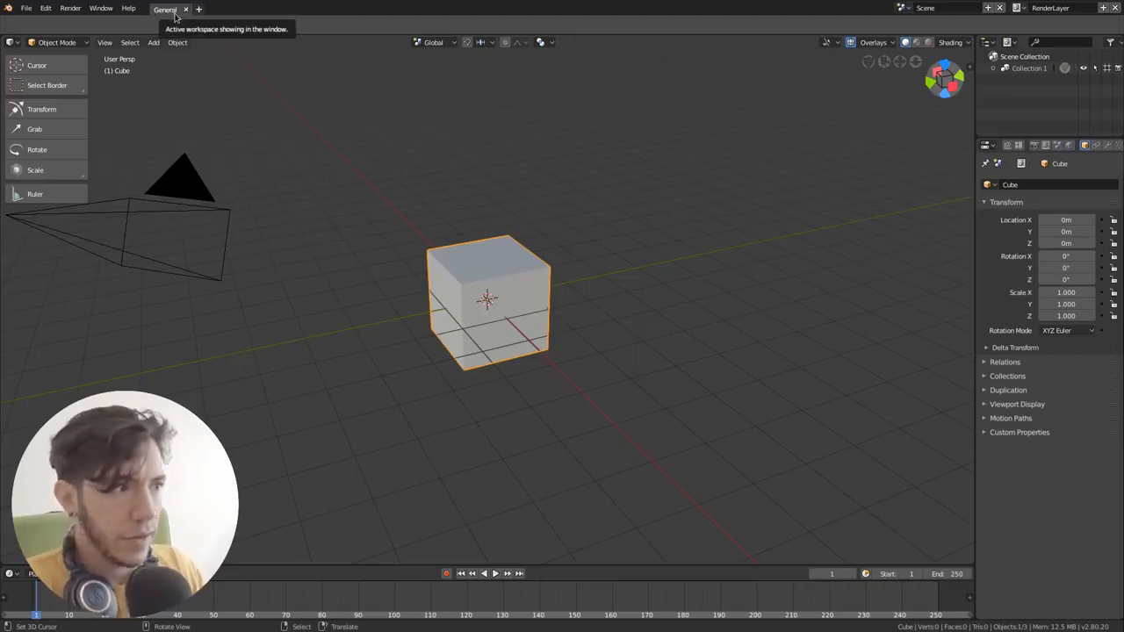
mouse_move(199, 10)
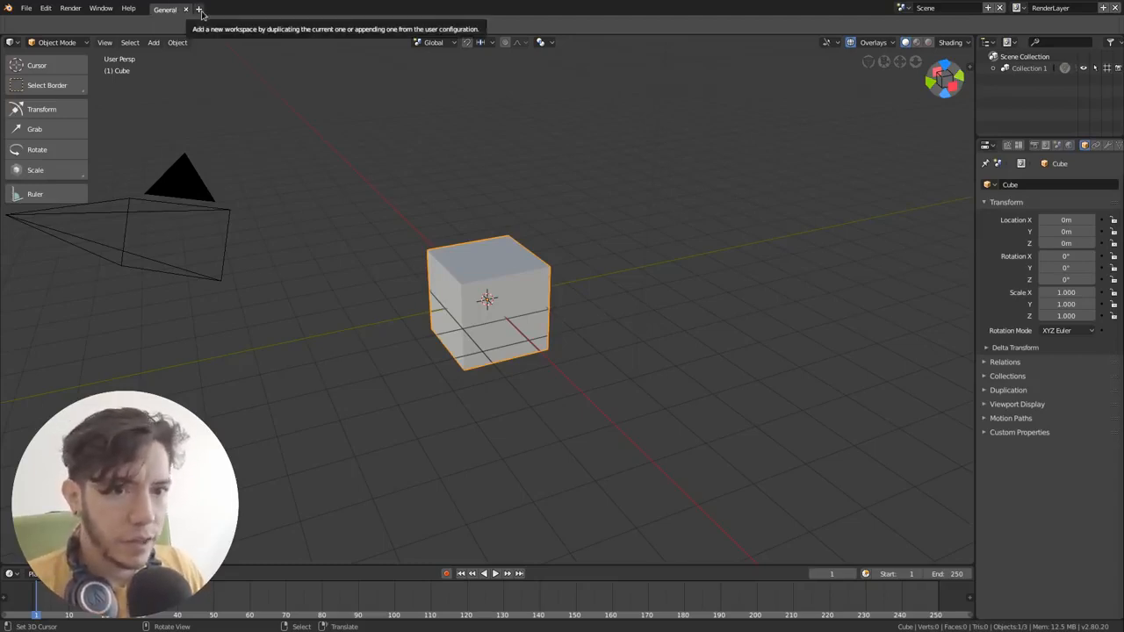
click(200, 9)
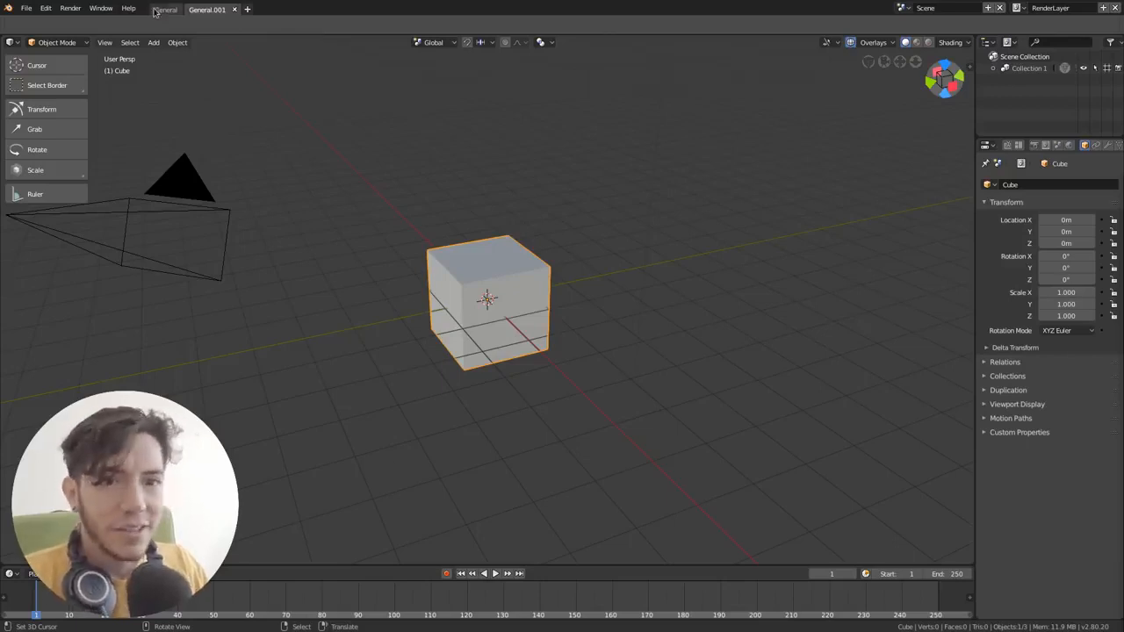
click(100, 8)
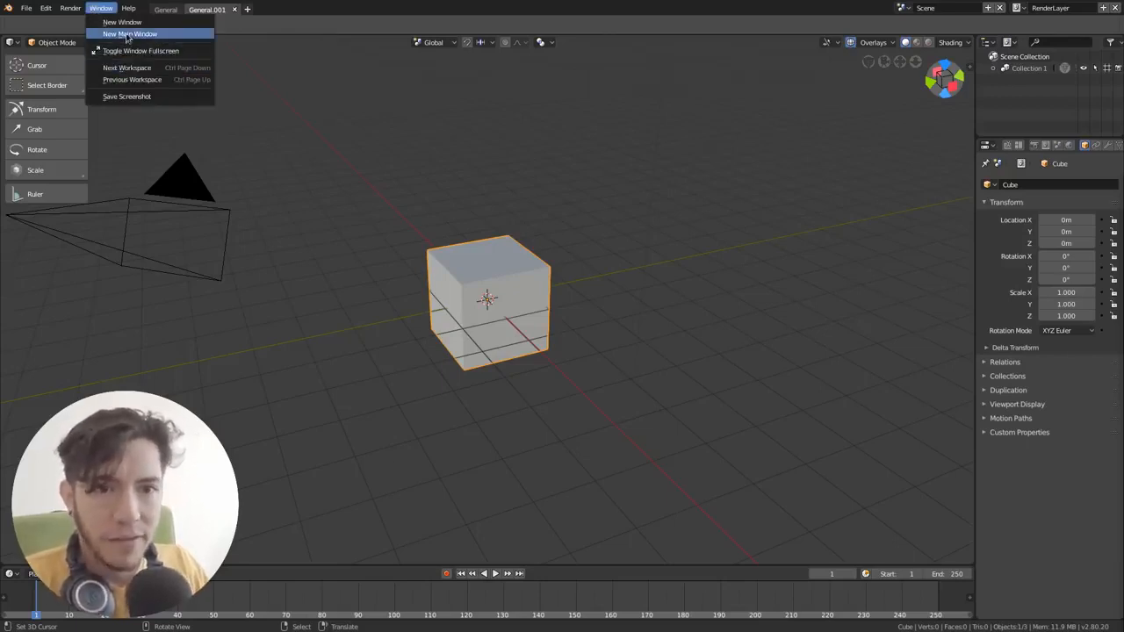
click(140, 50)
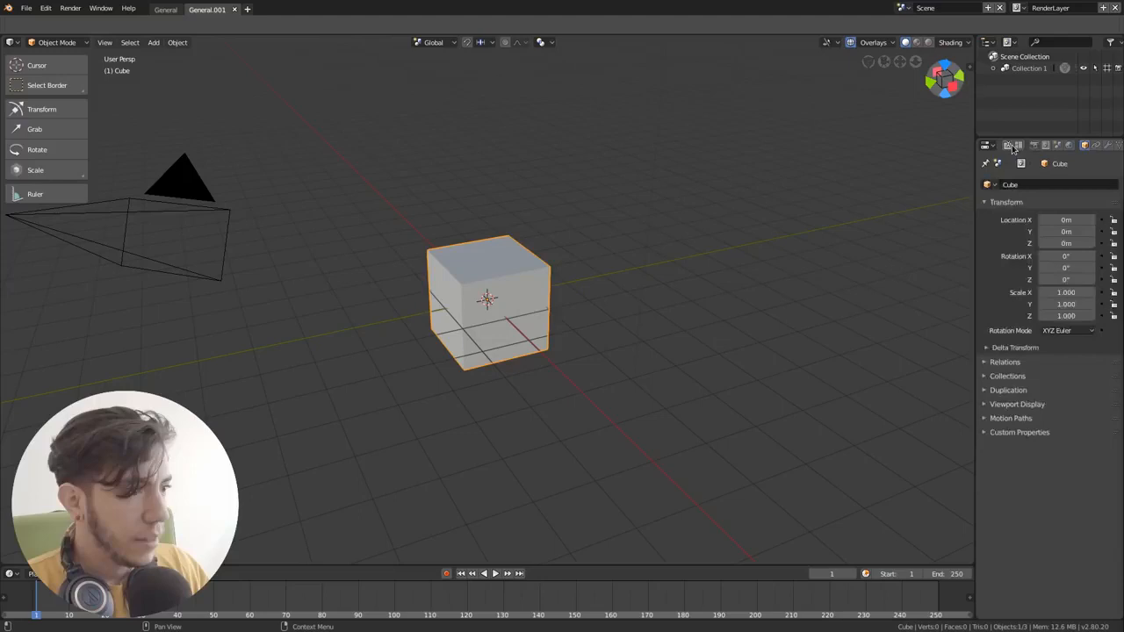
Step: Show General.001's Workspace tab settings, listing its workspace add-ons such as Cycles
click(1019, 145)
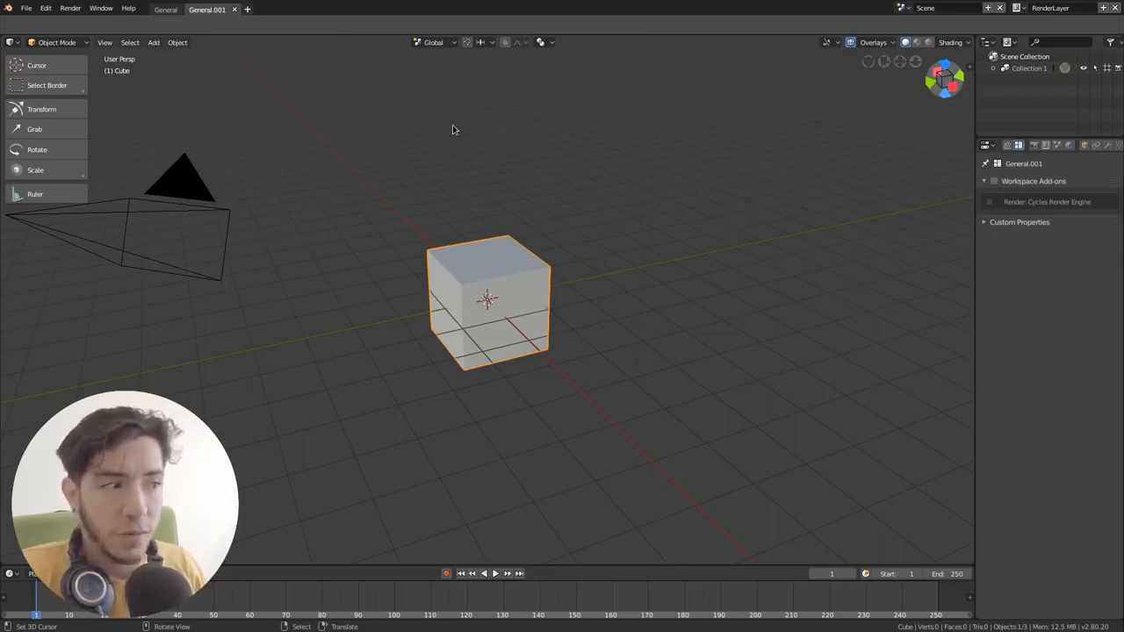
mouse_move(430, 10)
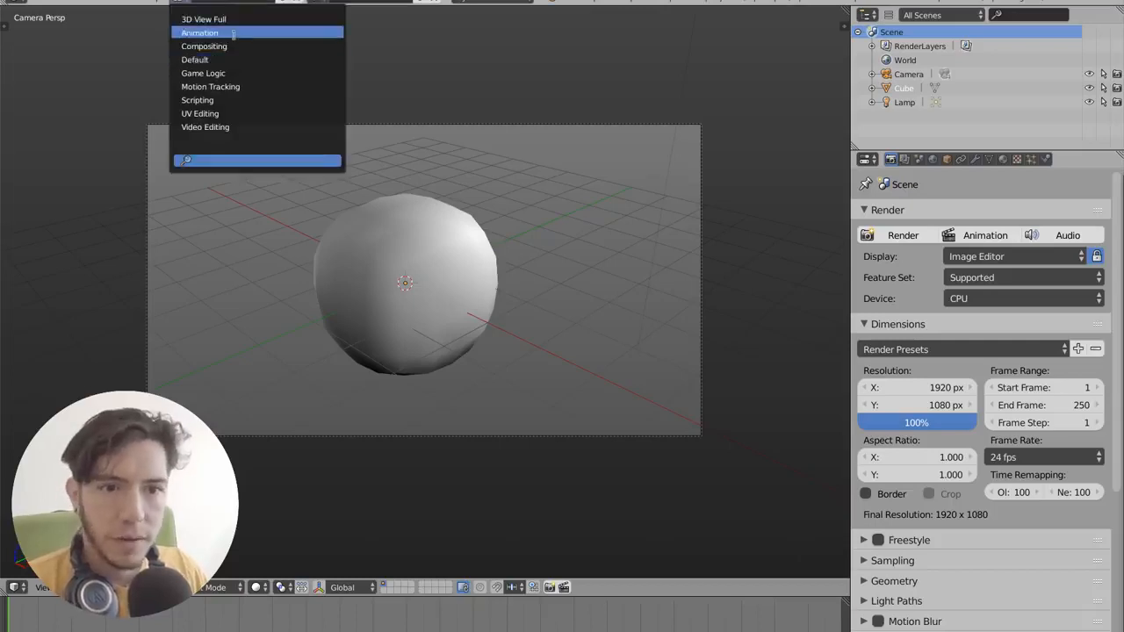
mouse_move(197, 100)
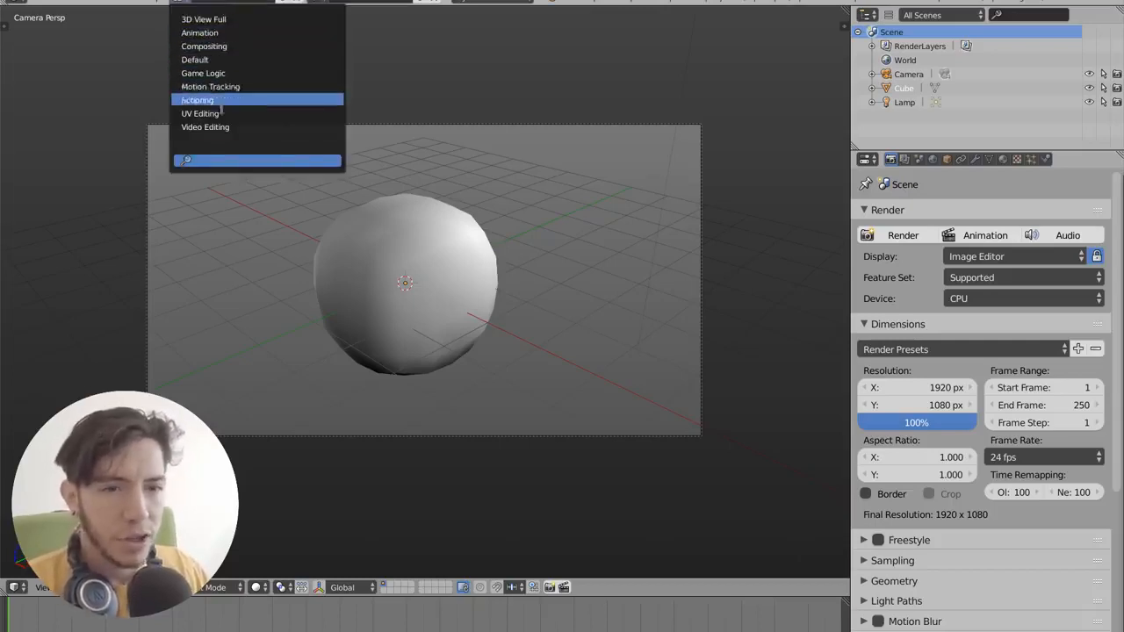
mouse_move(195, 59)
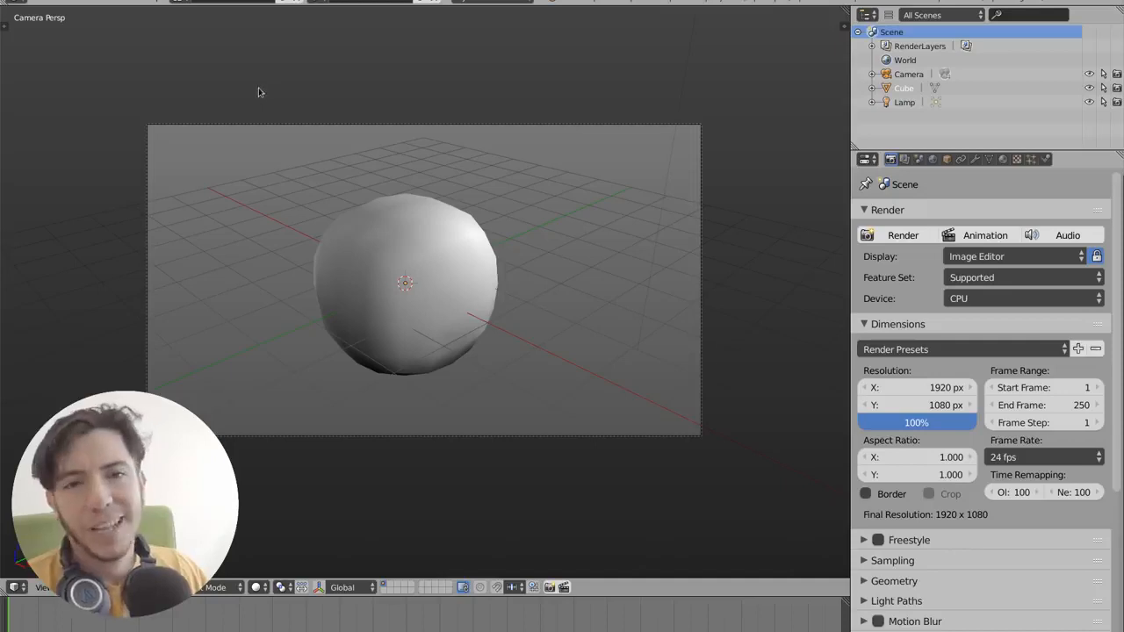
mouse_move(757, 81)
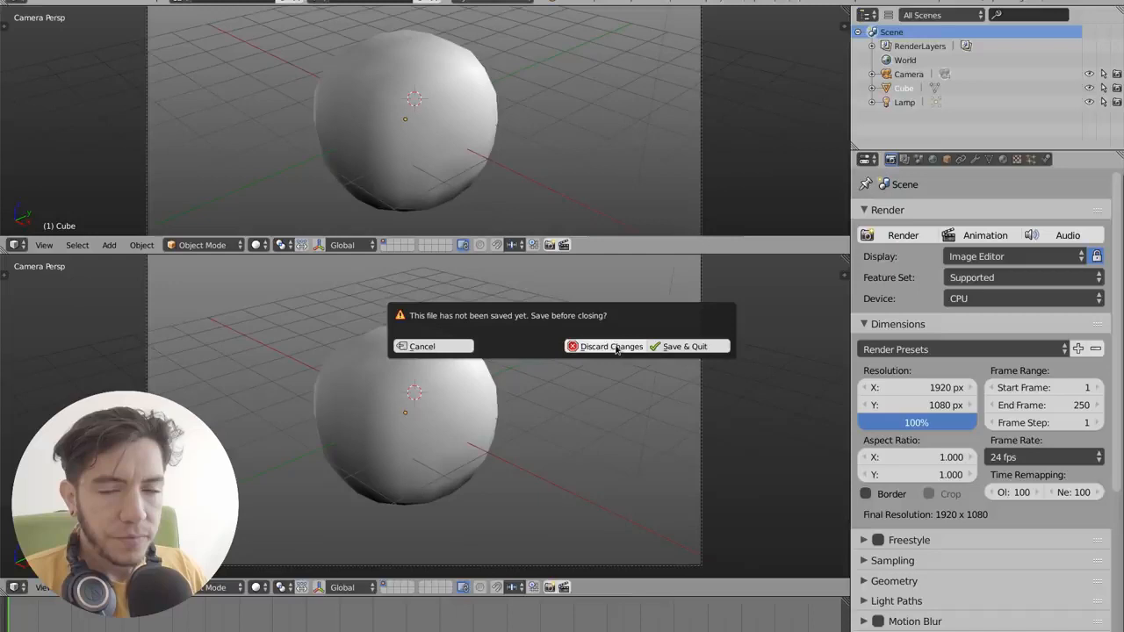
Step: Quit the older Blender 2.79 session, discarding its unsaved changes
click(611, 346)
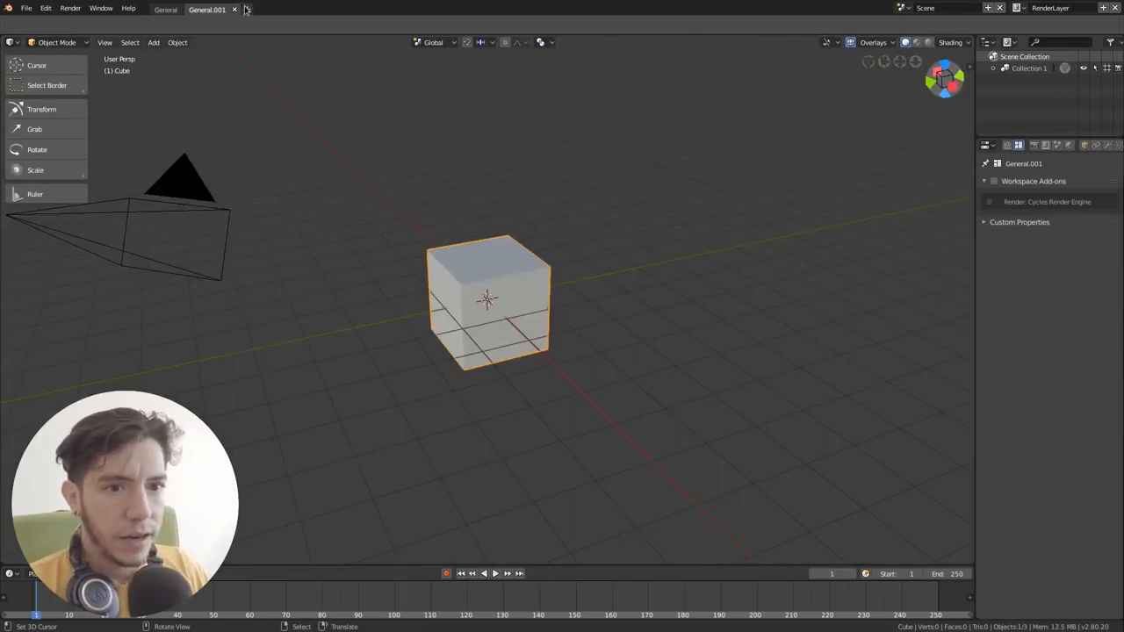
Step: Add a third workspace copy, General.002, to become the Sculpting workspace
click(246, 9)
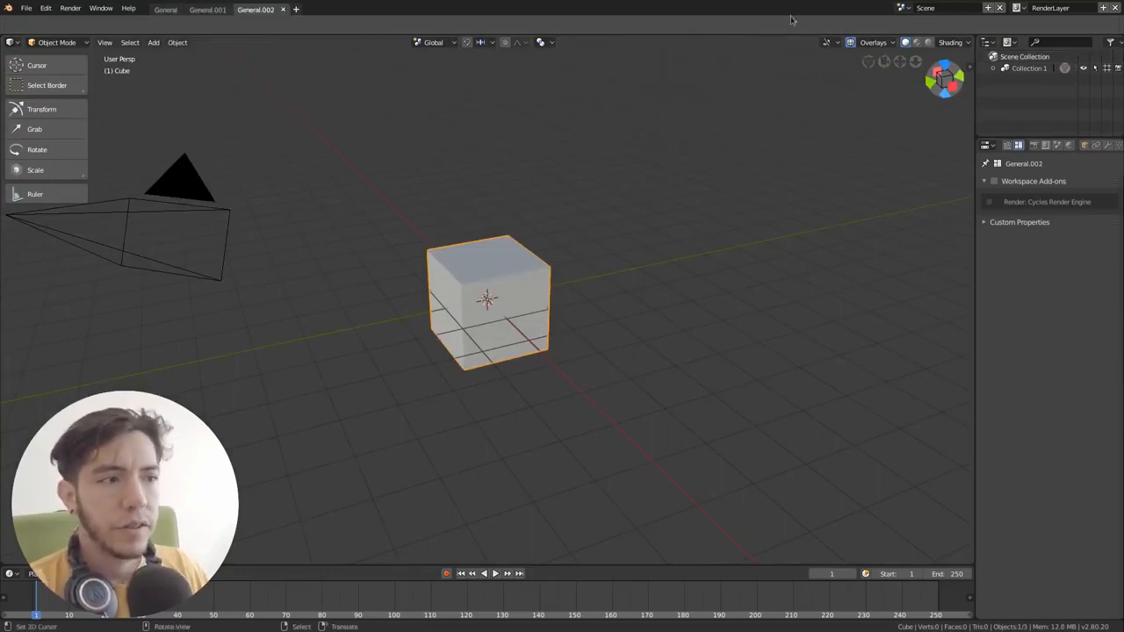
click(969, 42)
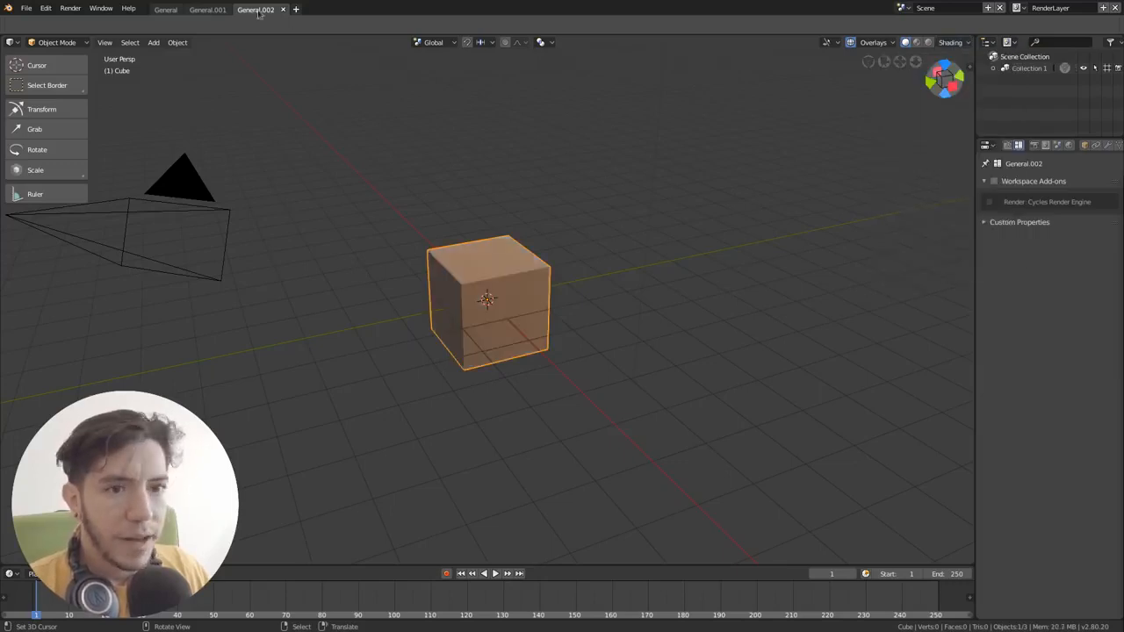
click(207, 9)
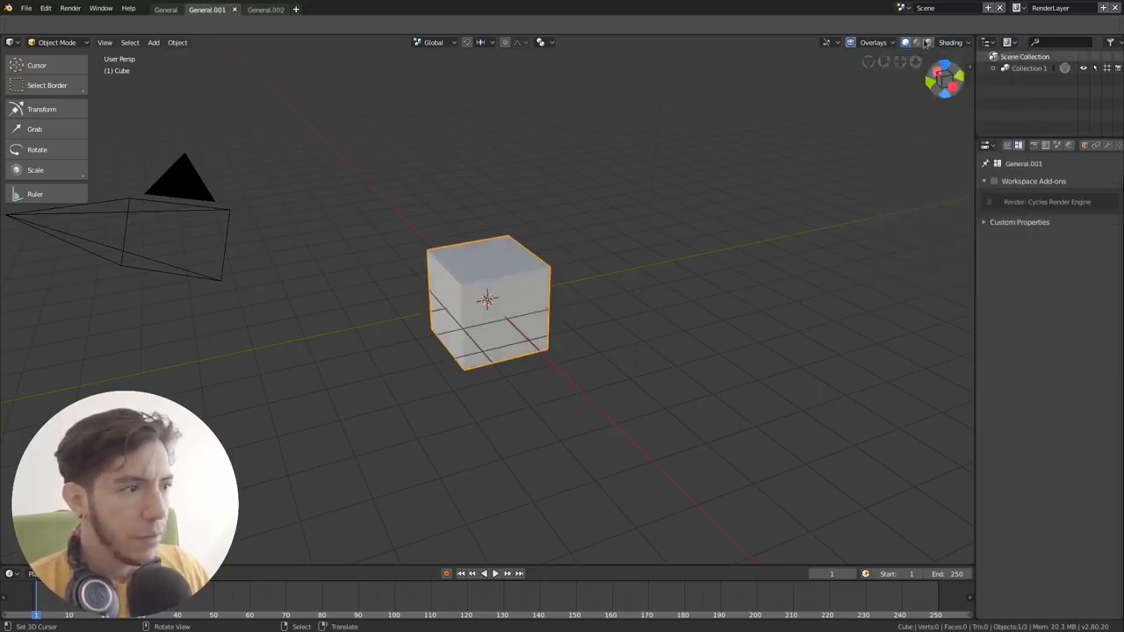
Step: Set General.001's viewport shading to LookDev for environment-lit material preview
click(927, 42)
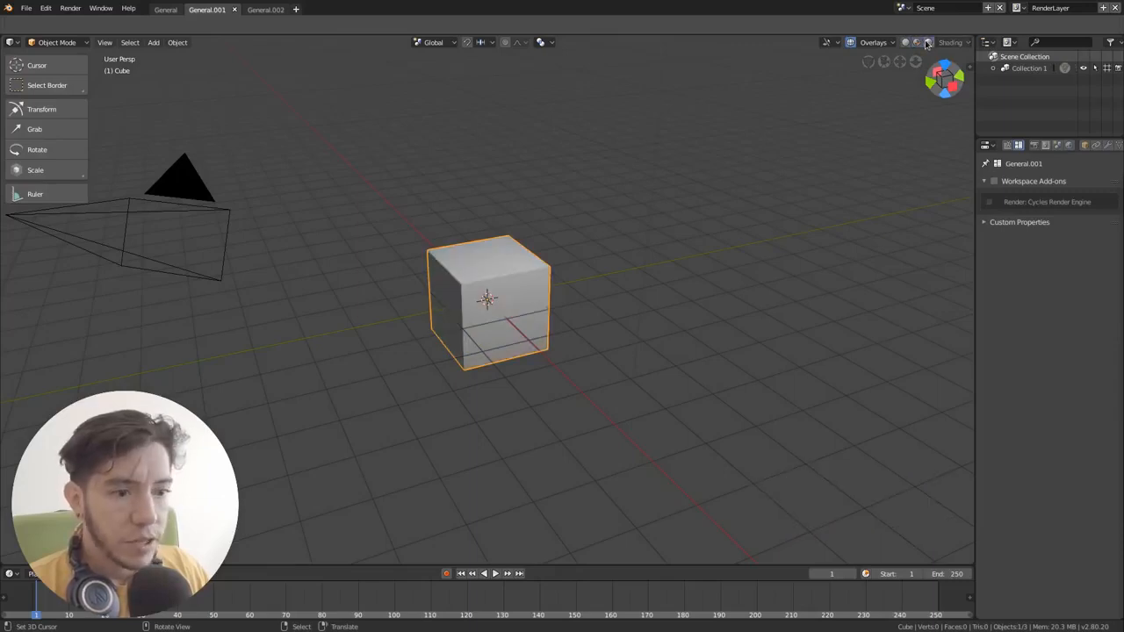
click(916, 43)
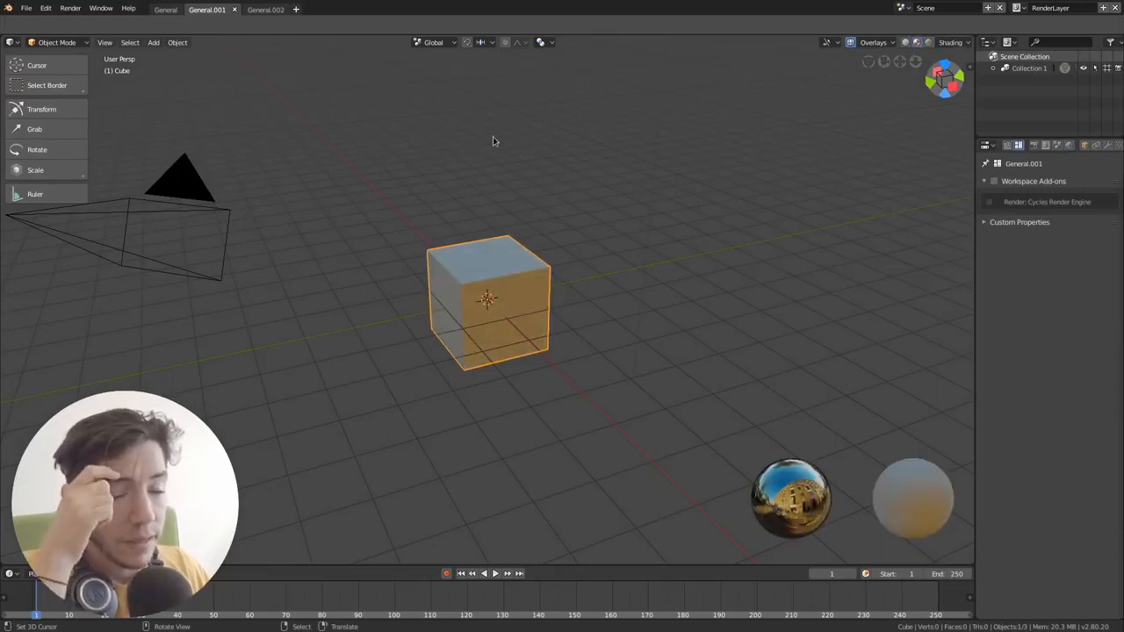
click(254, 10)
text(Sculpting)
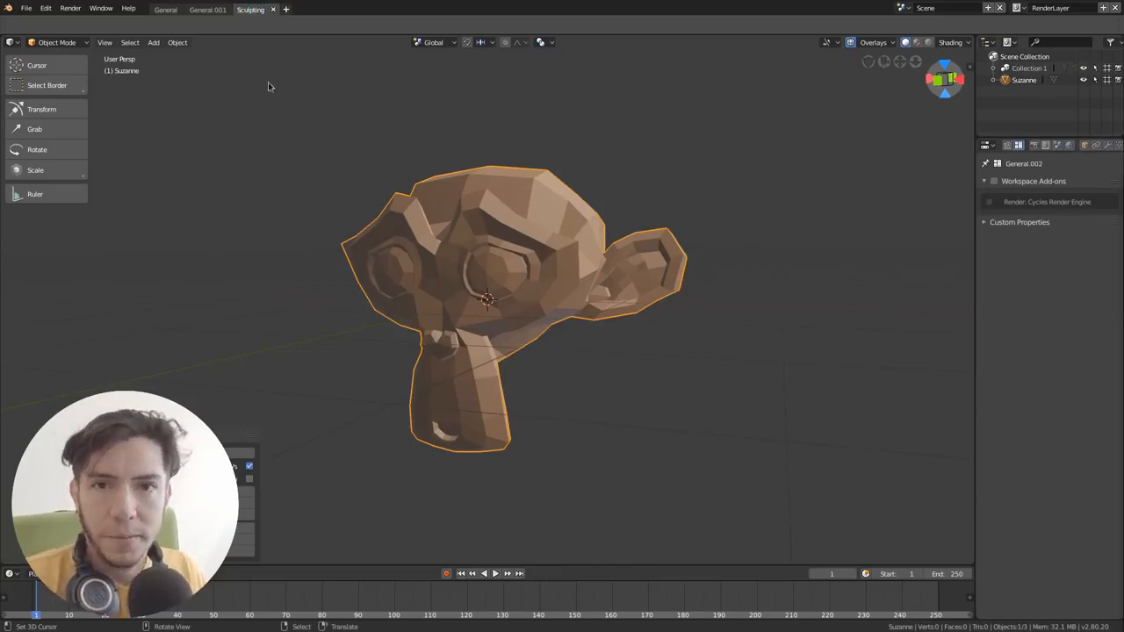
click(207, 10)
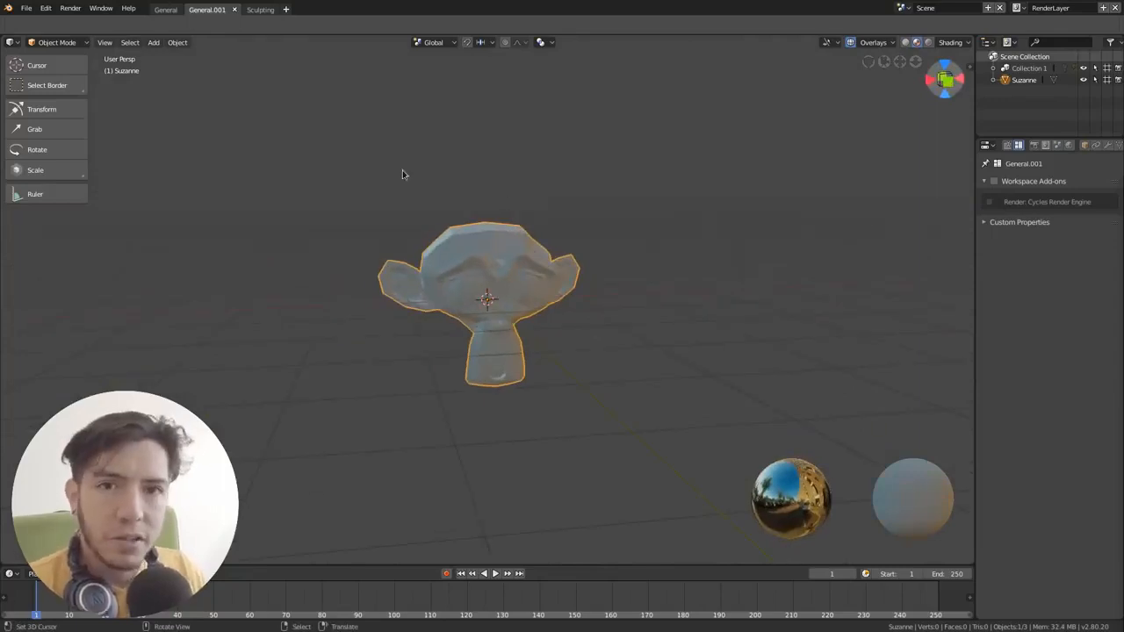
mouse_move(692, 125)
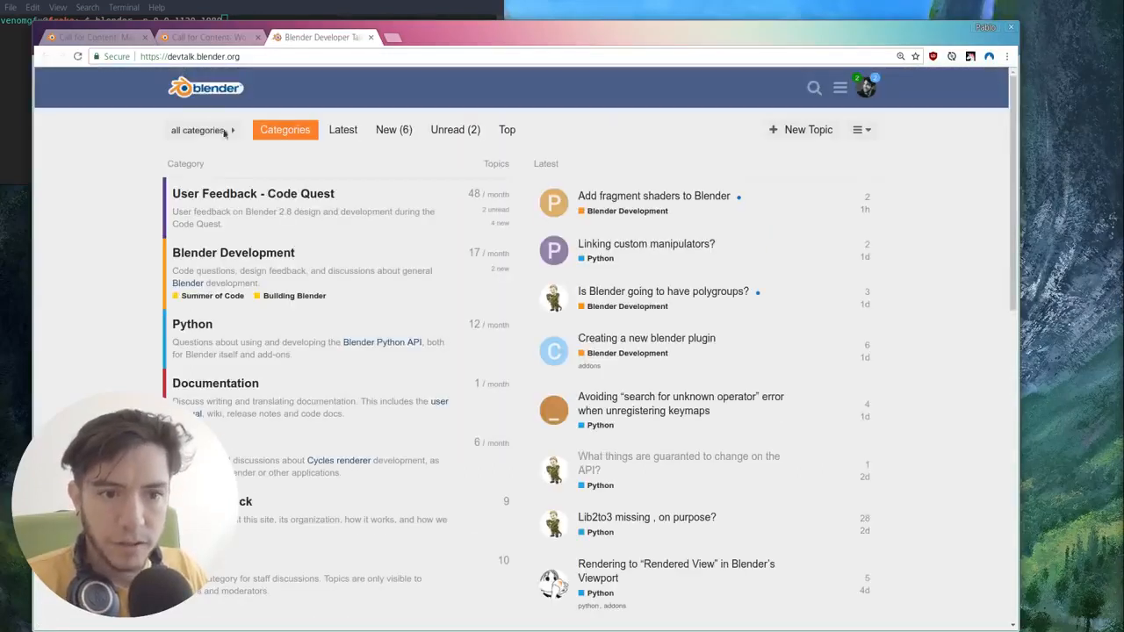
mouse_move(326, 200)
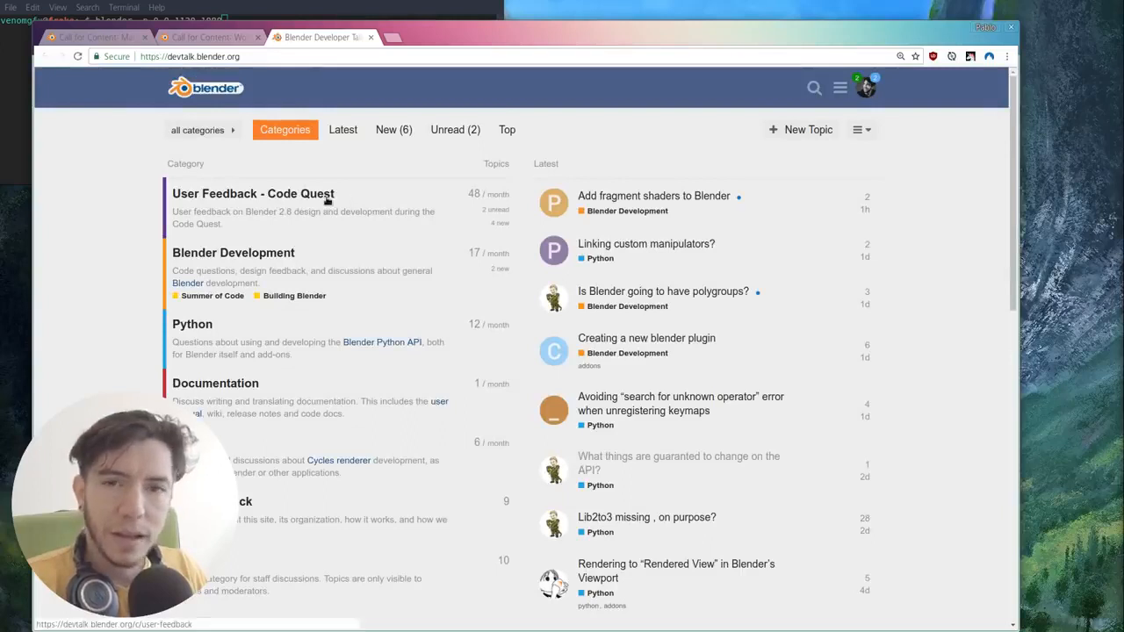
Step: Open the Call for Content: Workspaces thread from User Feedback - Code Quest and scroll to Predefined Workspaces
click(253, 193)
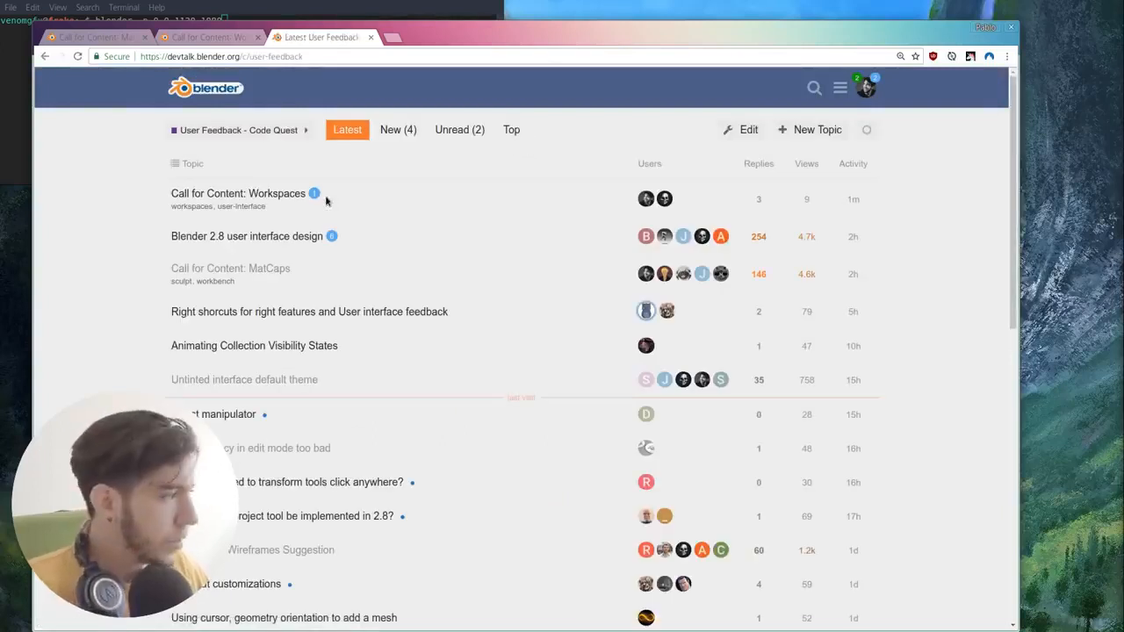
click(237, 193)
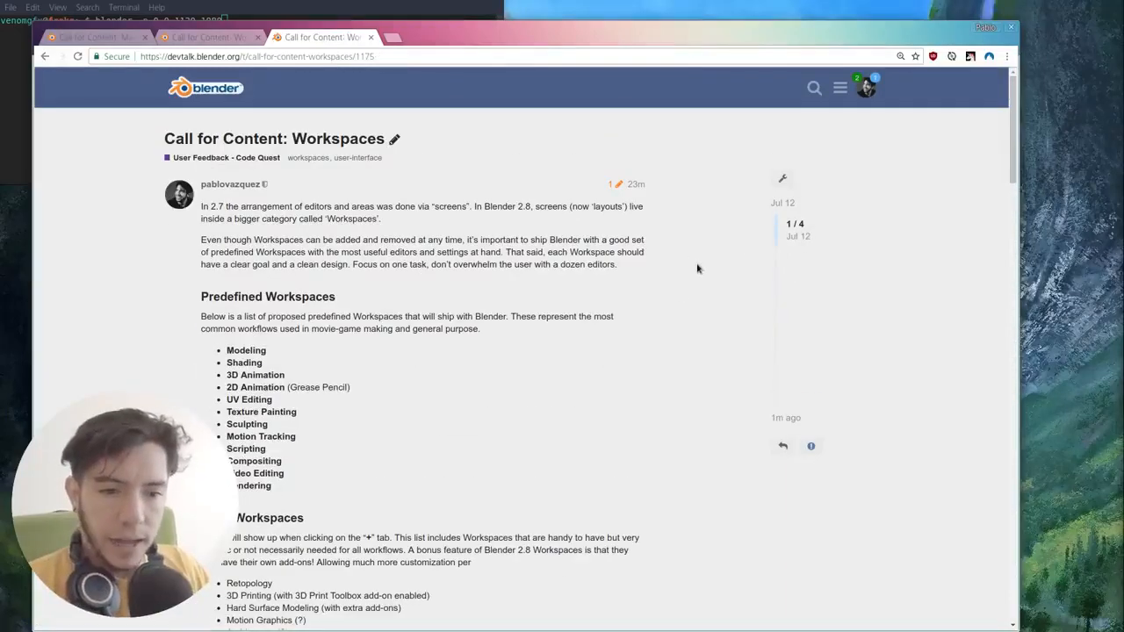
scroll(down, 3)
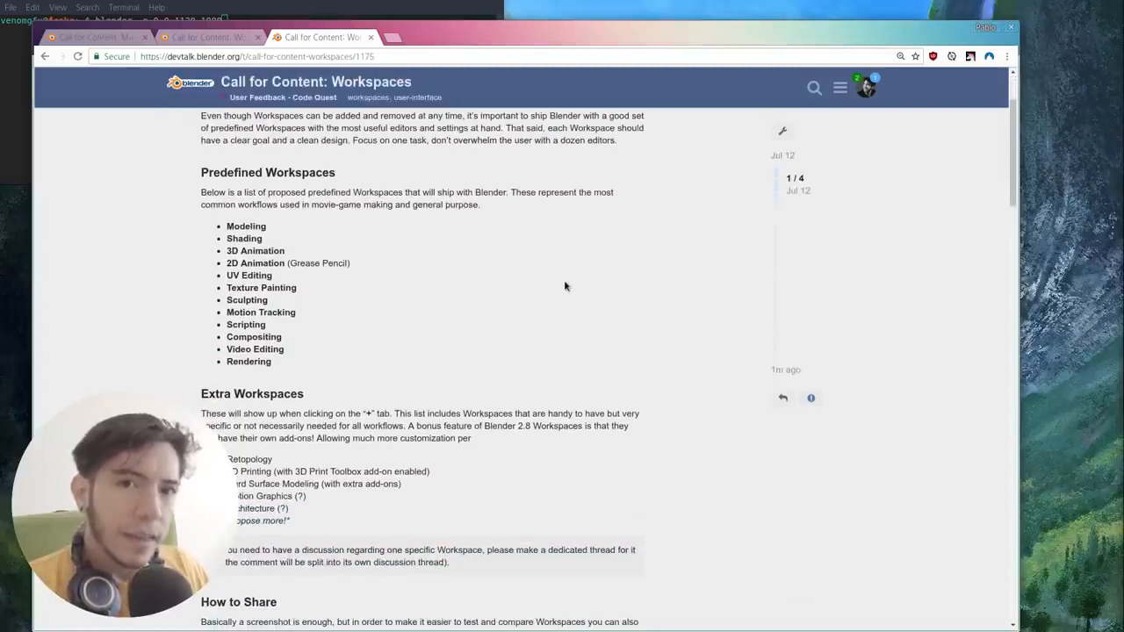
mouse_move(662, 238)
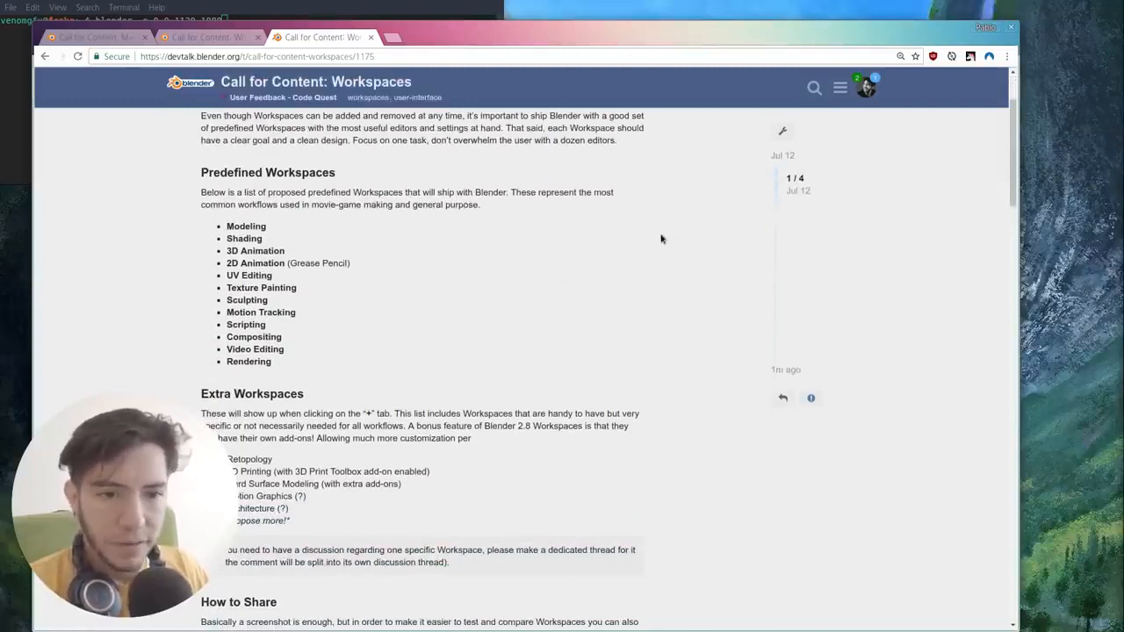
mouse_move(751, 248)
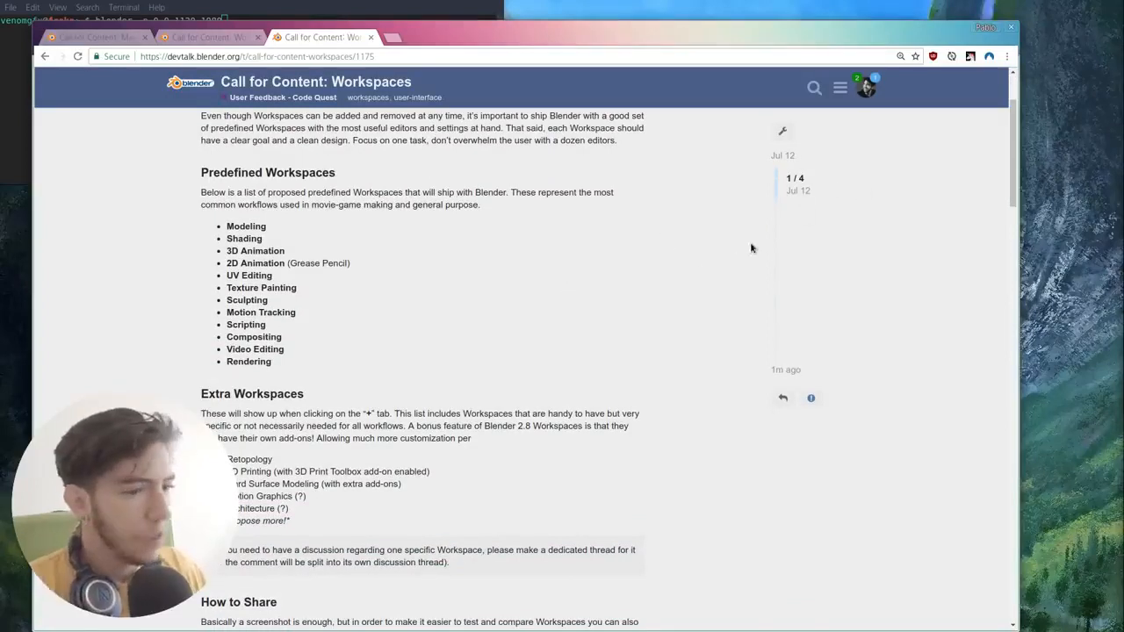
mouse_move(576, 221)
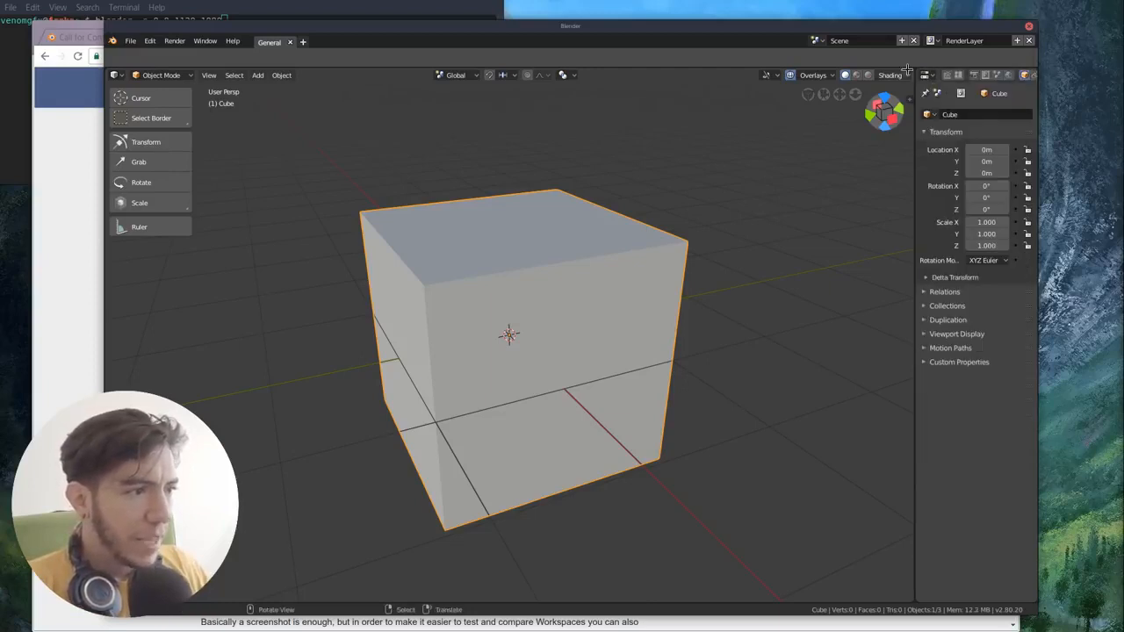
Step: Enter Edit Mode on the cube and select the Bevel tool
click(115, 75)
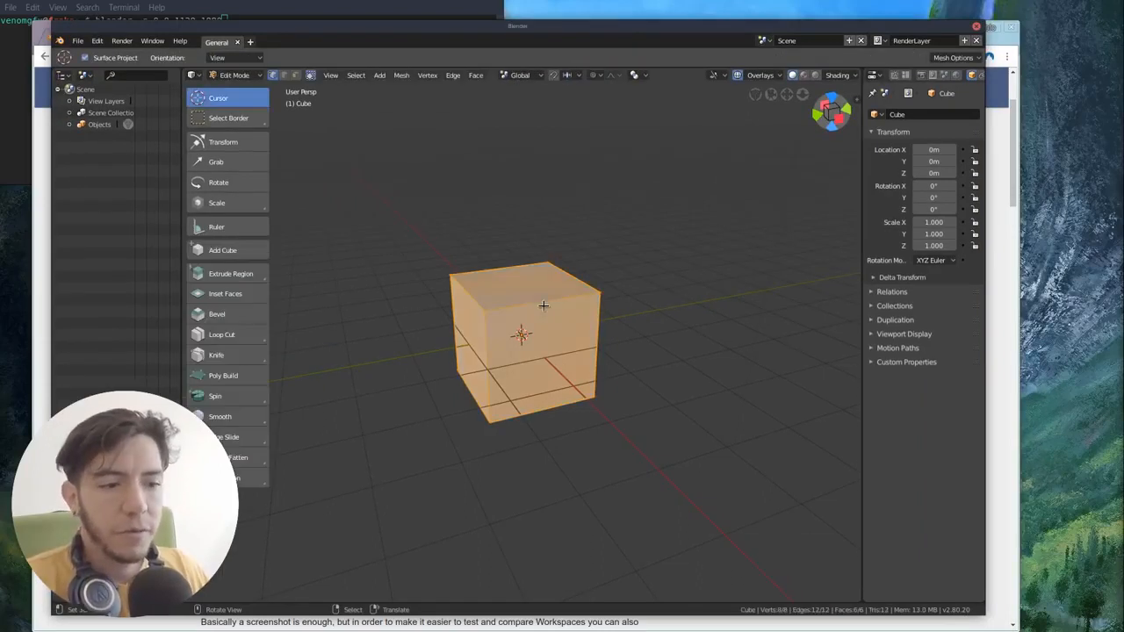
click(216, 313)
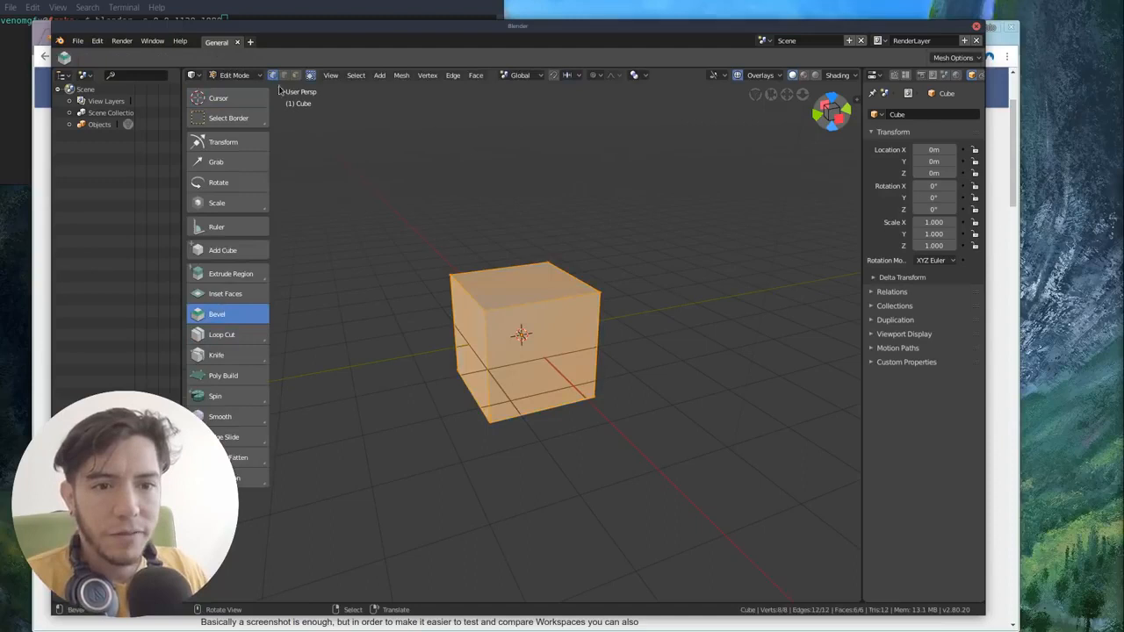
mouse_move(570, 317)
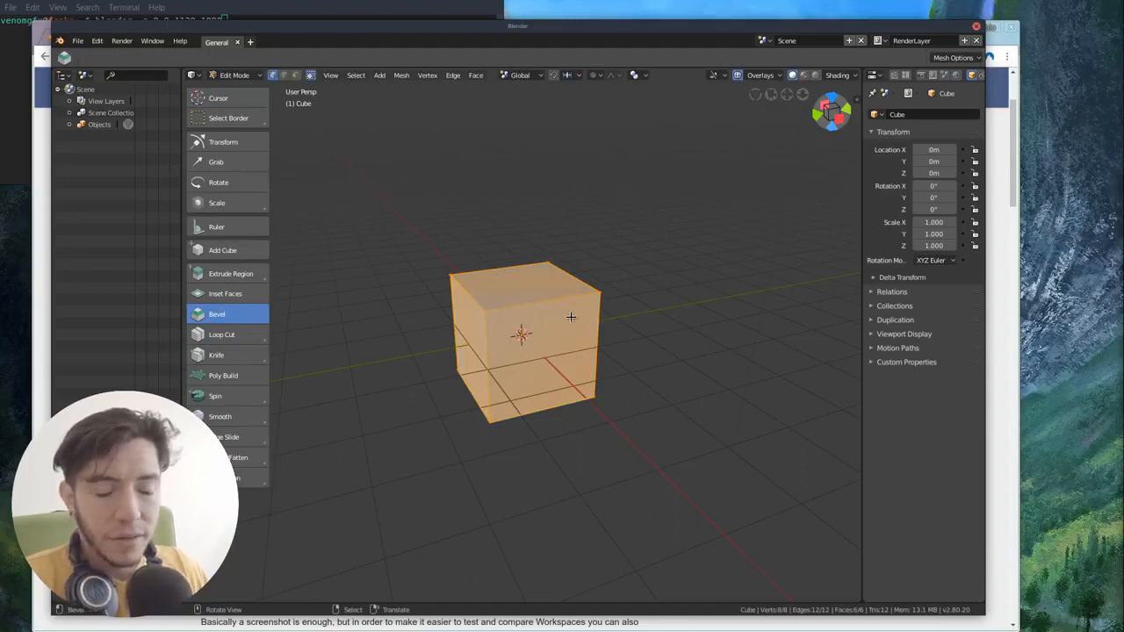
mouse_move(205, 75)
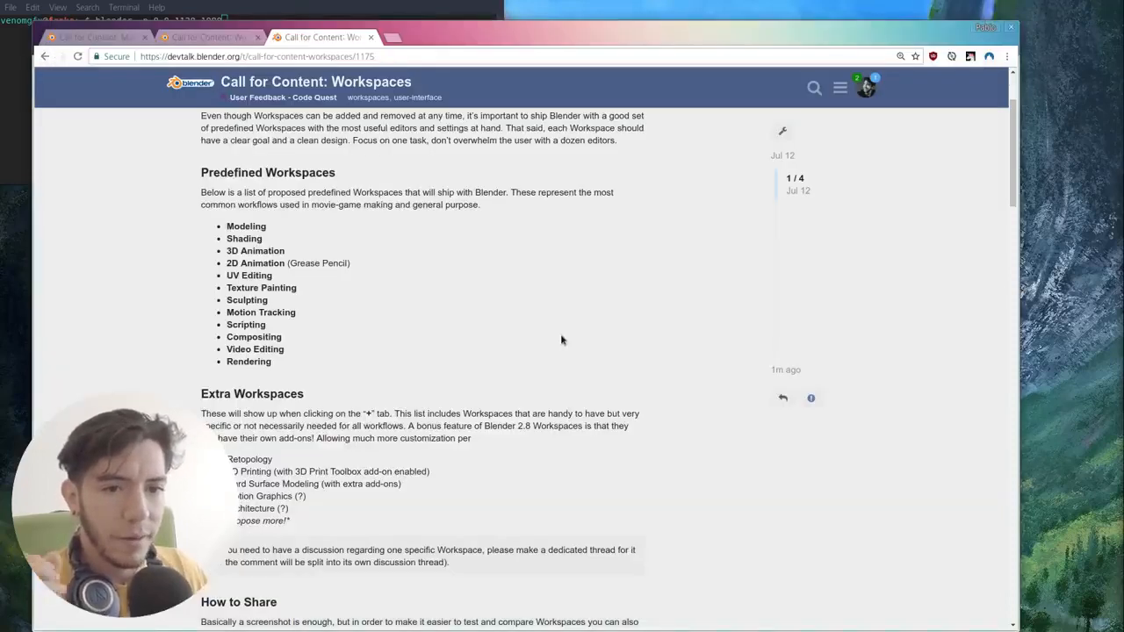
mouse_move(294, 216)
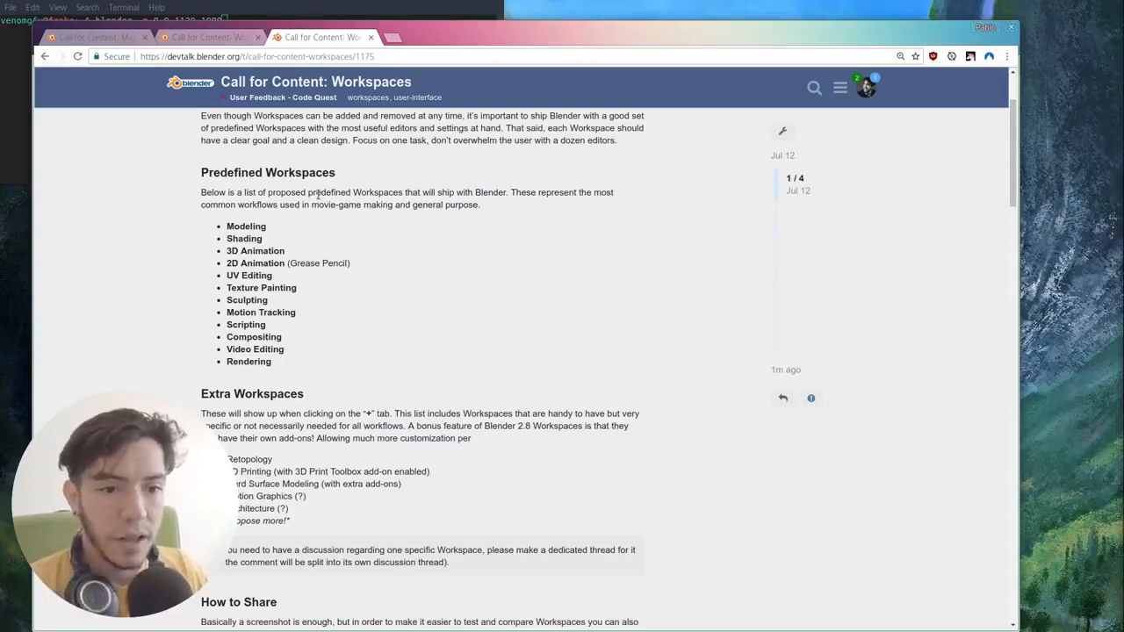
mouse_move(392, 250)
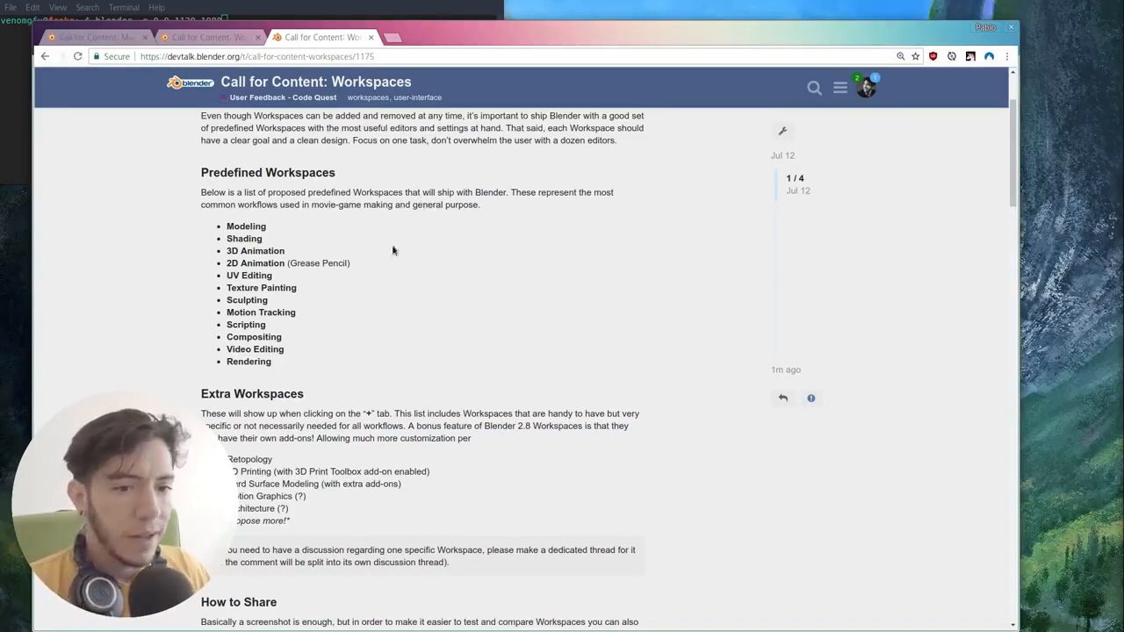
mouse_move(368, 250)
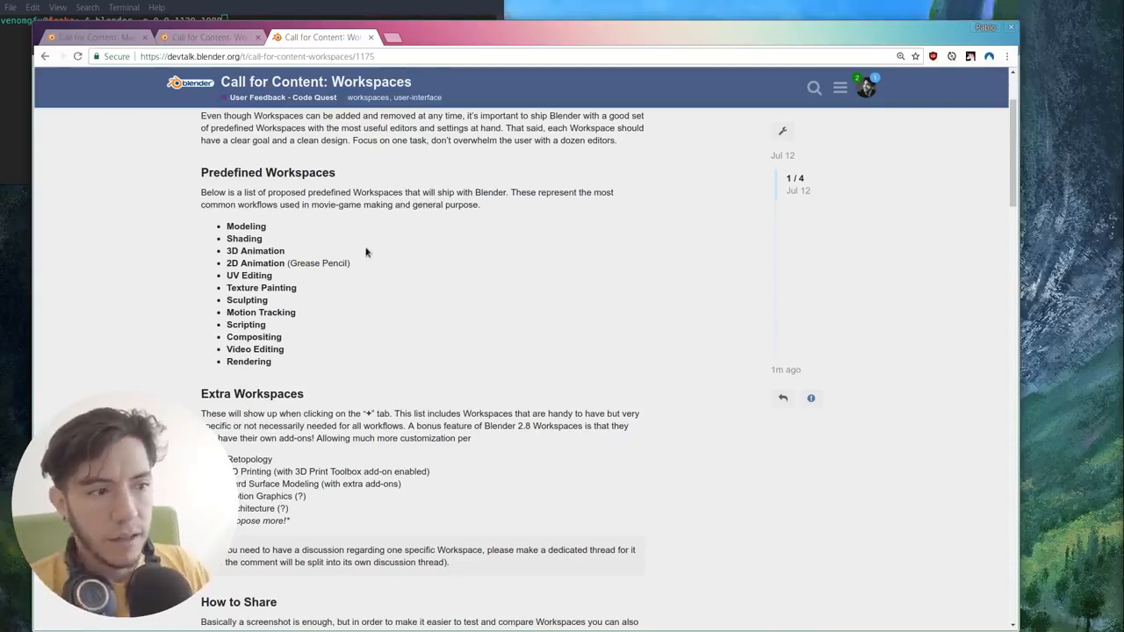
mouse_move(358, 268)
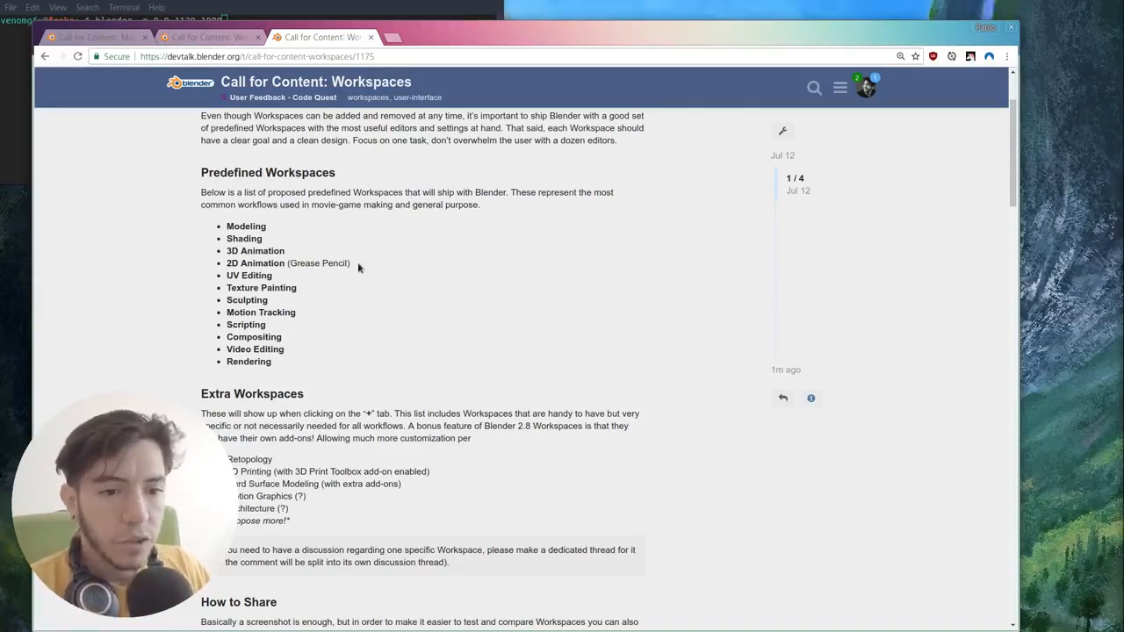
mouse_move(368, 266)
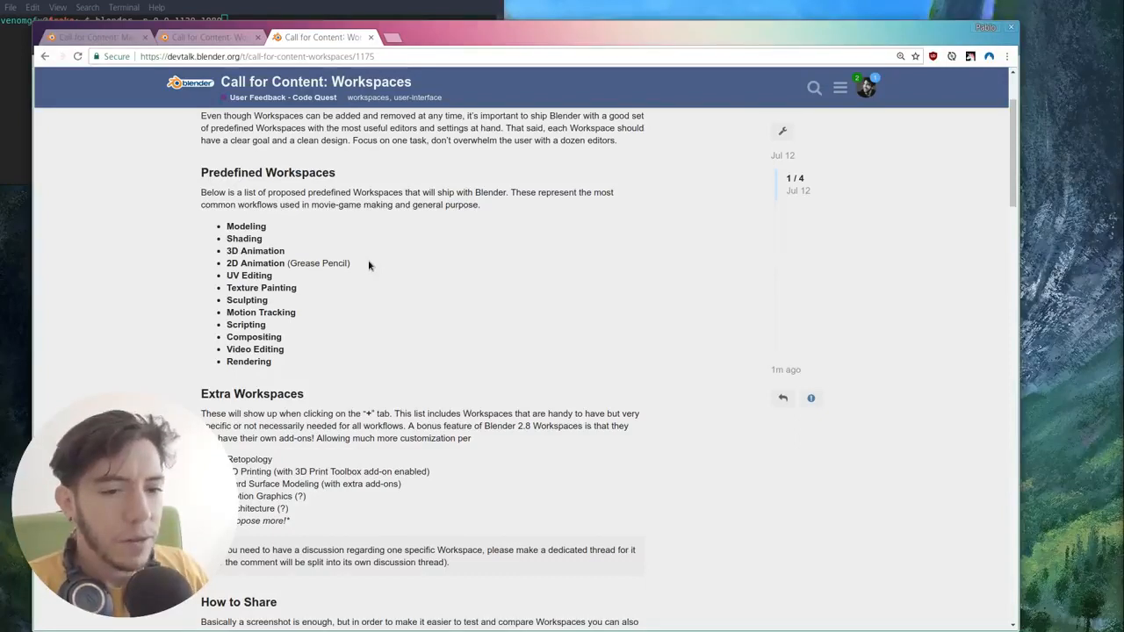
mouse_move(418, 254)
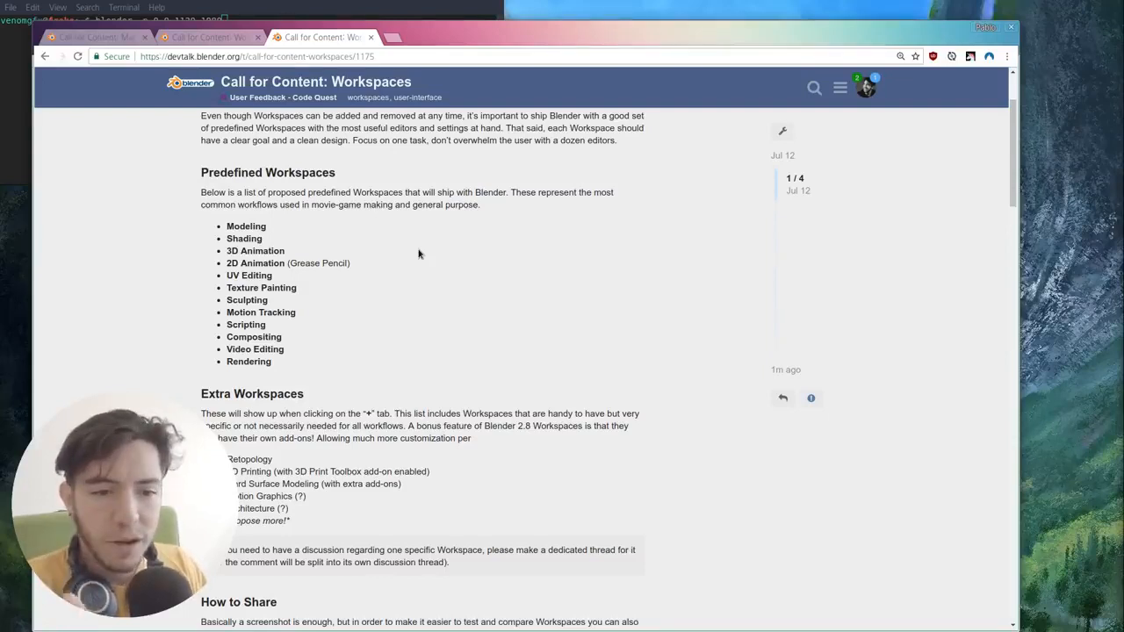
Step: Scroll the devtalk thread past Extra Workspaces and How to Share to the Test section
scroll(down, 3)
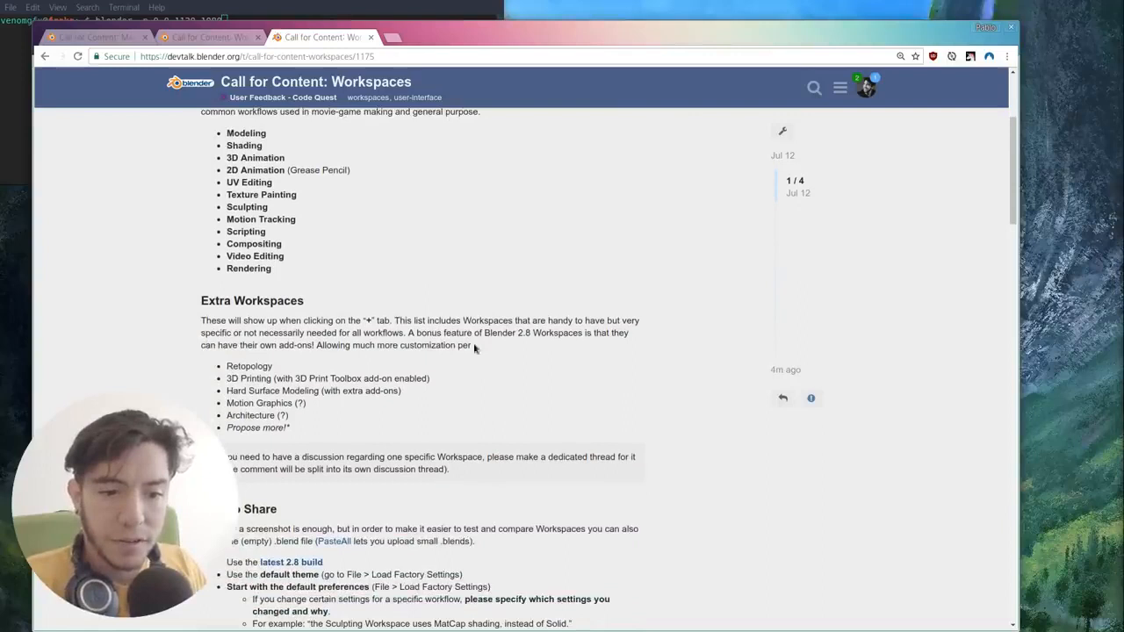
mouse_move(518, 272)
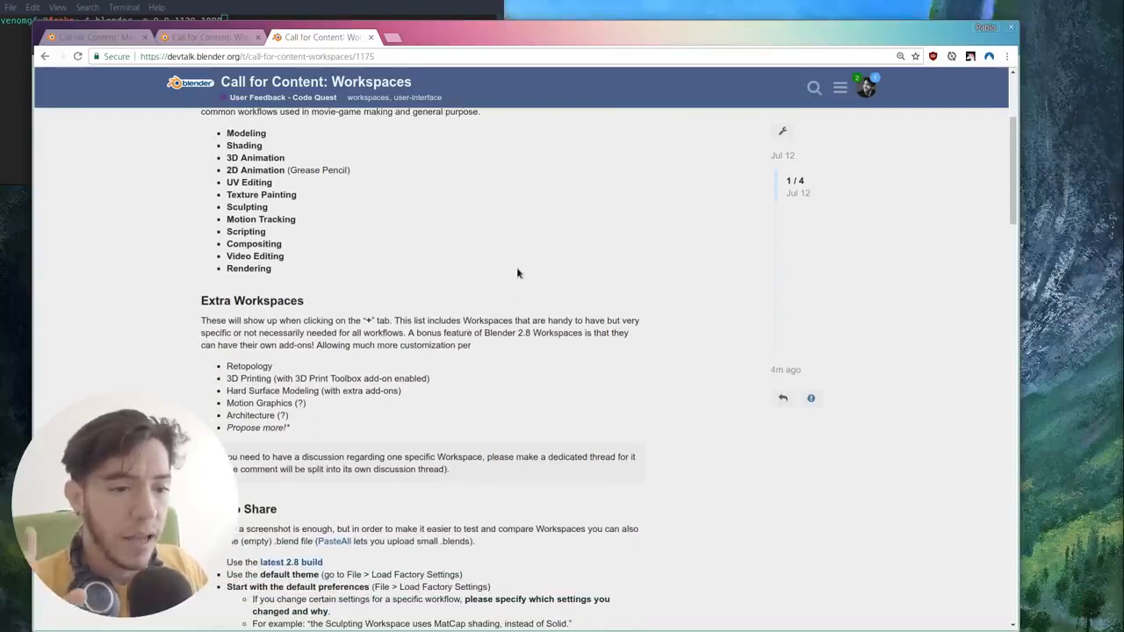
mouse_move(457, 243)
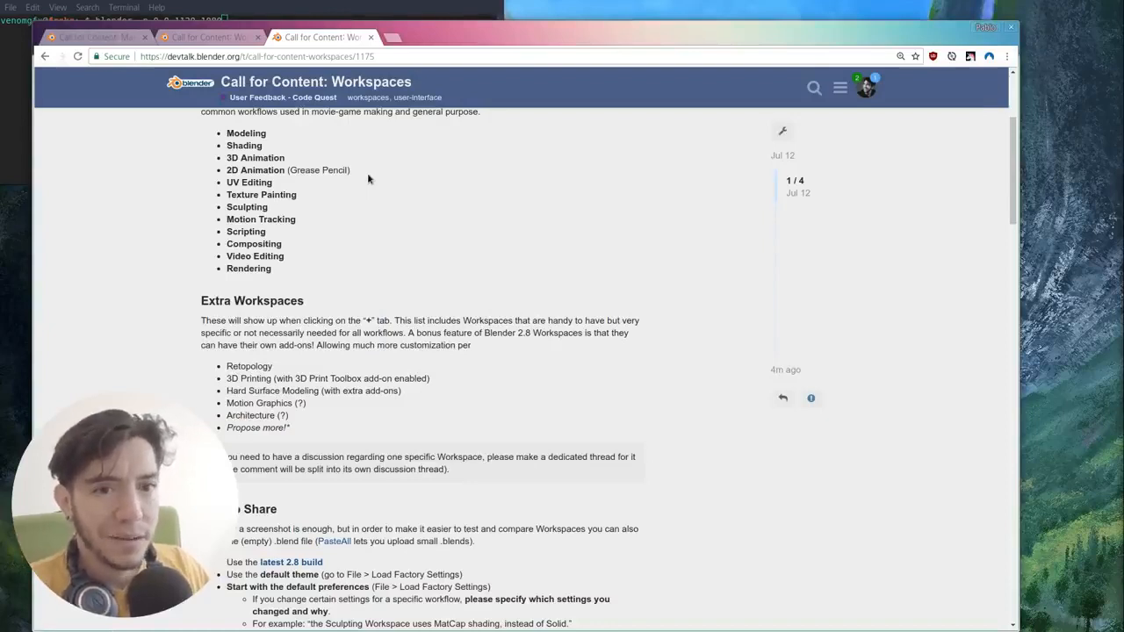
mouse_move(363, 231)
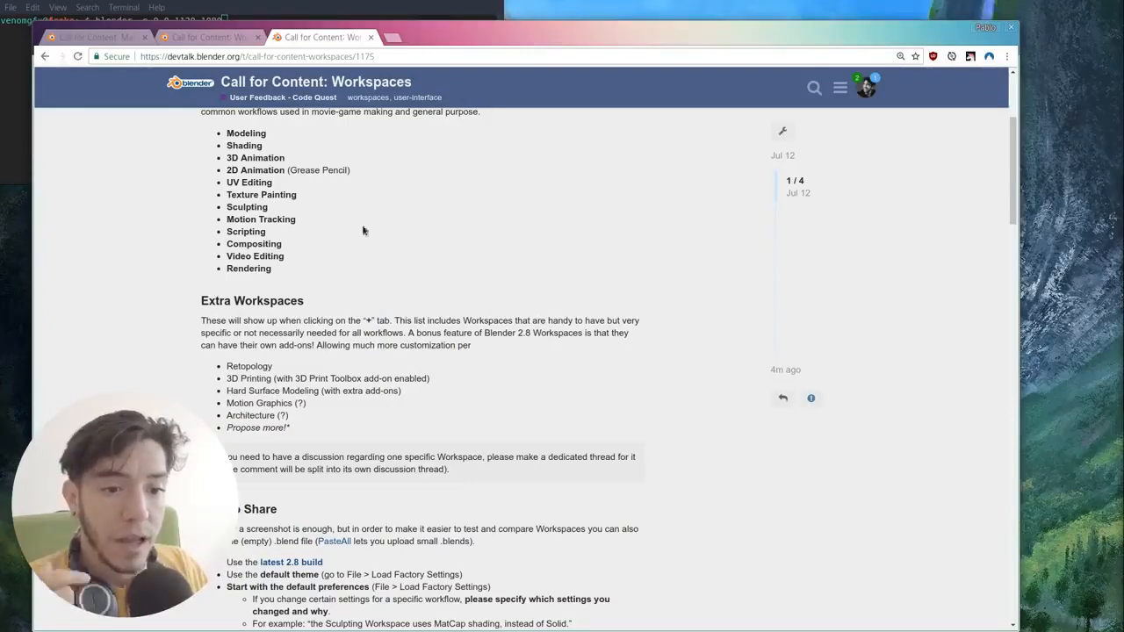
mouse_move(309, 329)
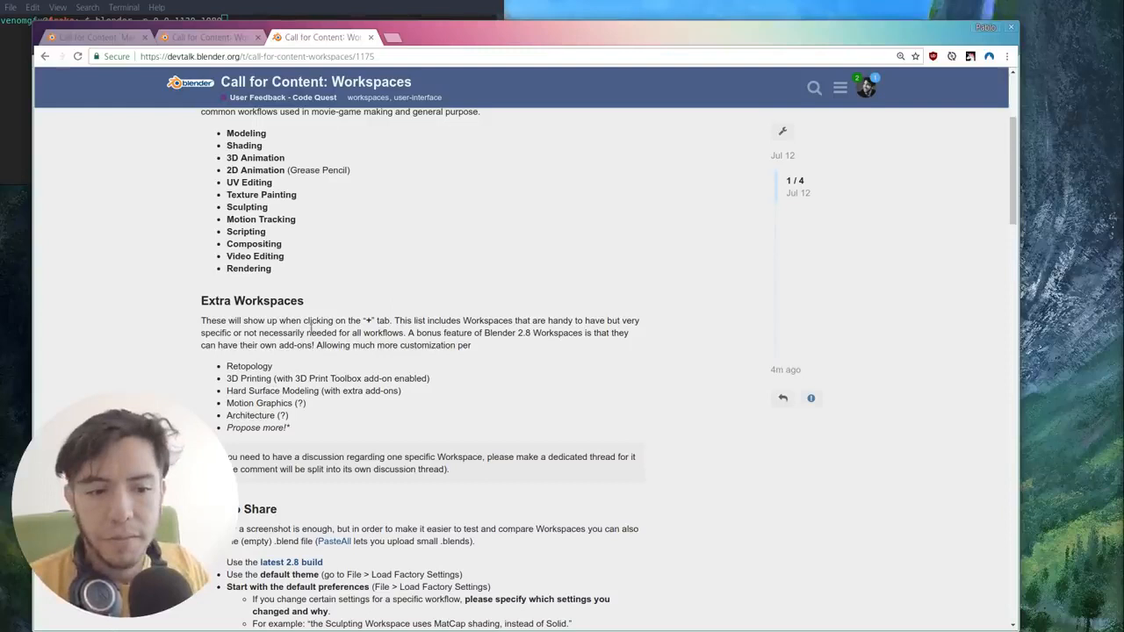
scroll(up, 3)
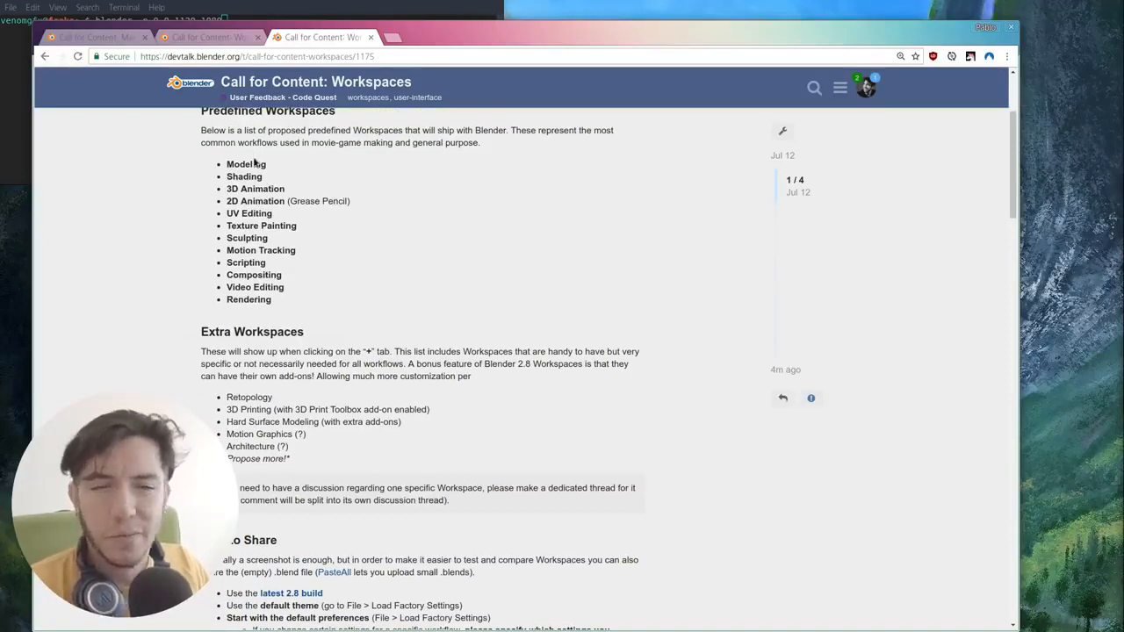
mouse_move(301, 390)
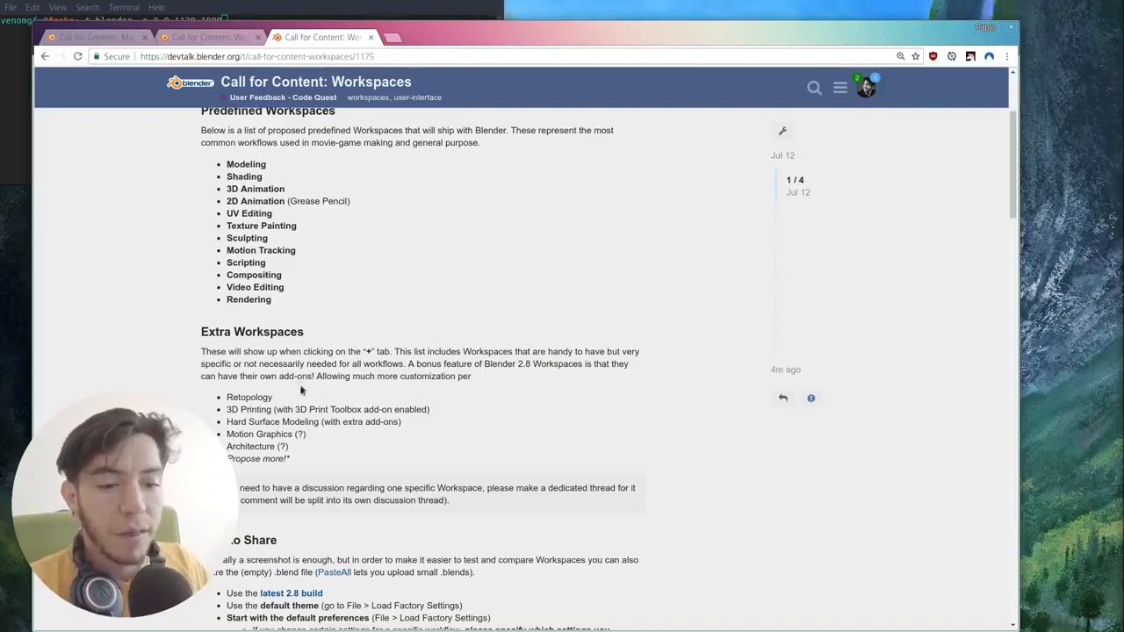
mouse_move(526, 260)
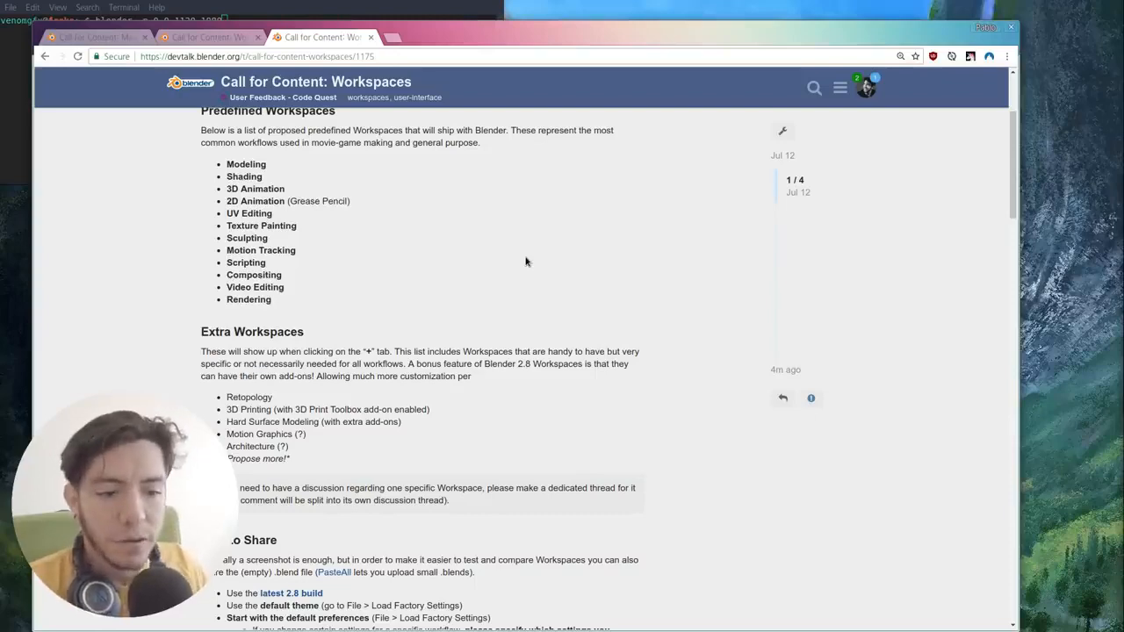
scroll(down, 3)
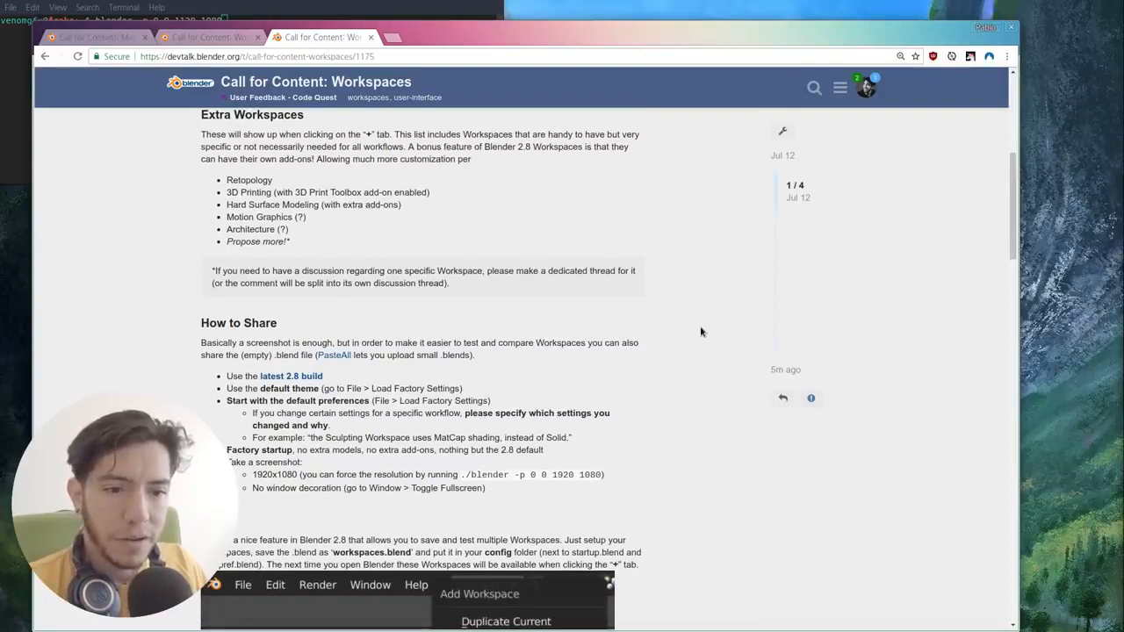
mouse_move(709, 274)
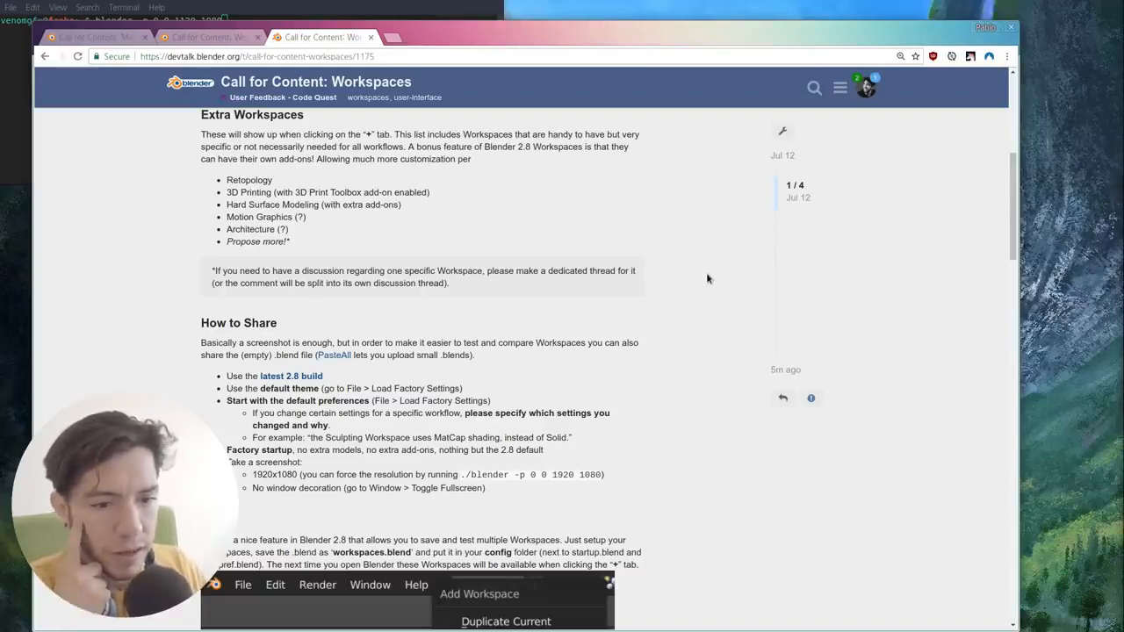
scroll(down, 3)
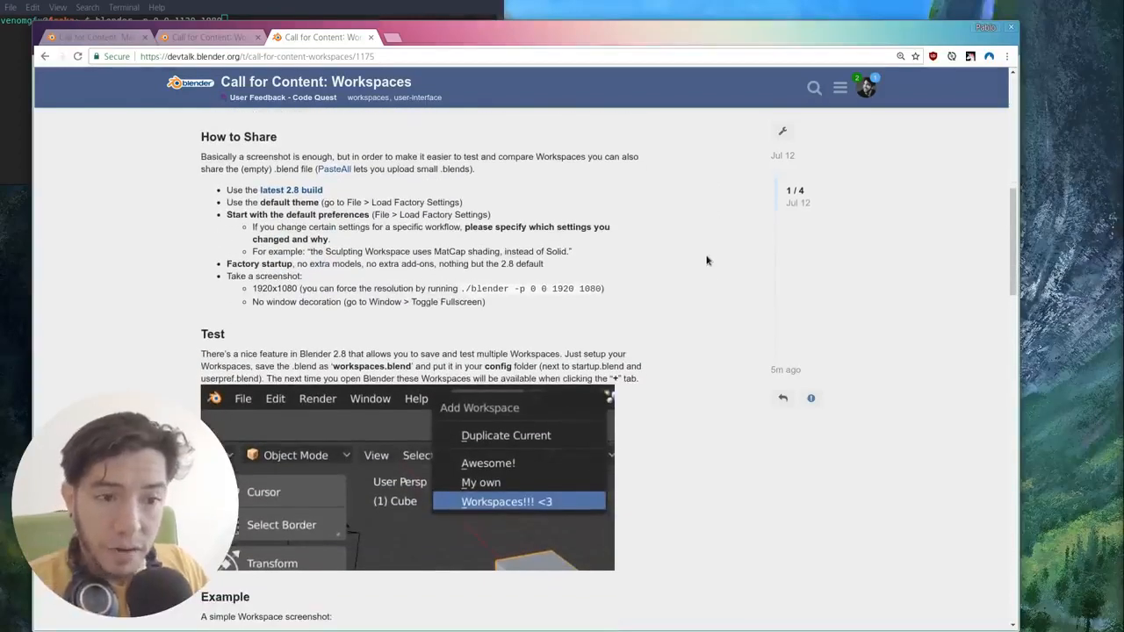
mouse_move(338, 191)
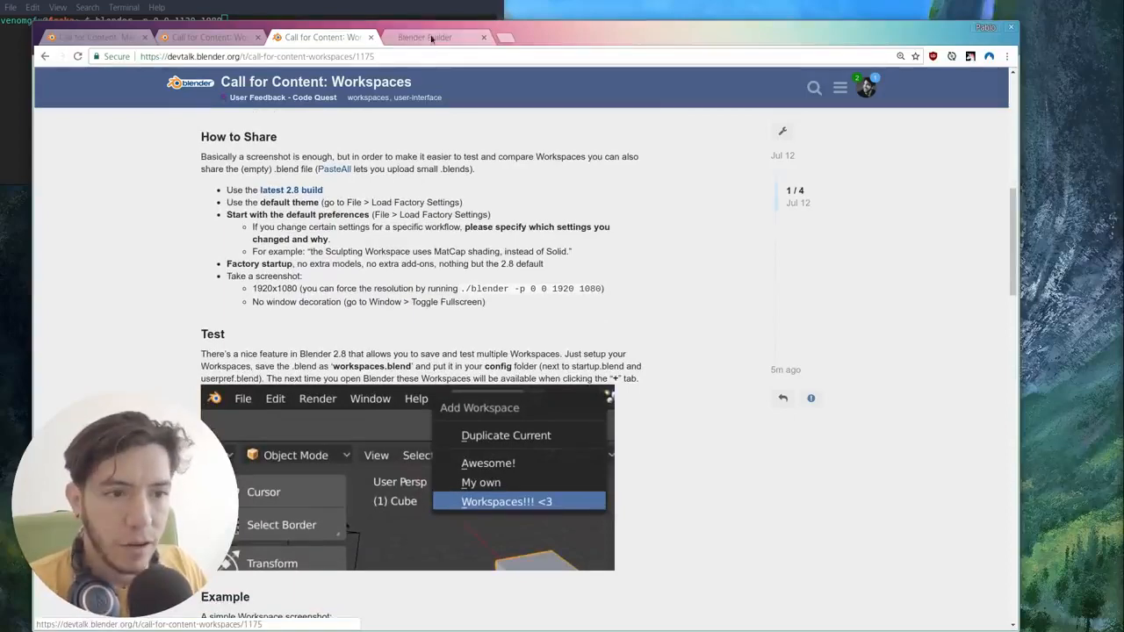
Step: Browse the builder.blender.org 2.8 builds page, then return to the workspaces thread tab
click(437, 37)
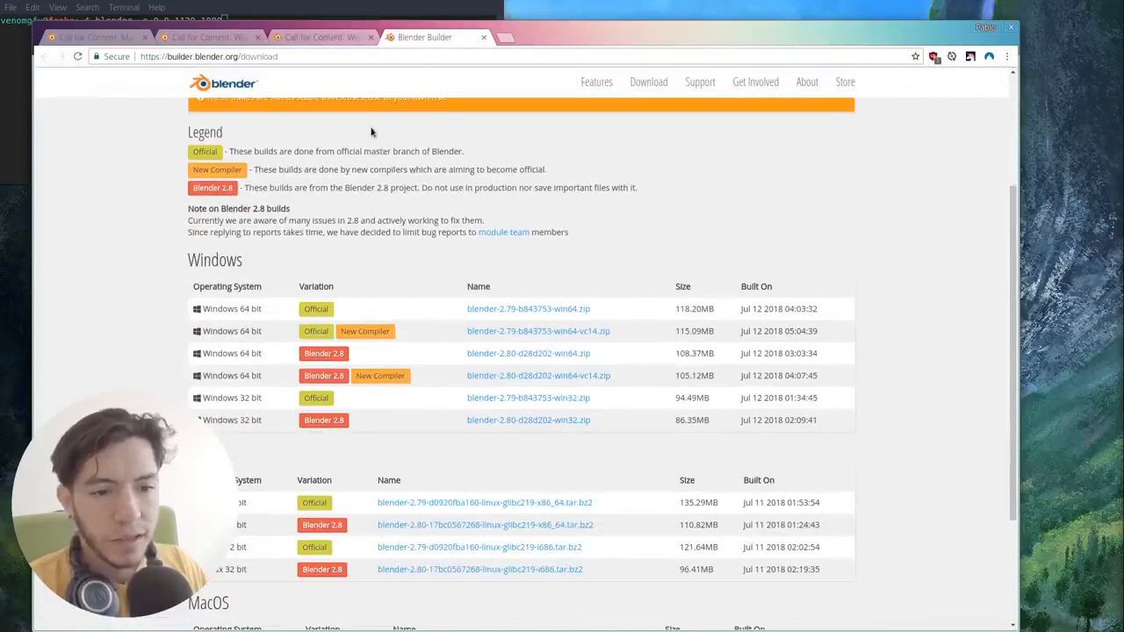
scroll(down, 3)
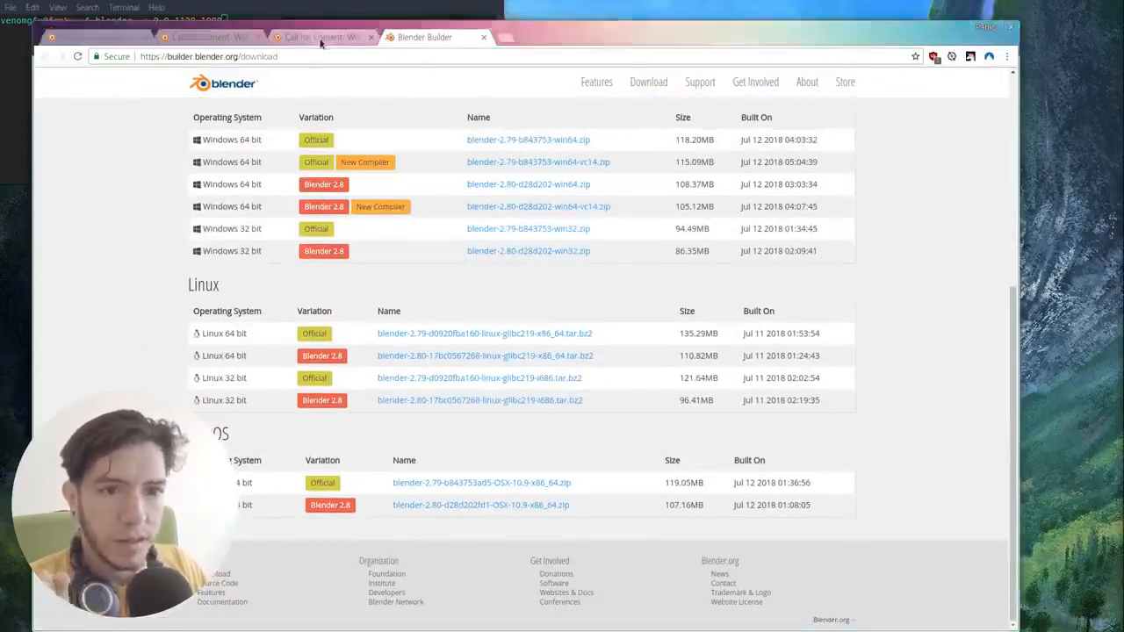
click(320, 37)
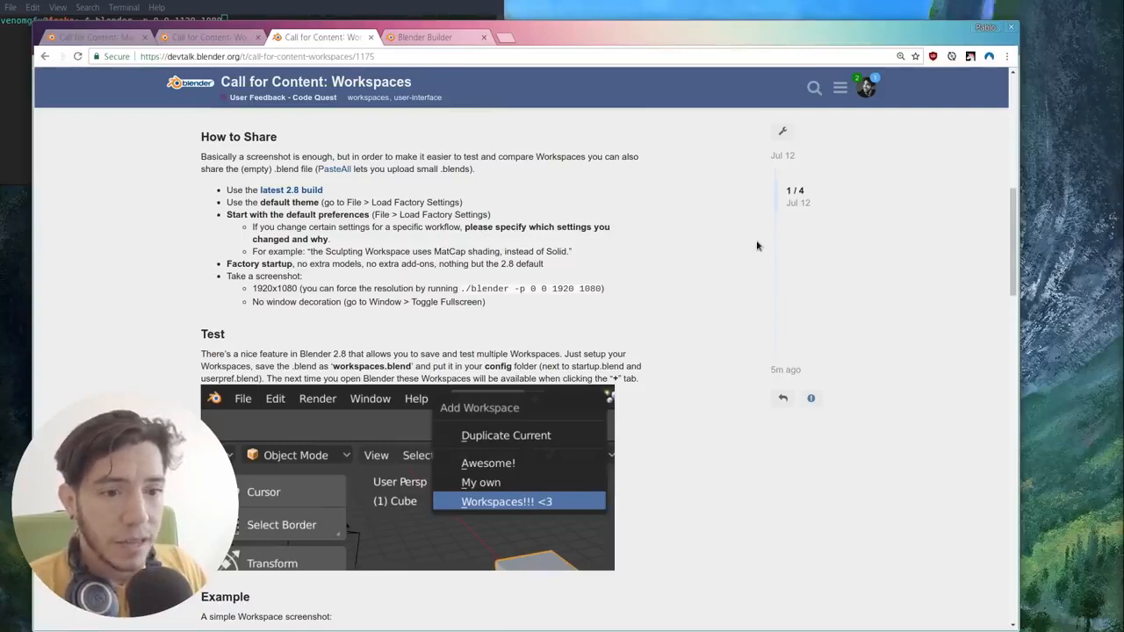
mouse_move(702, 244)
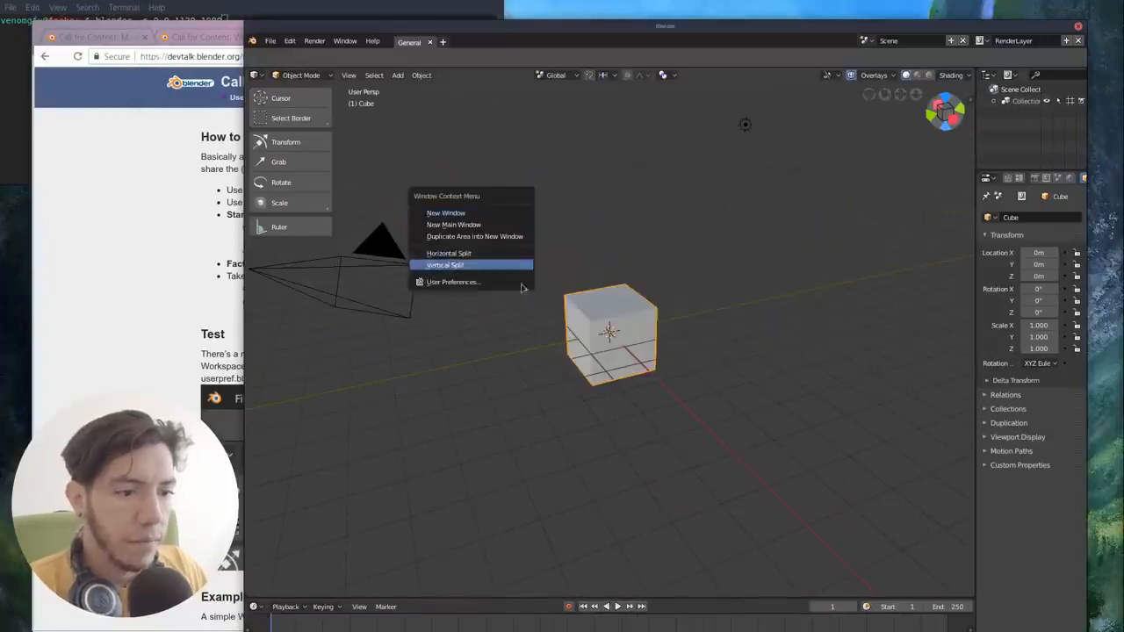
Step: Split the 3D viewport horizontally into two stacked views
click(453, 282)
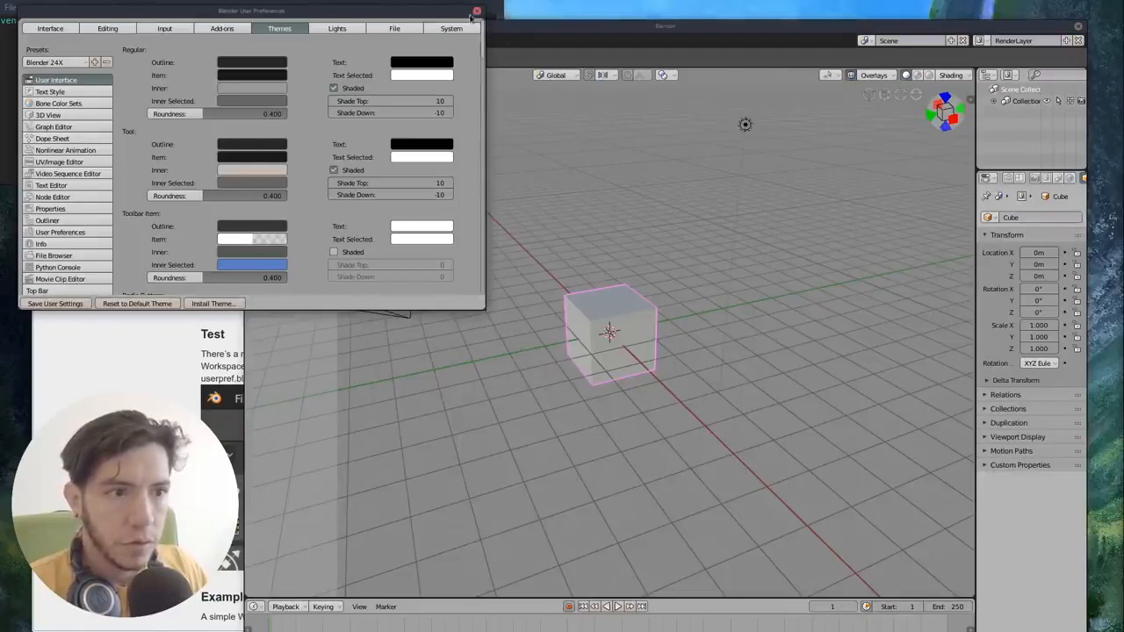
click(271, 42)
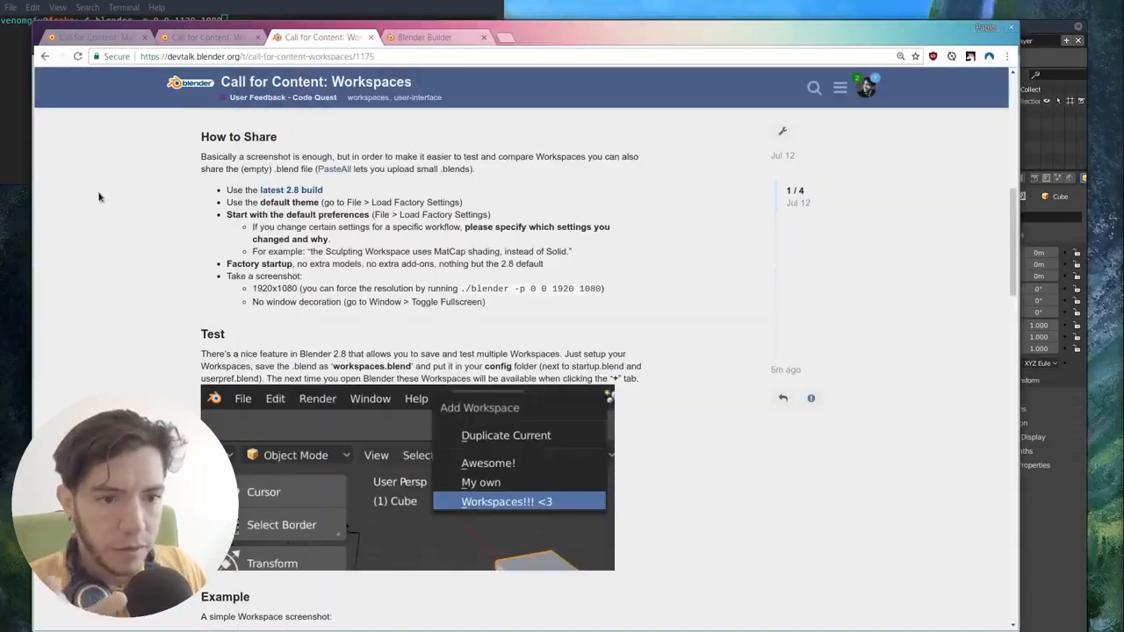
mouse_move(1055, 424)
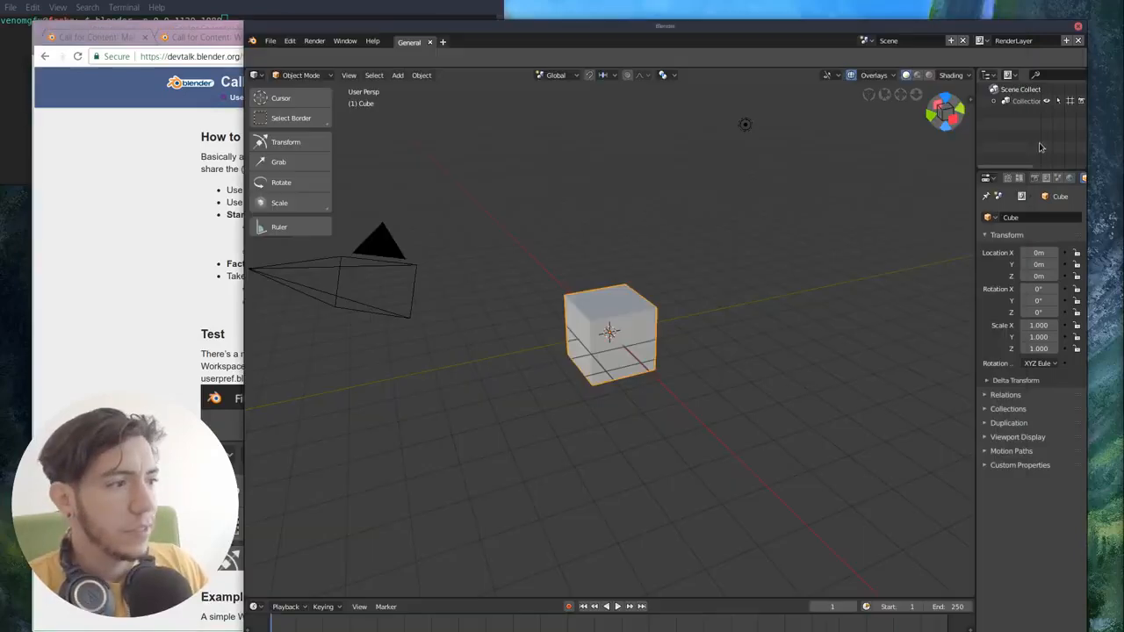
click(270, 40)
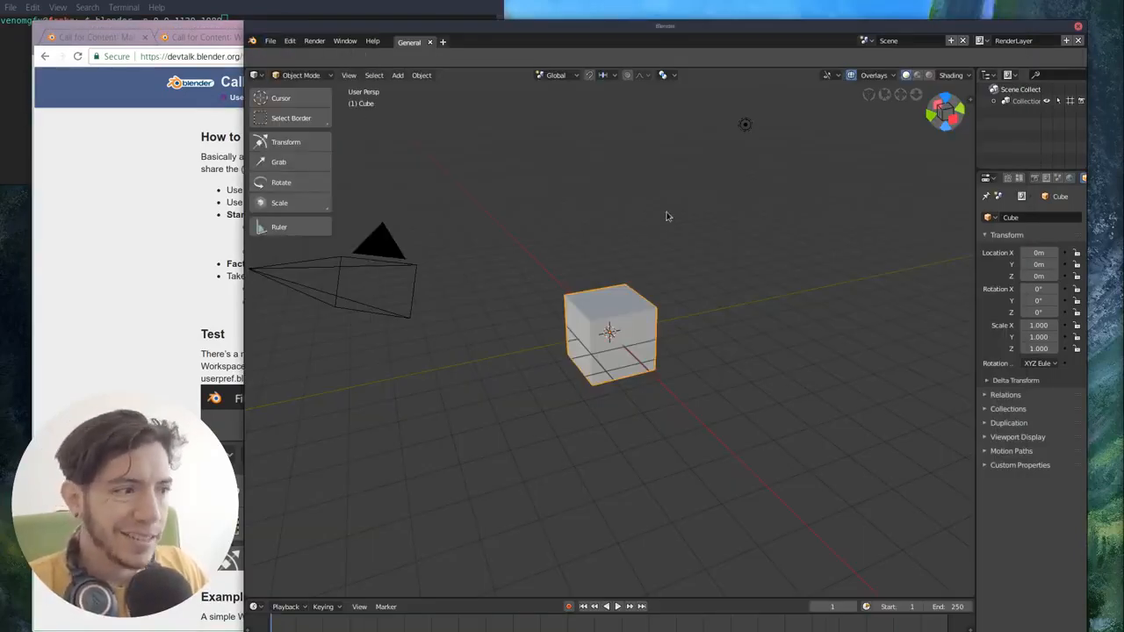
mouse_move(393, 125)
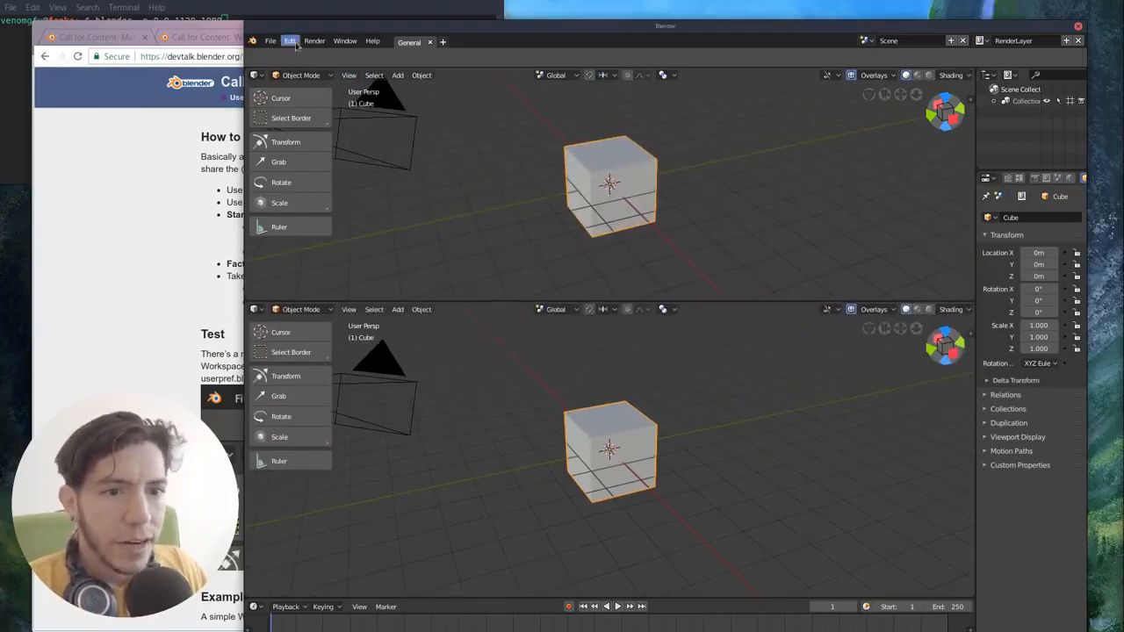
Step: Open Edit > User Preferences, view the Interface tab, and close it
click(289, 41)
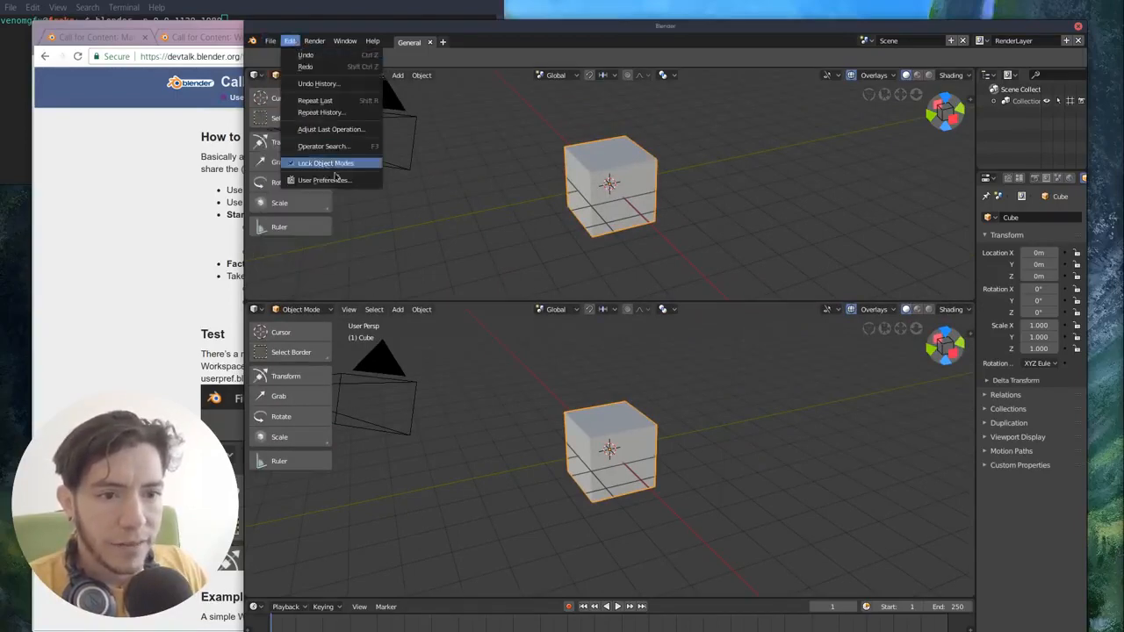
click(324, 180)
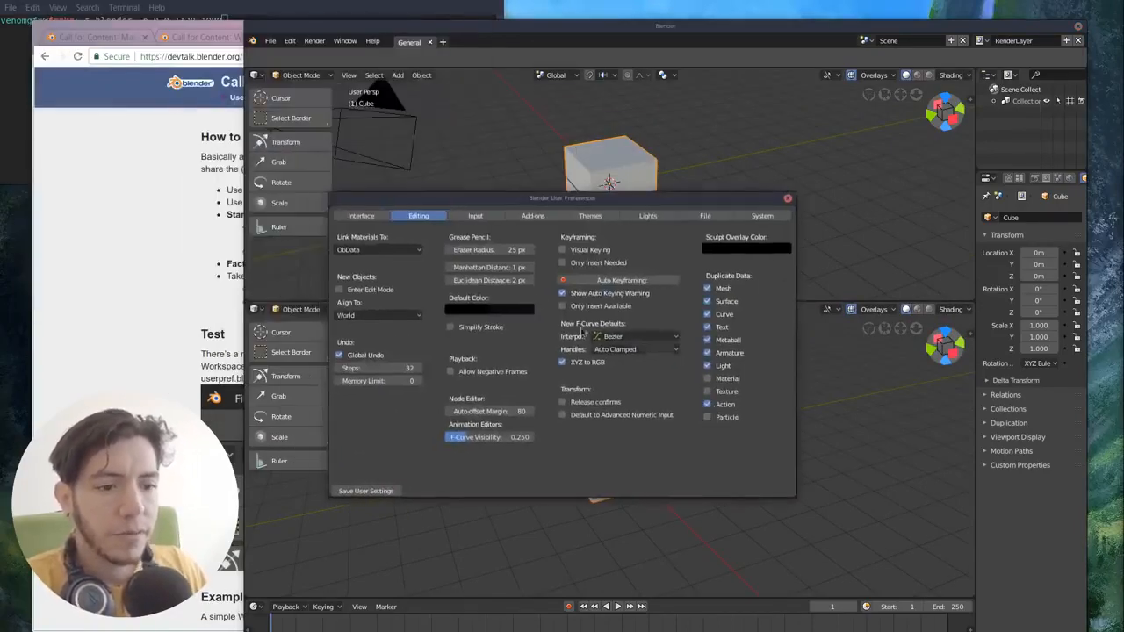
mouse_move(368, 253)
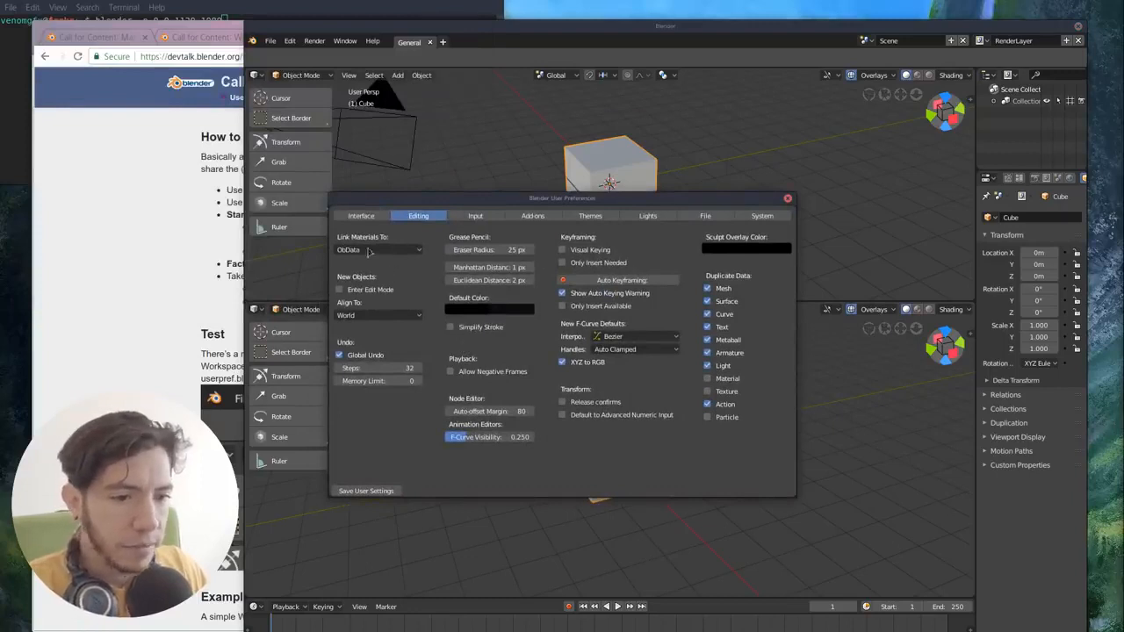
click(361, 216)
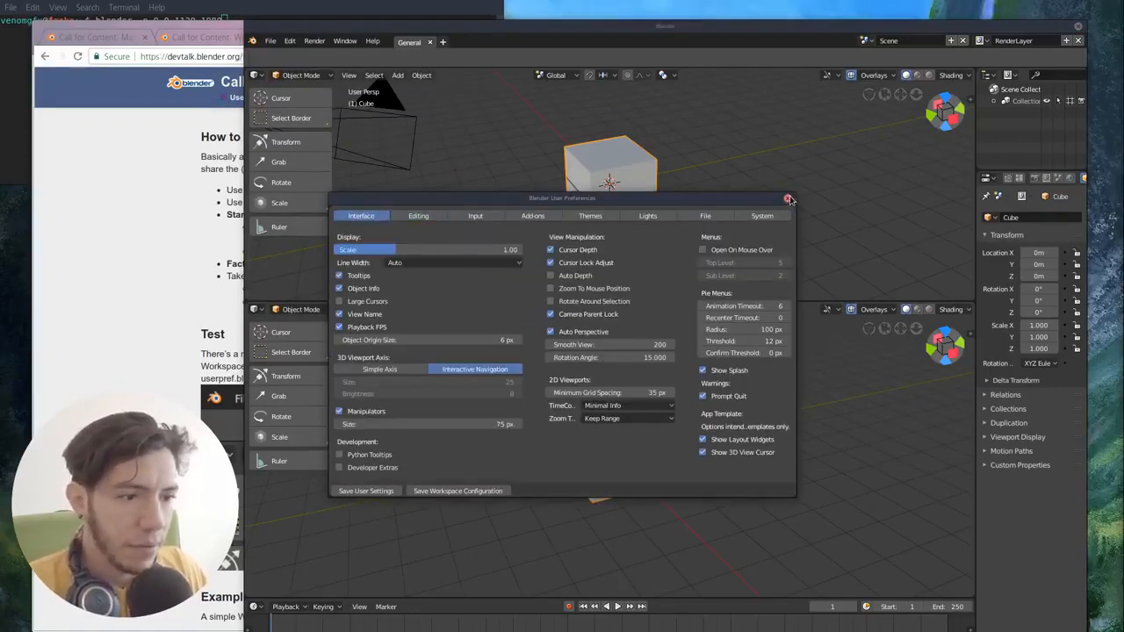
click(787, 197)
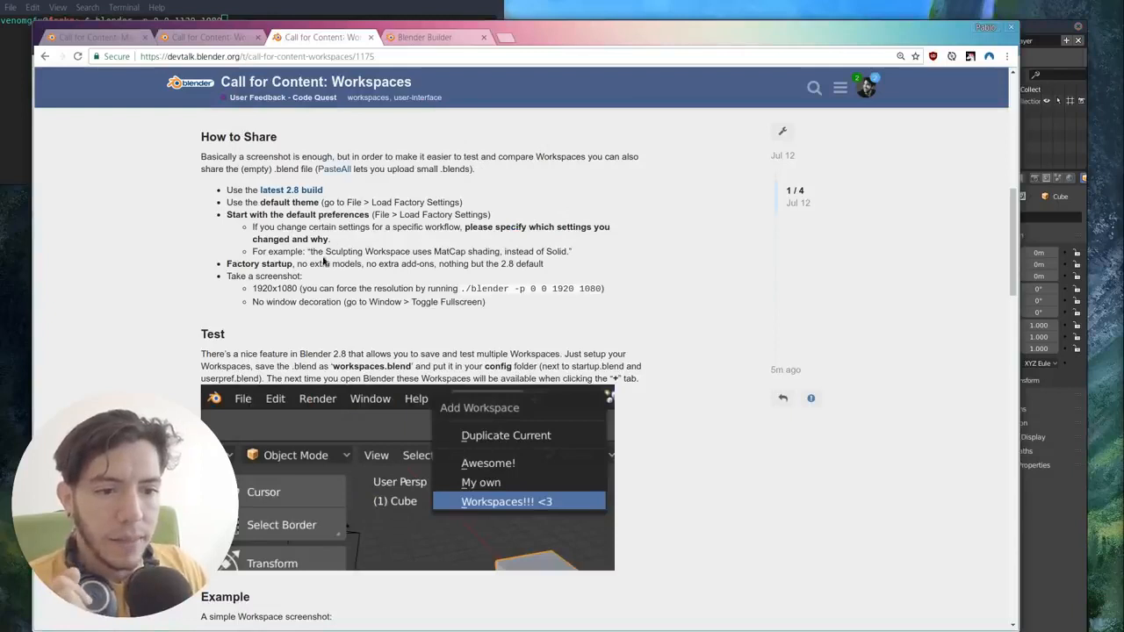
Step: Scroll through the thread's How to Share guidelines and back up again
scroll(down, 3)
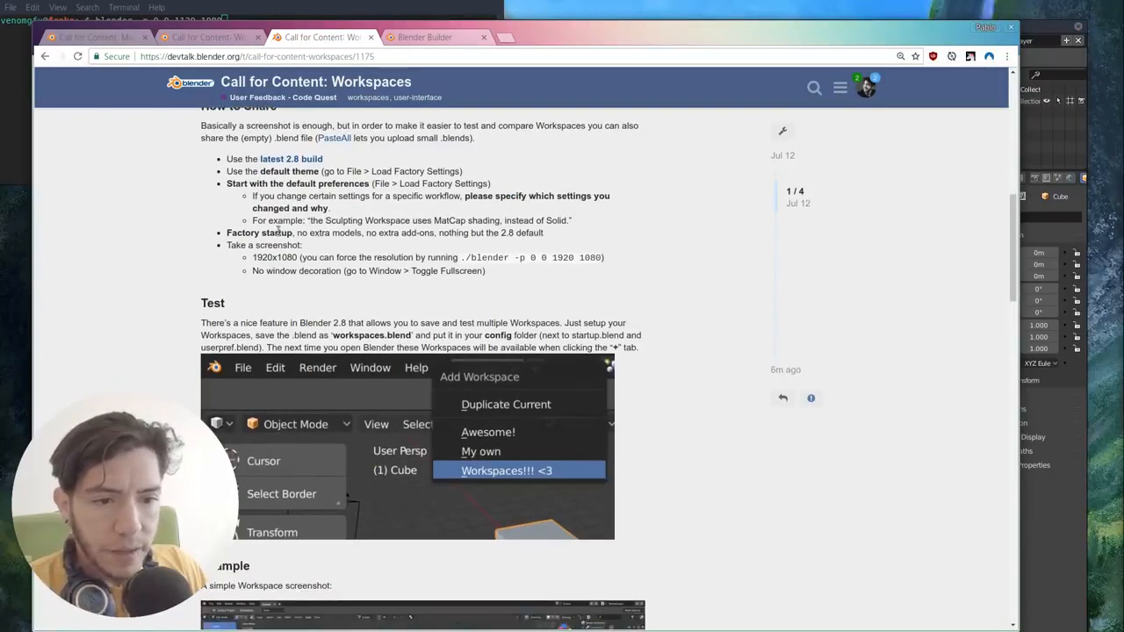
mouse_move(371, 245)
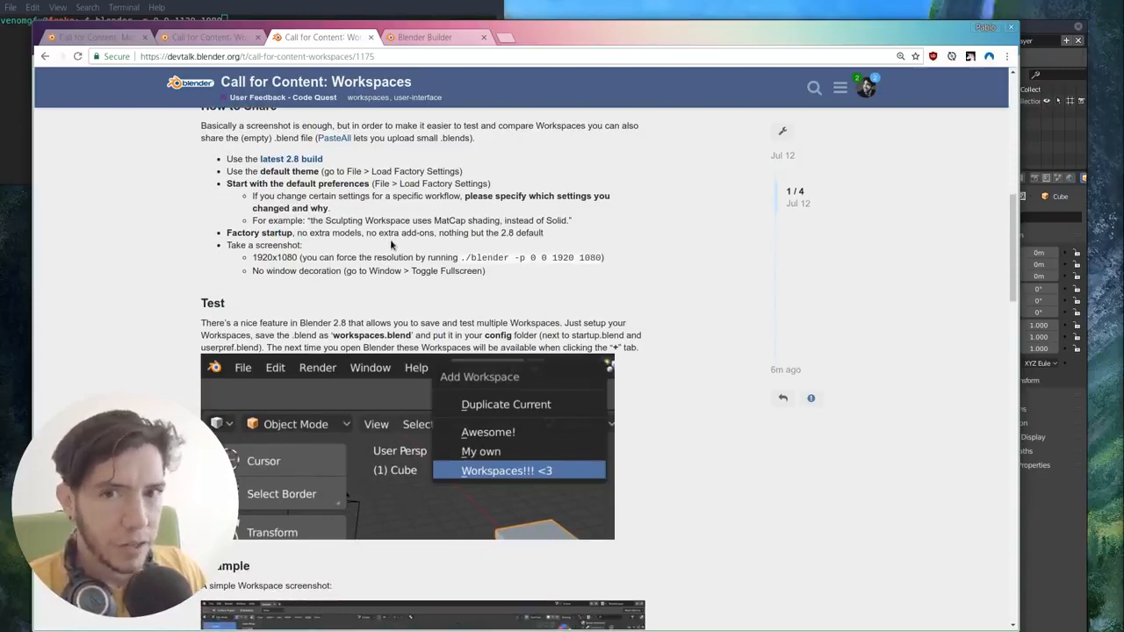
mouse_move(664, 249)
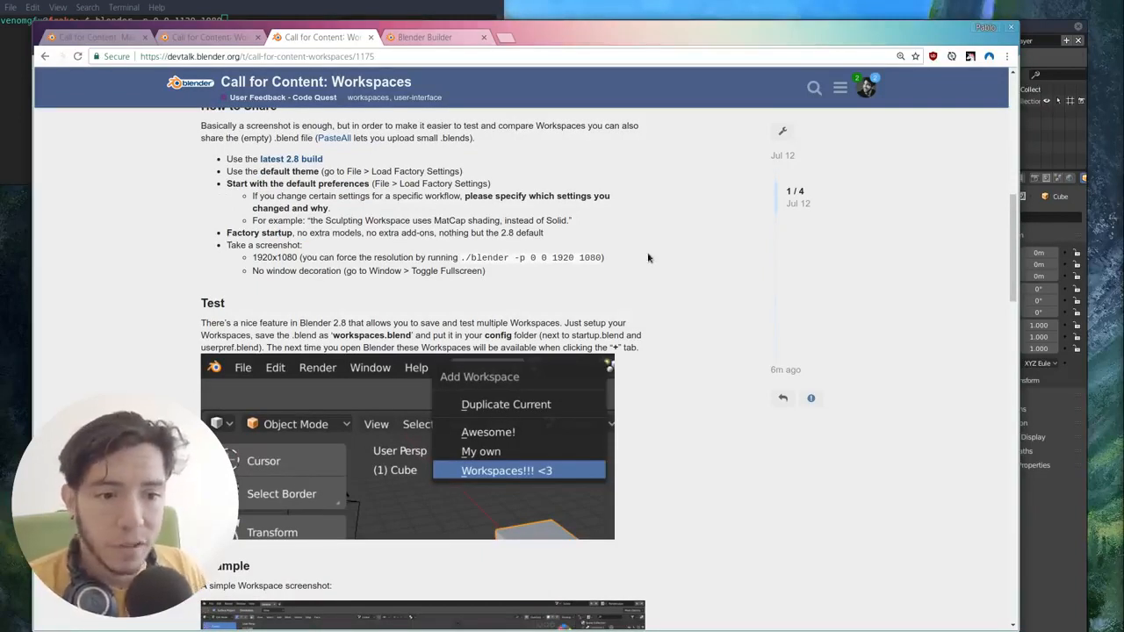
mouse_move(633, 251)
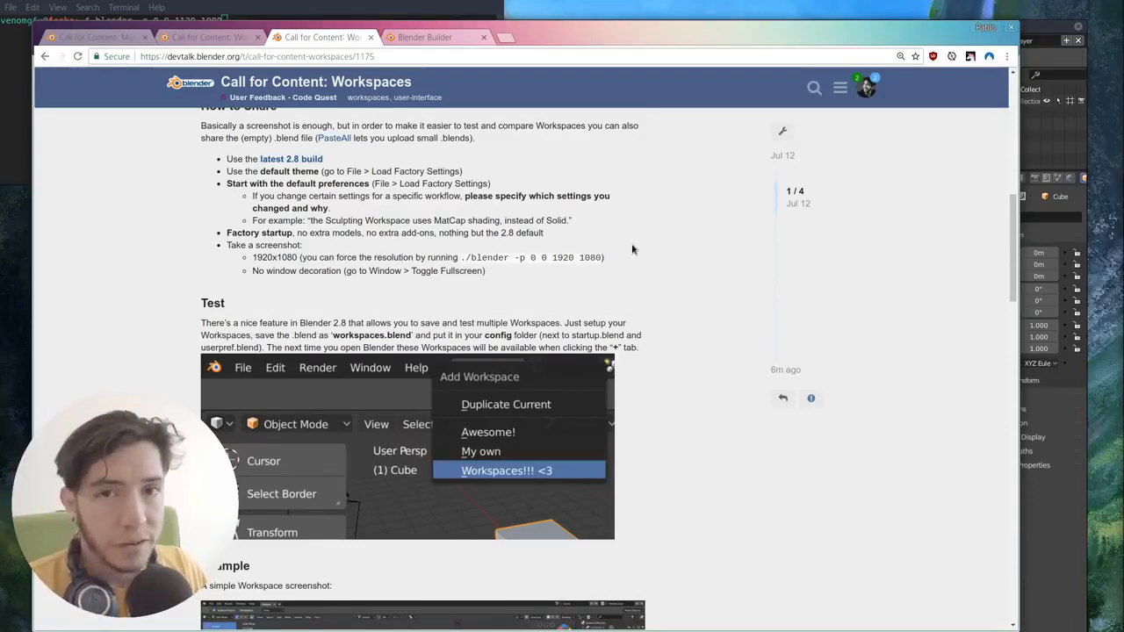
mouse_move(673, 229)
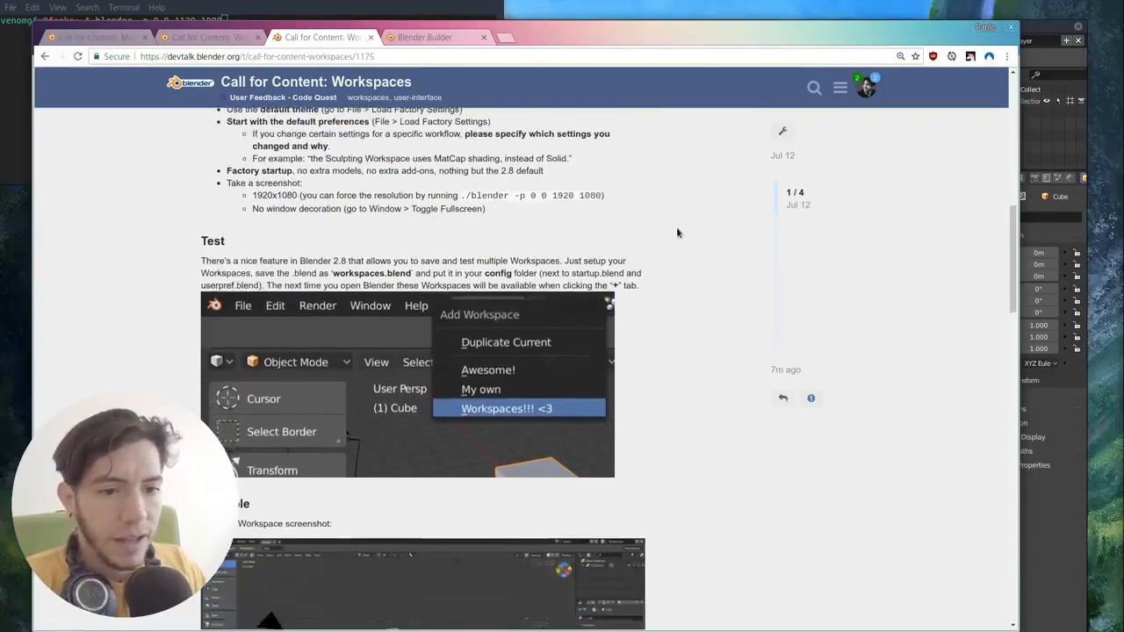
mouse_move(491, 232)
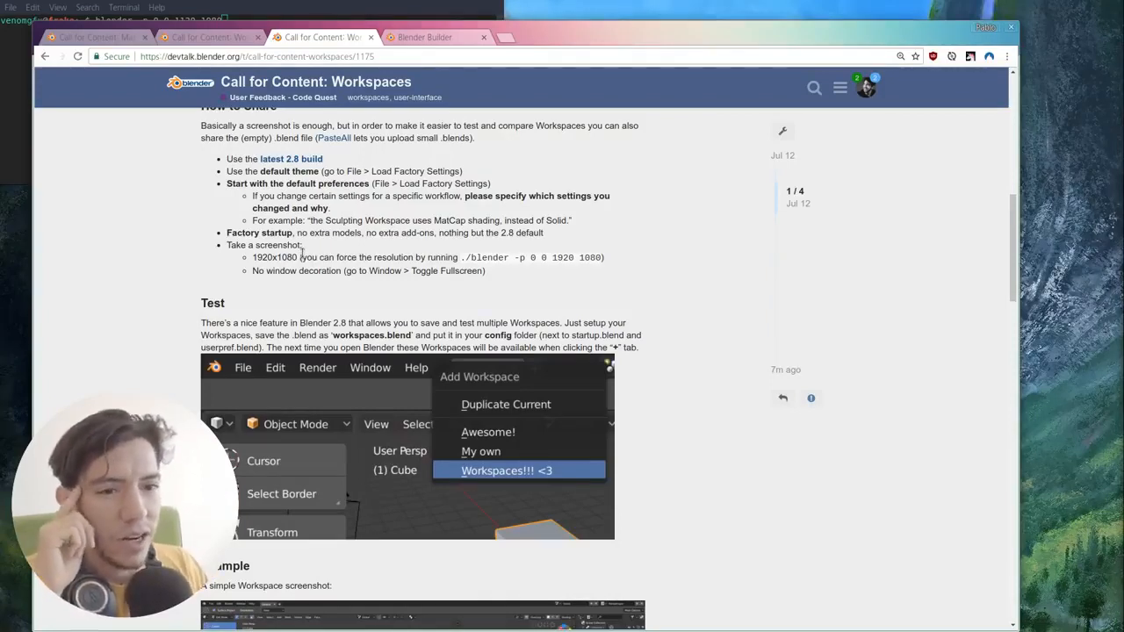
scroll(up, 3)
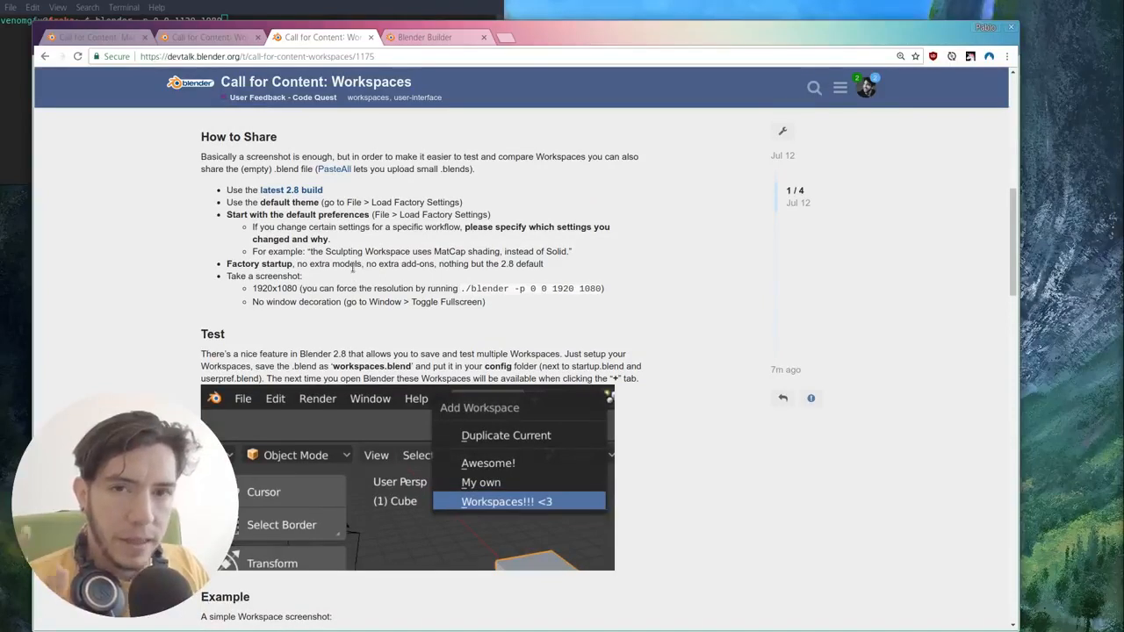
mouse_move(368, 284)
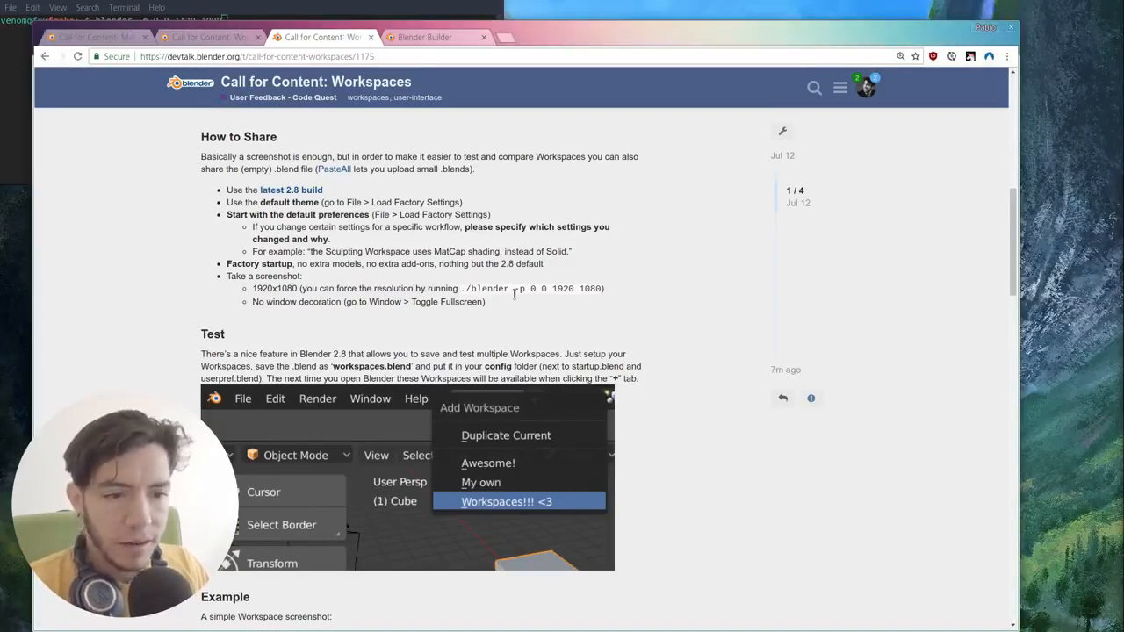
mouse_move(484, 316)
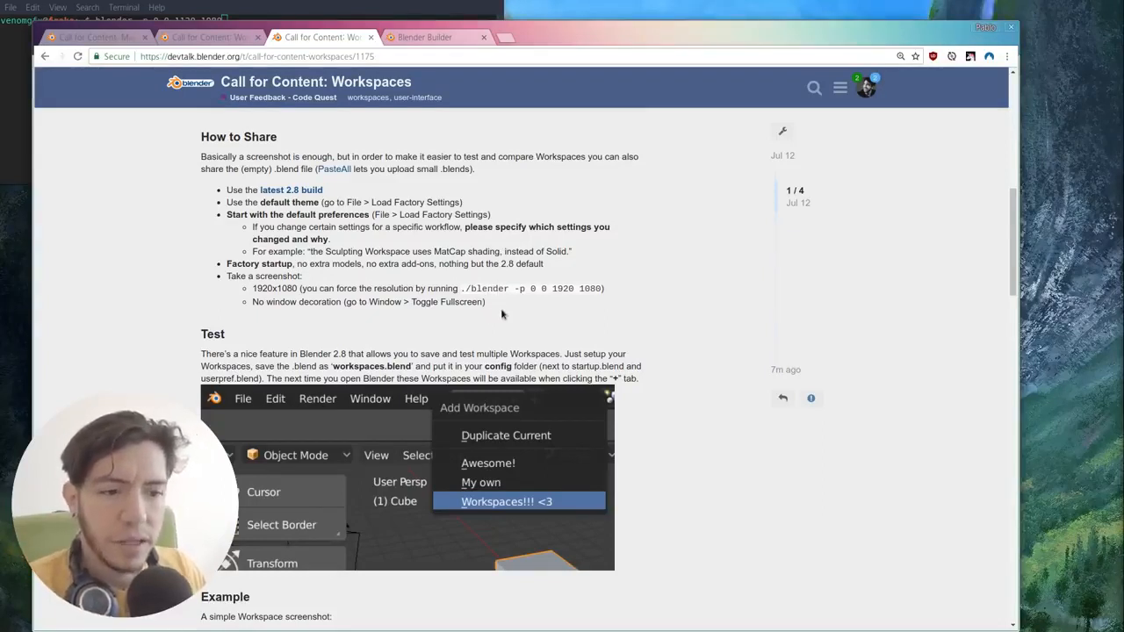
mouse_move(312, 290)
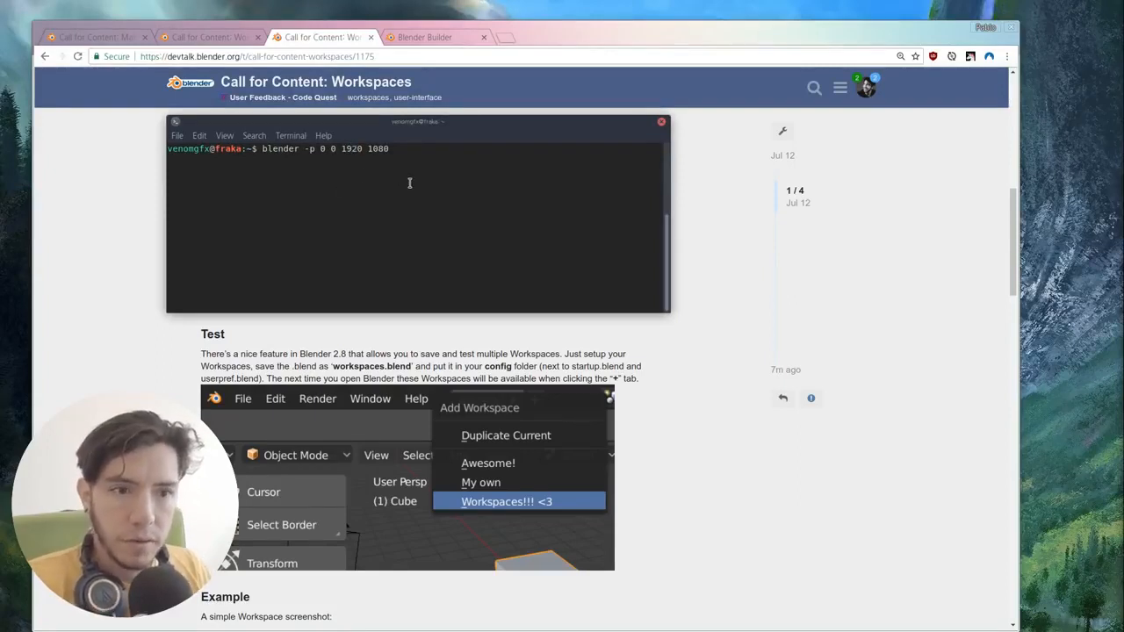
mouse_move(553, 127)
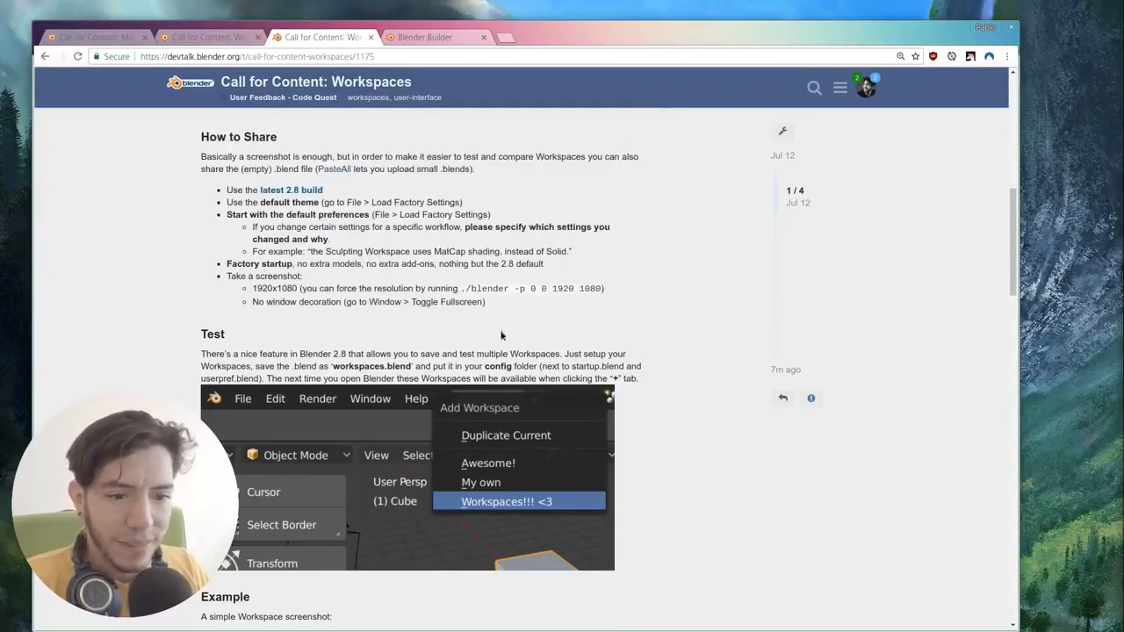
Step: Scroll the Devtalk workspaces thread down past the Test section to the Example screenshot
scroll(down, 3)
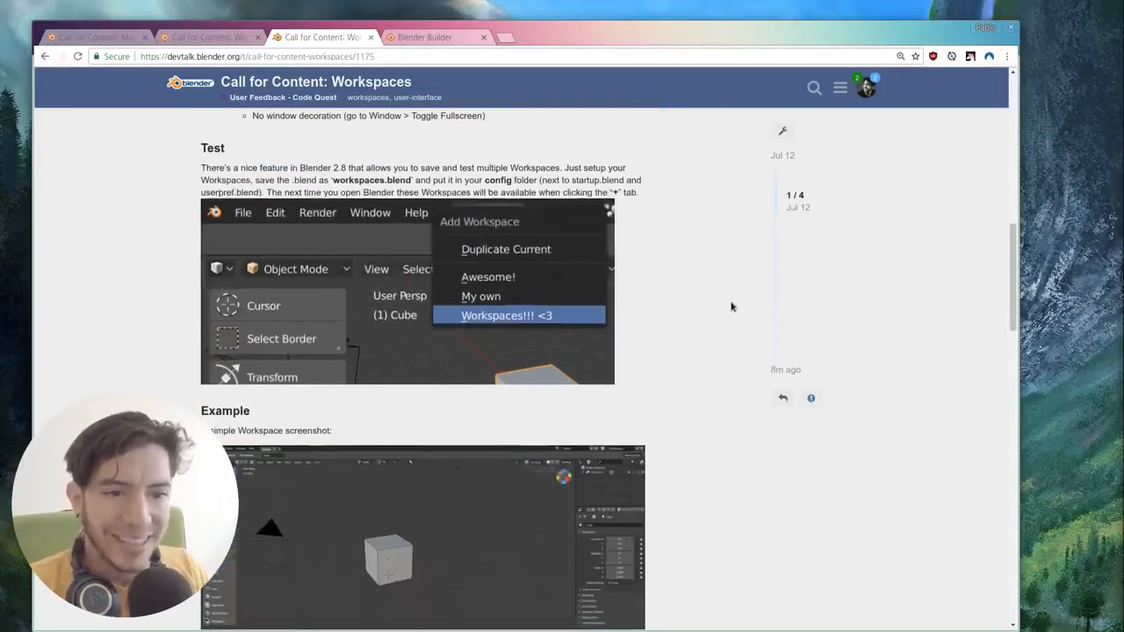
mouse_move(670, 213)
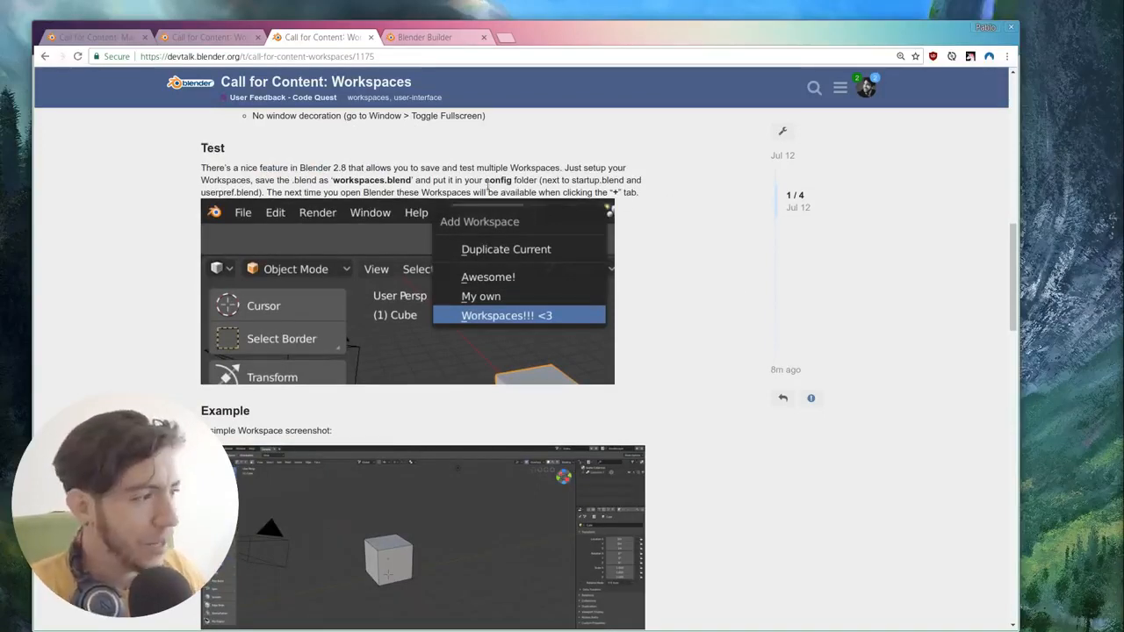
mouse_move(611, 316)
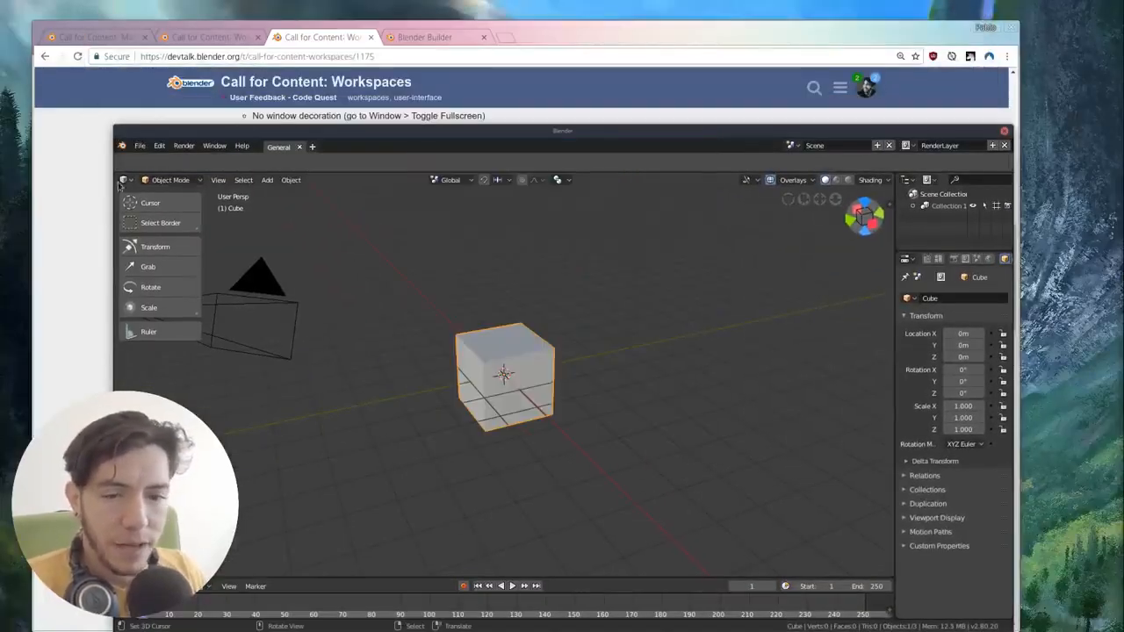
Step: Change the General workspace's main area editor type to Python Console
click(125, 180)
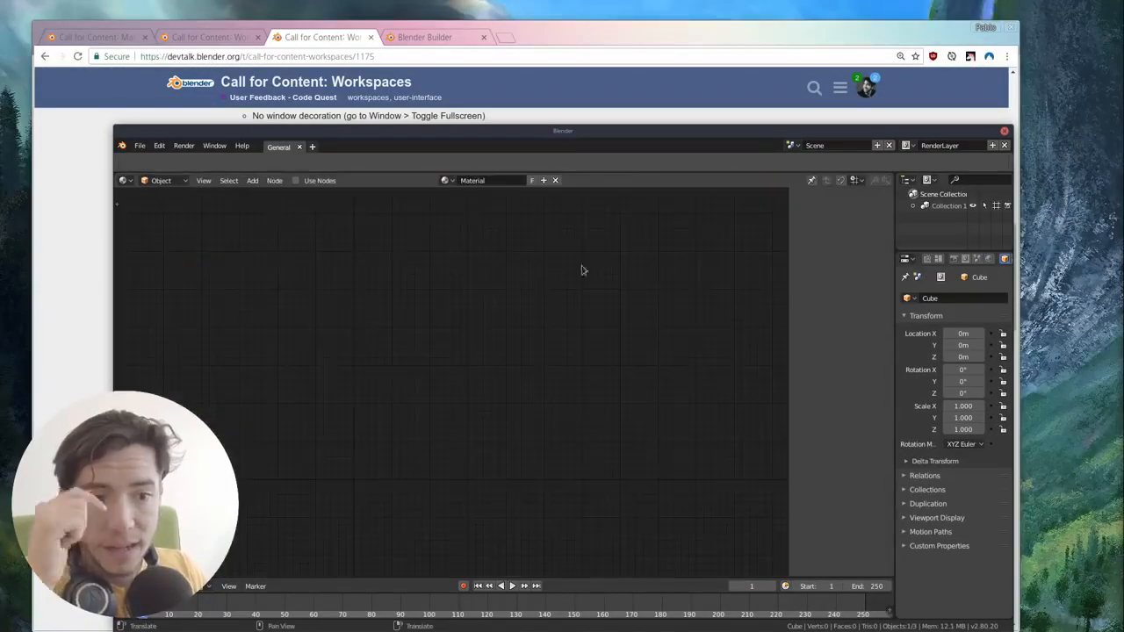
click(124, 180)
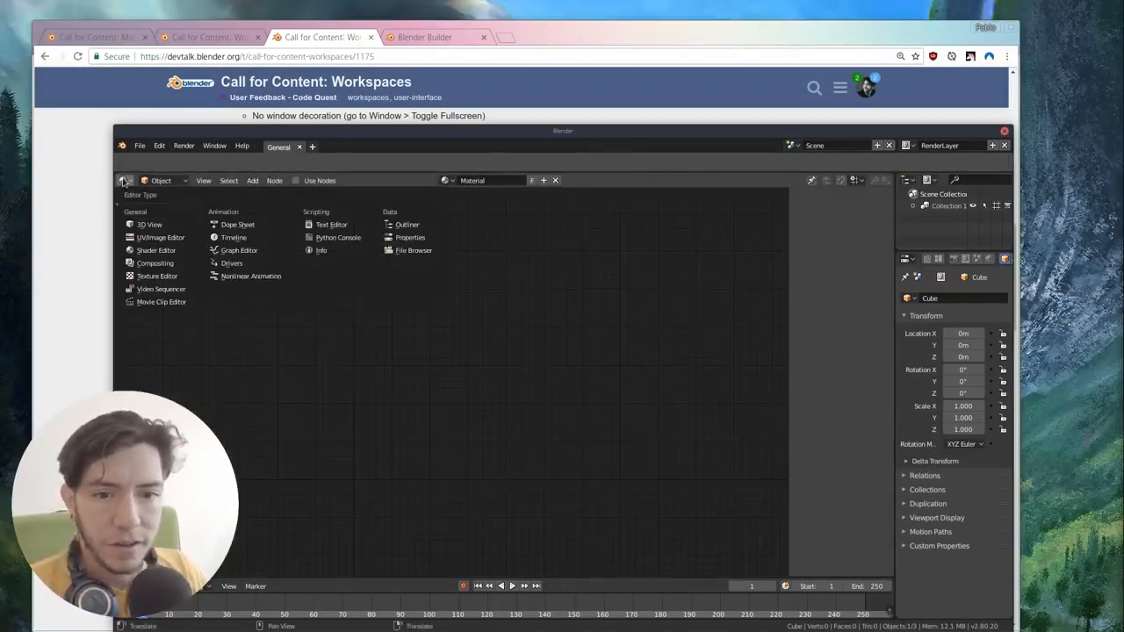
click(338, 238)
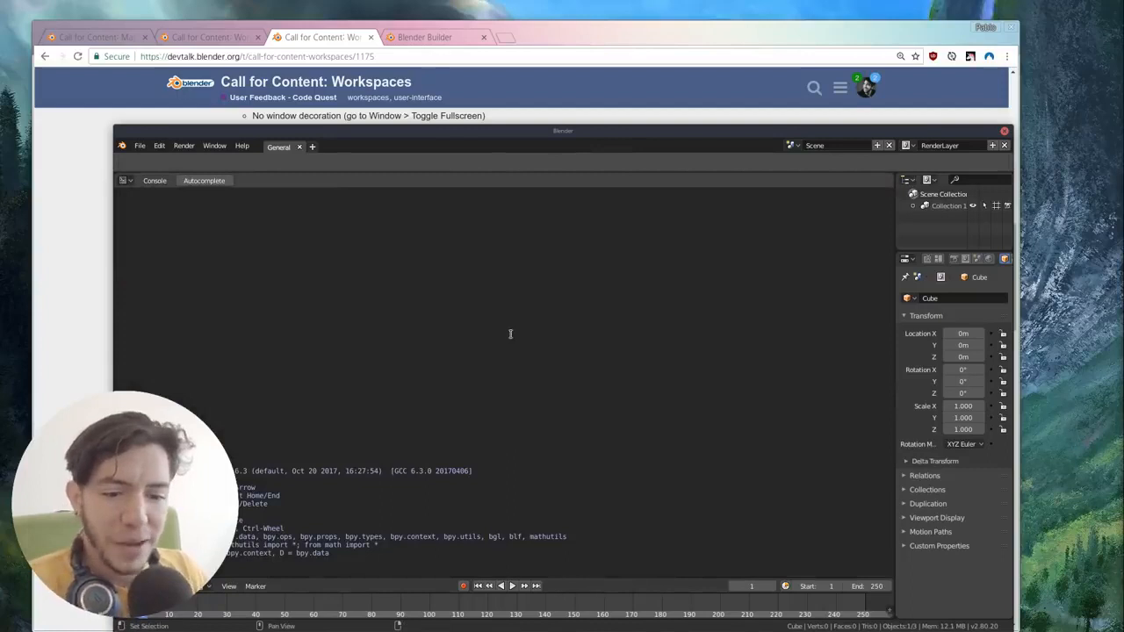
mouse_move(610, 375)
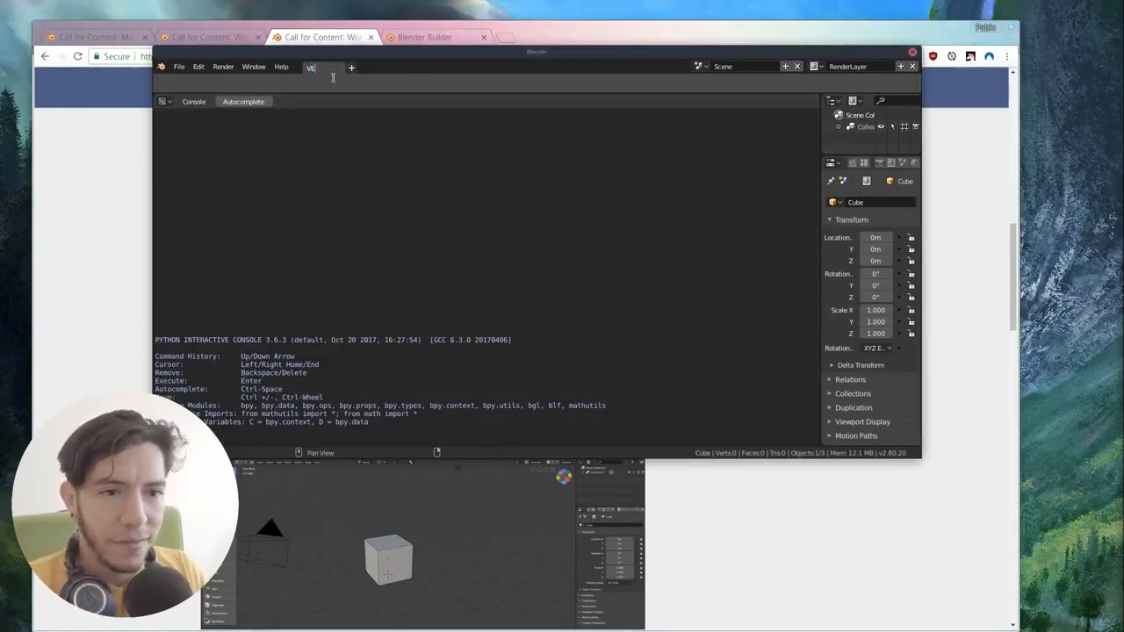
Step: Rename the console workspace 'VERY PRO!!' and Save As workspaces.blend in the config folder
text(VERY PRO!)
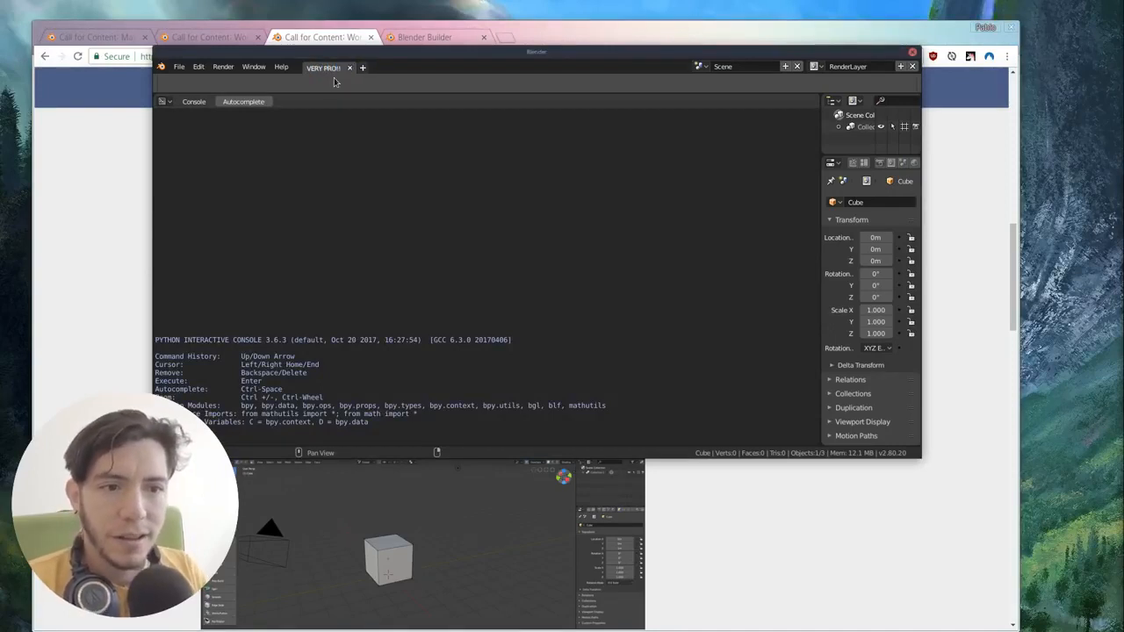
mouse_move(333, 84)
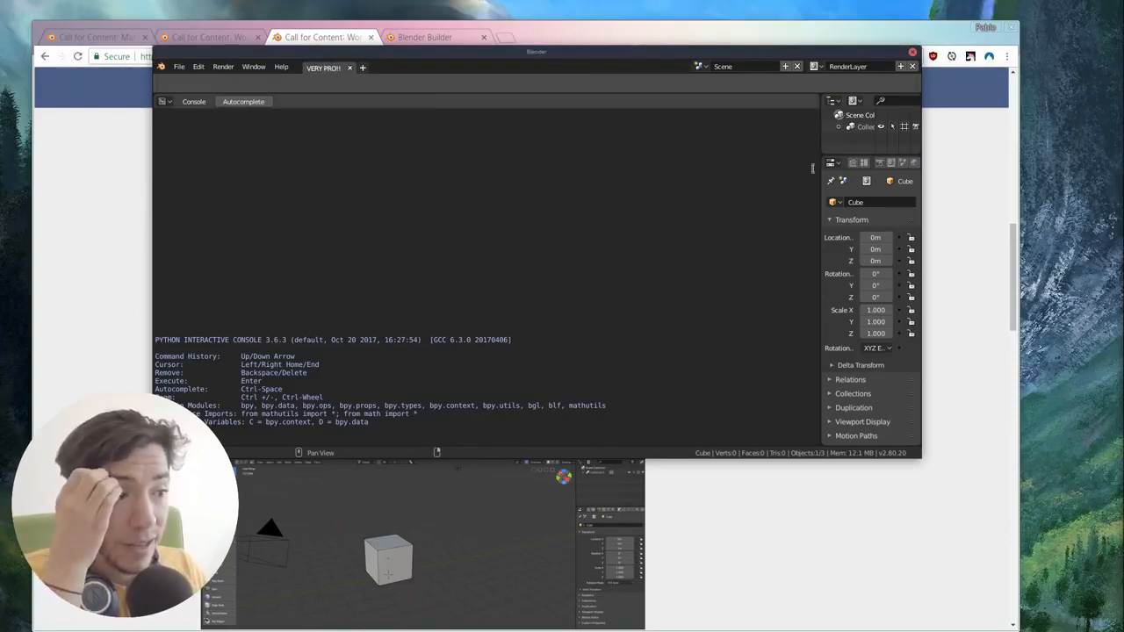
click(841, 163)
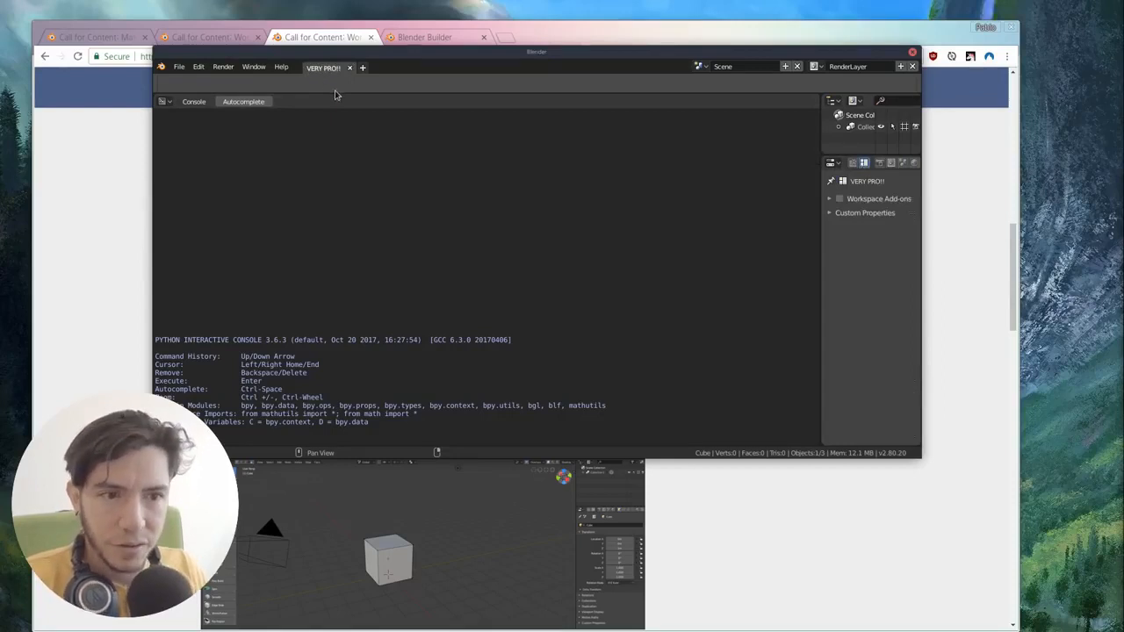
click(179, 66)
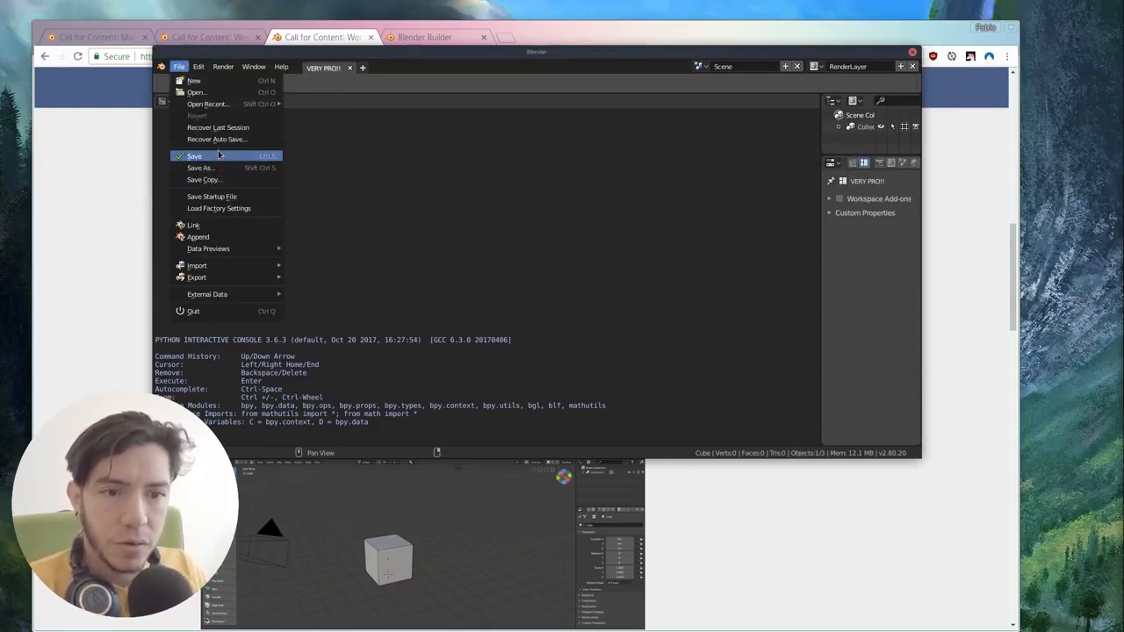
click(200, 168)
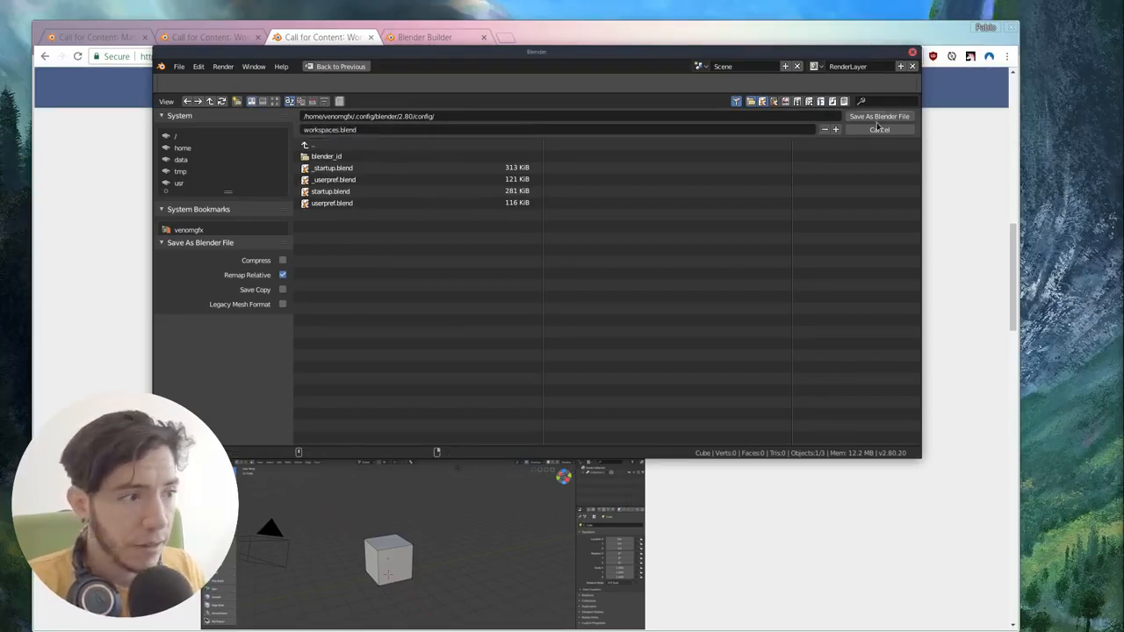
click(879, 129)
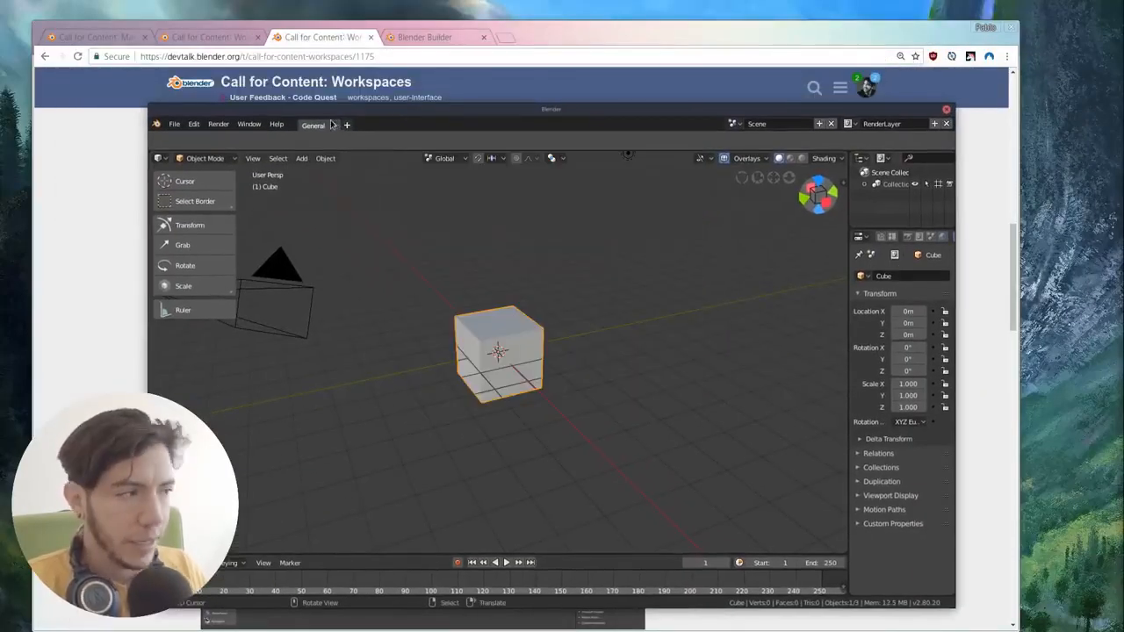
Step: Add VERY PRO!! from the new-workspace list, remove that tab again, and close Blender
click(346, 125)
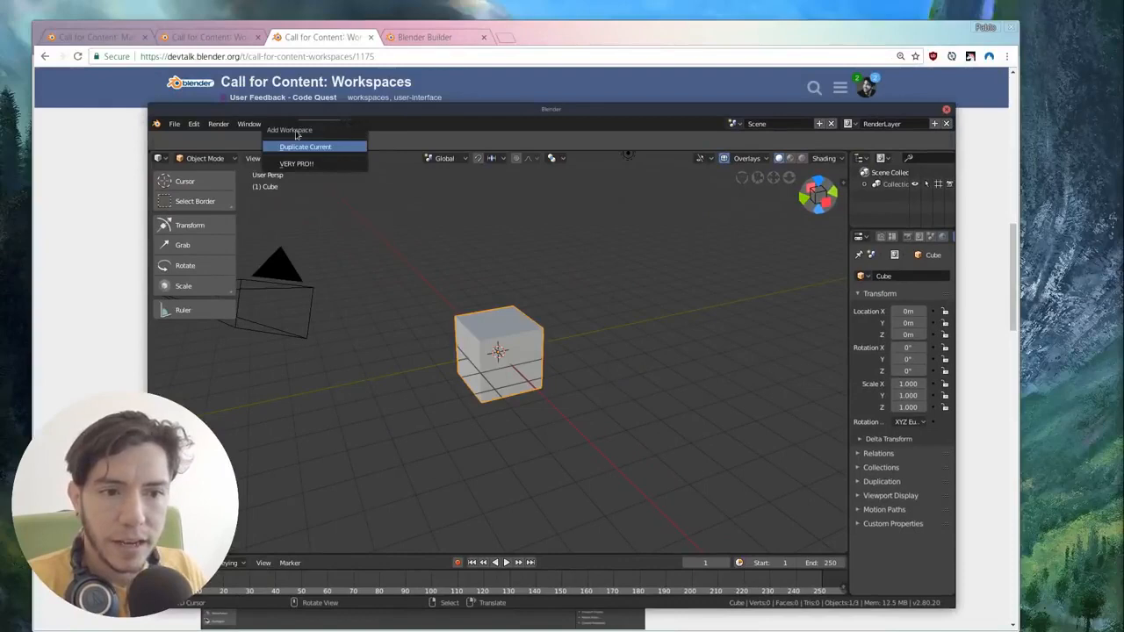
mouse_move(338, 166)
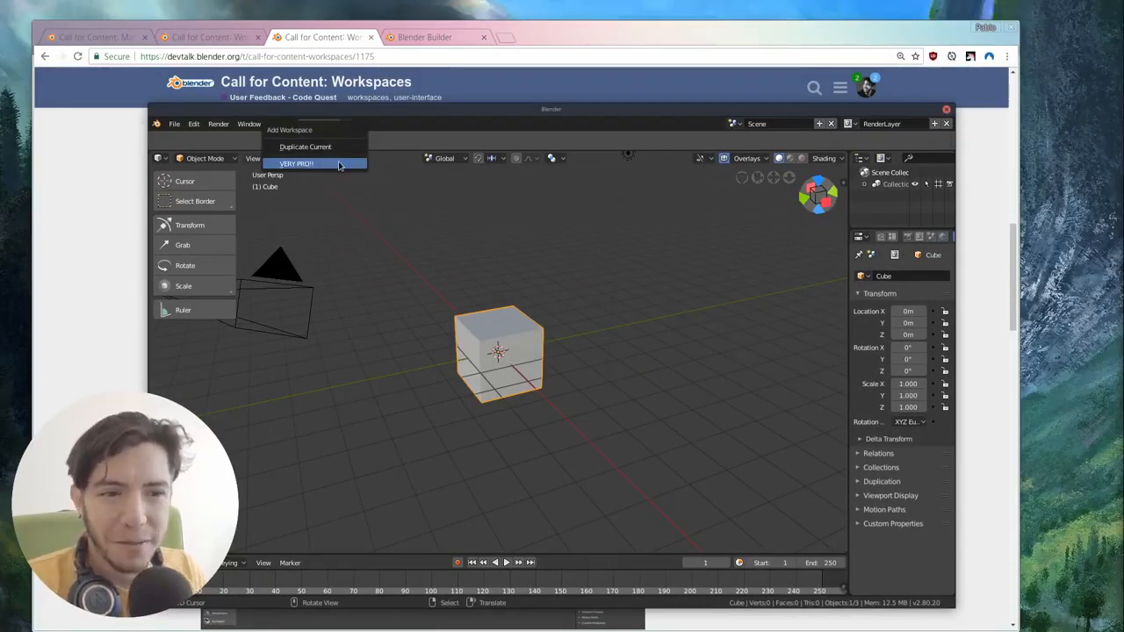
click(296, 164)
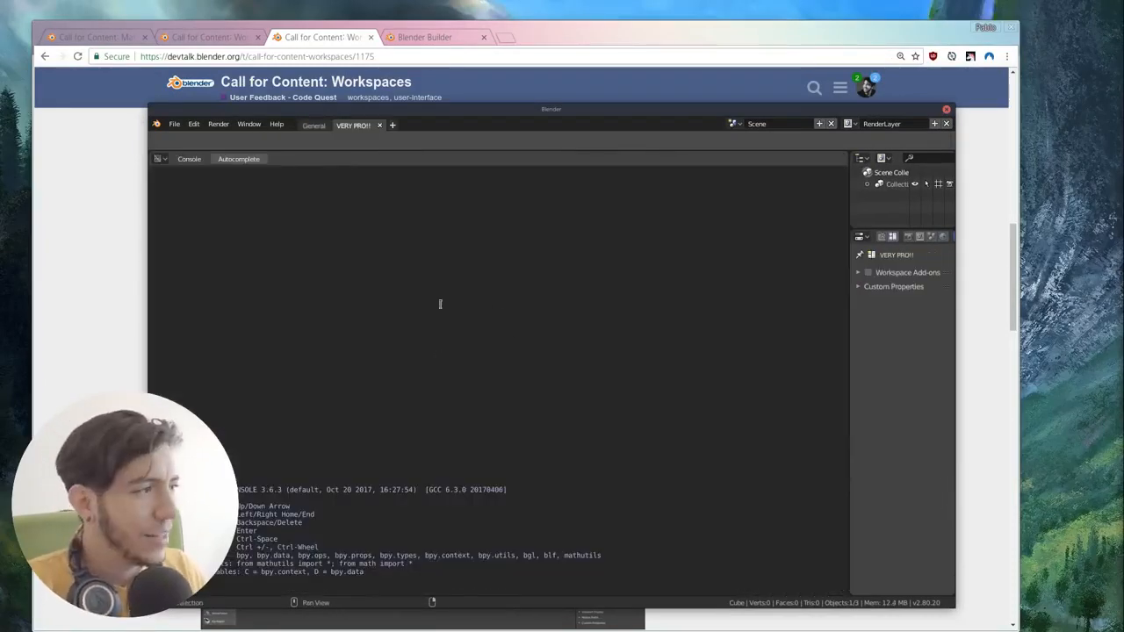
click(314, 125)
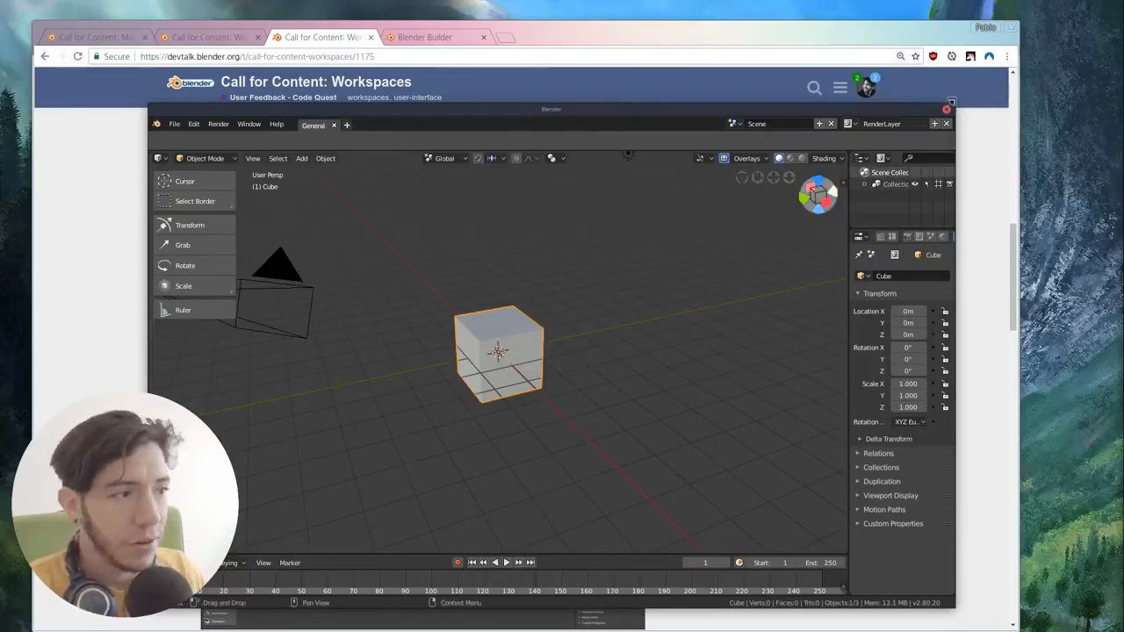
mouse_move(944, 112)
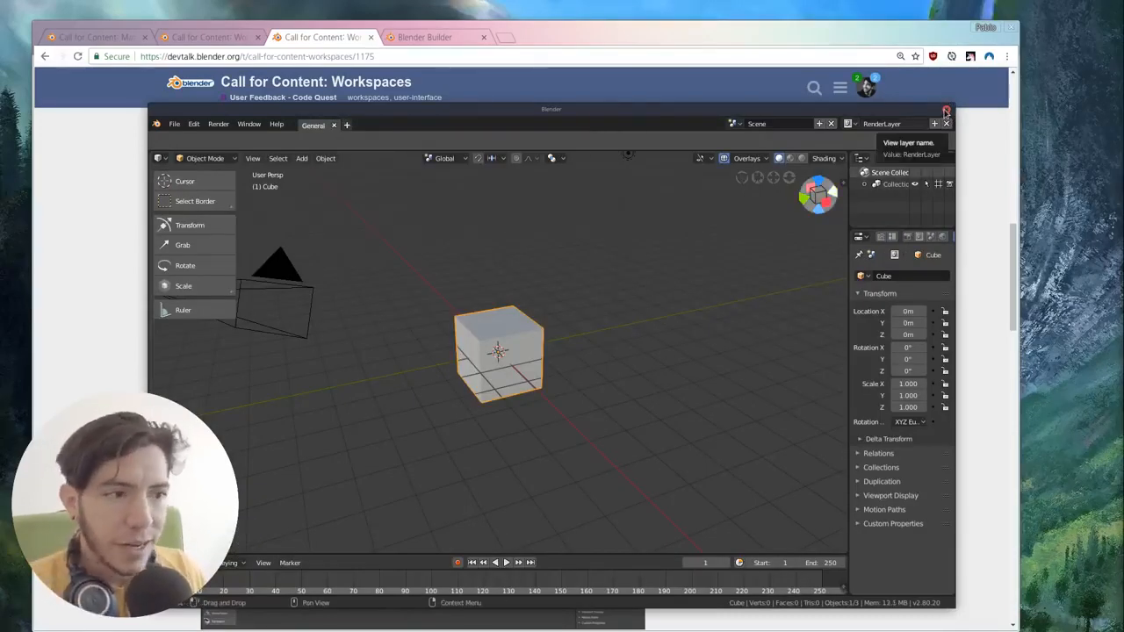
click(946, 109)
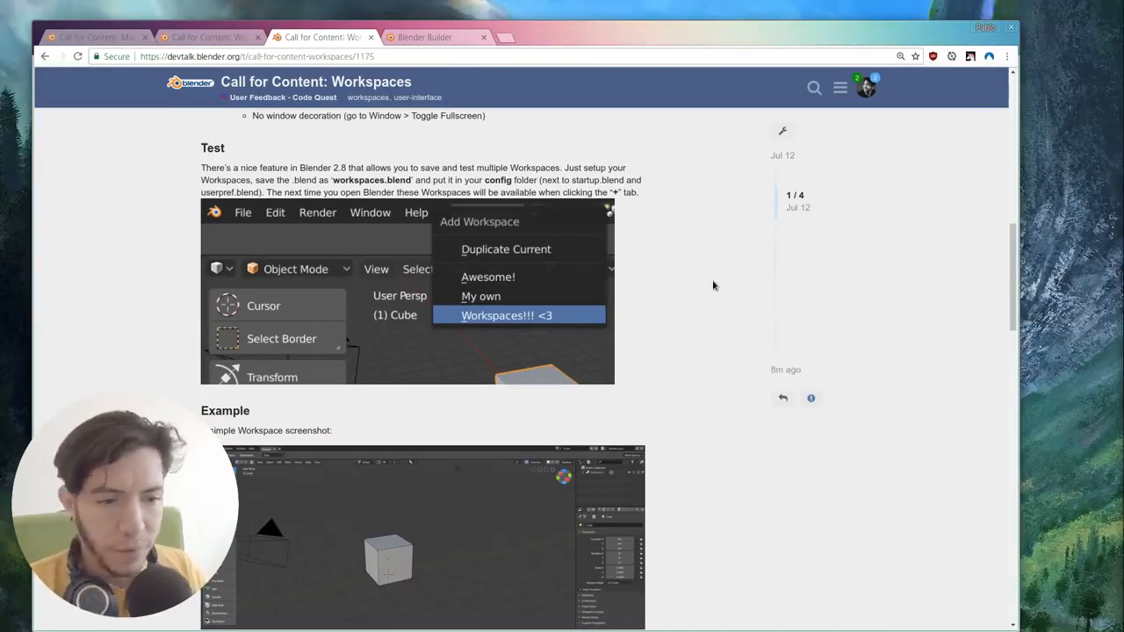
Step: Scroll through zebus3d's Video Editing suggestion and replies, then back to the opening post
scroll(down, 3)
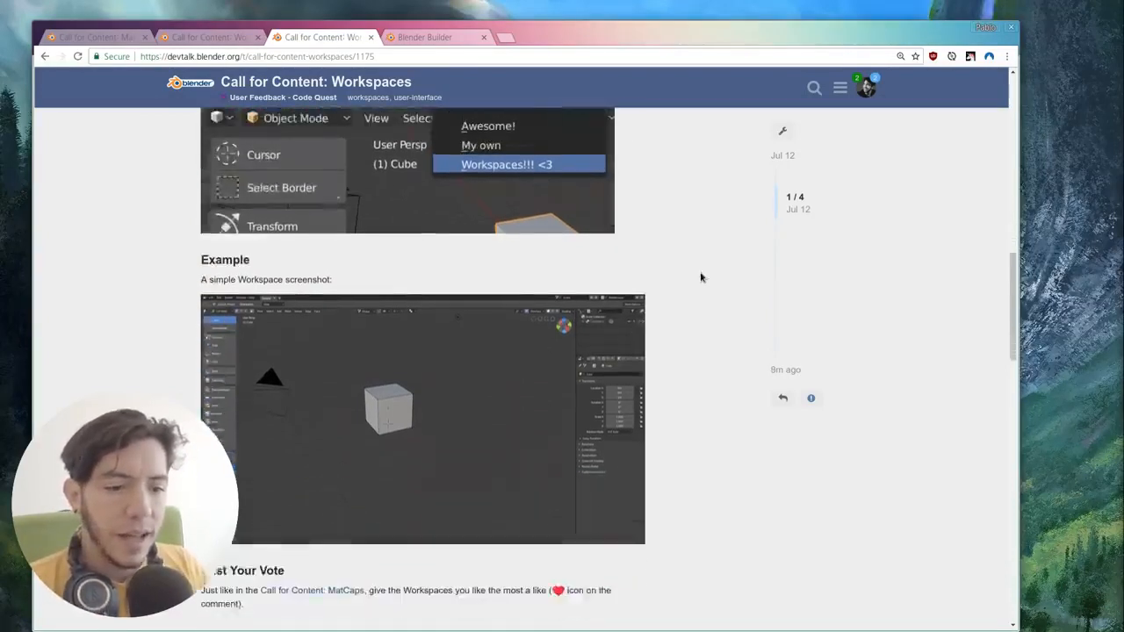
scroll(down, 3)
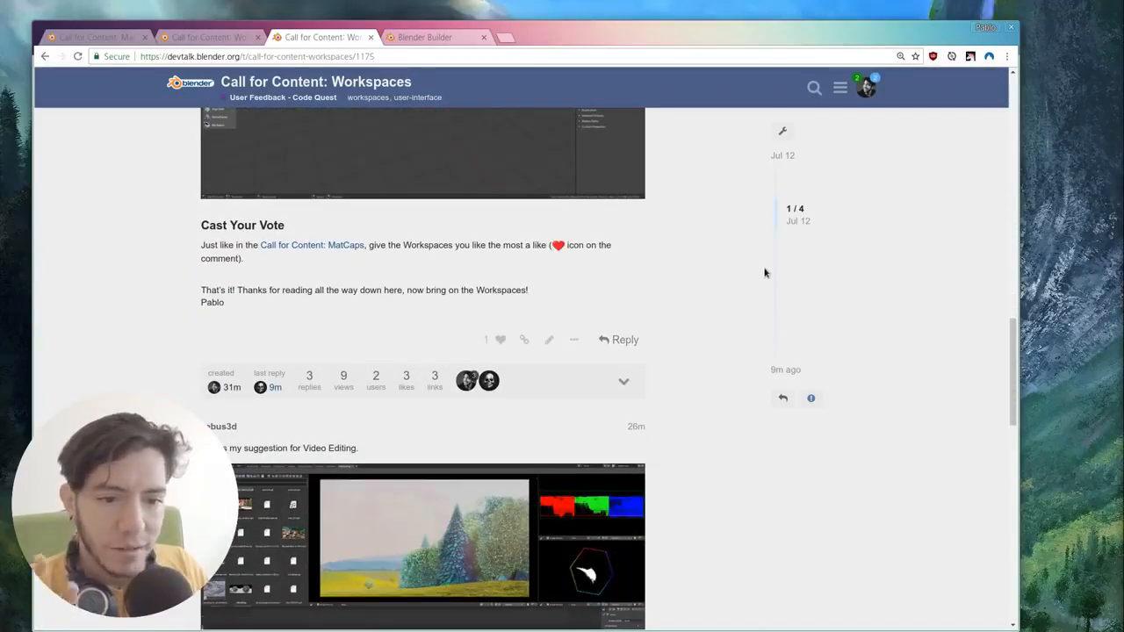
scroll(up, 3)
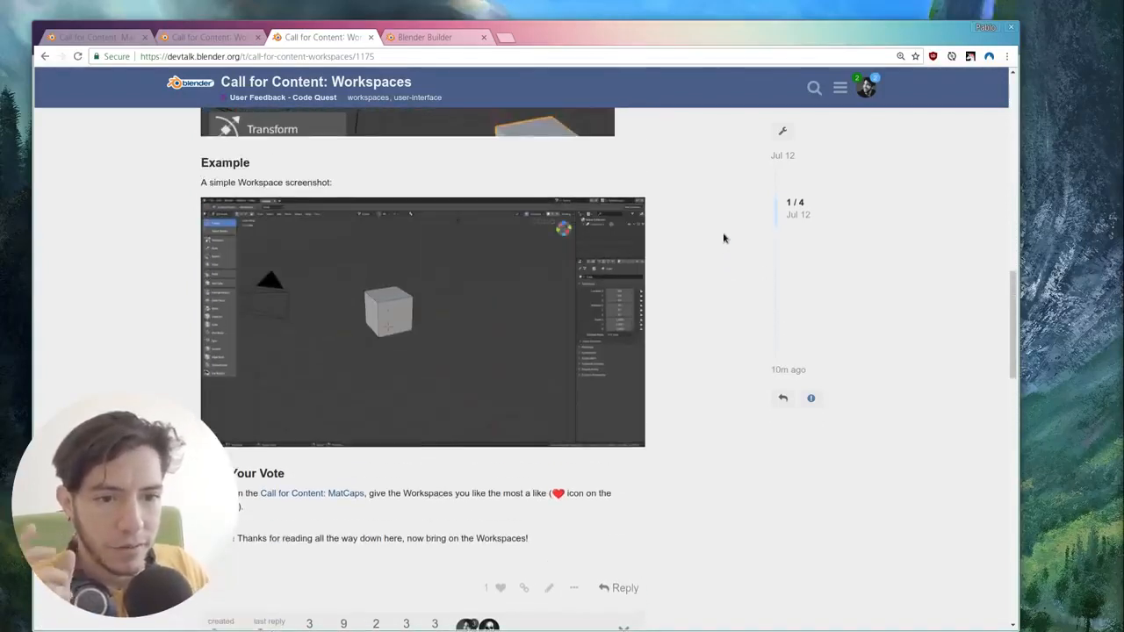
mouse_move(727, 236)
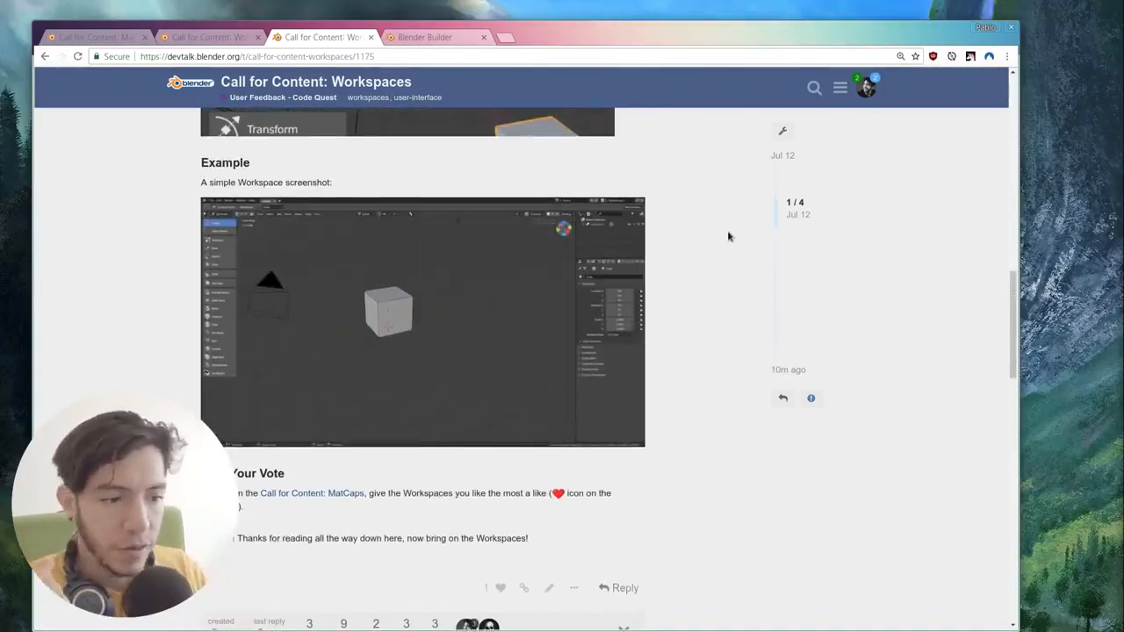
scroll(down, 3)
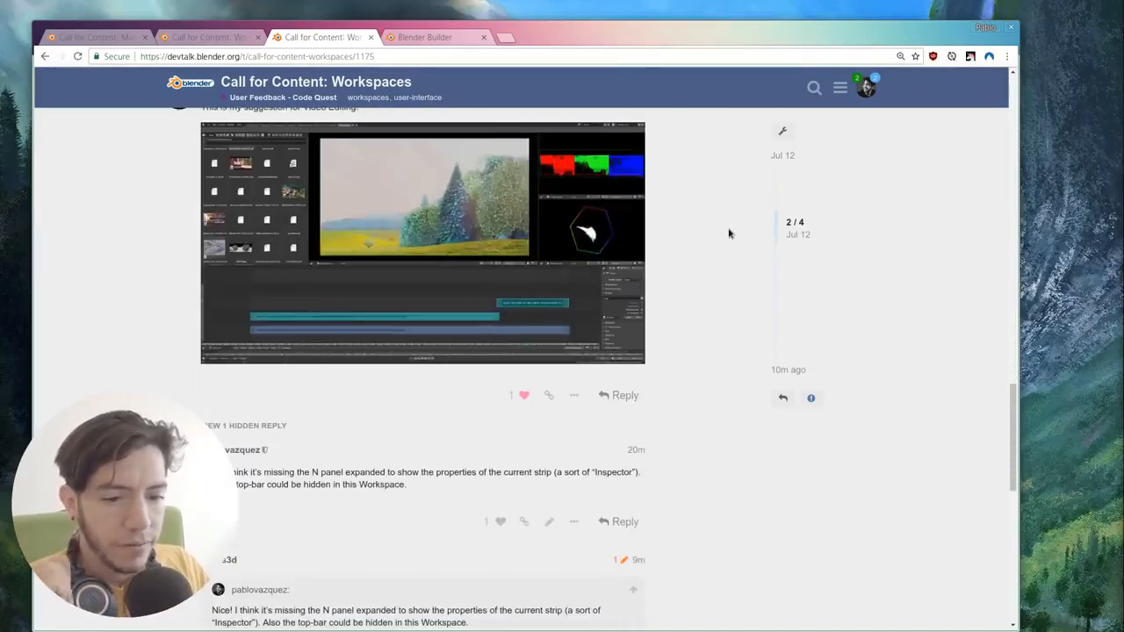
scroll(up, 3)
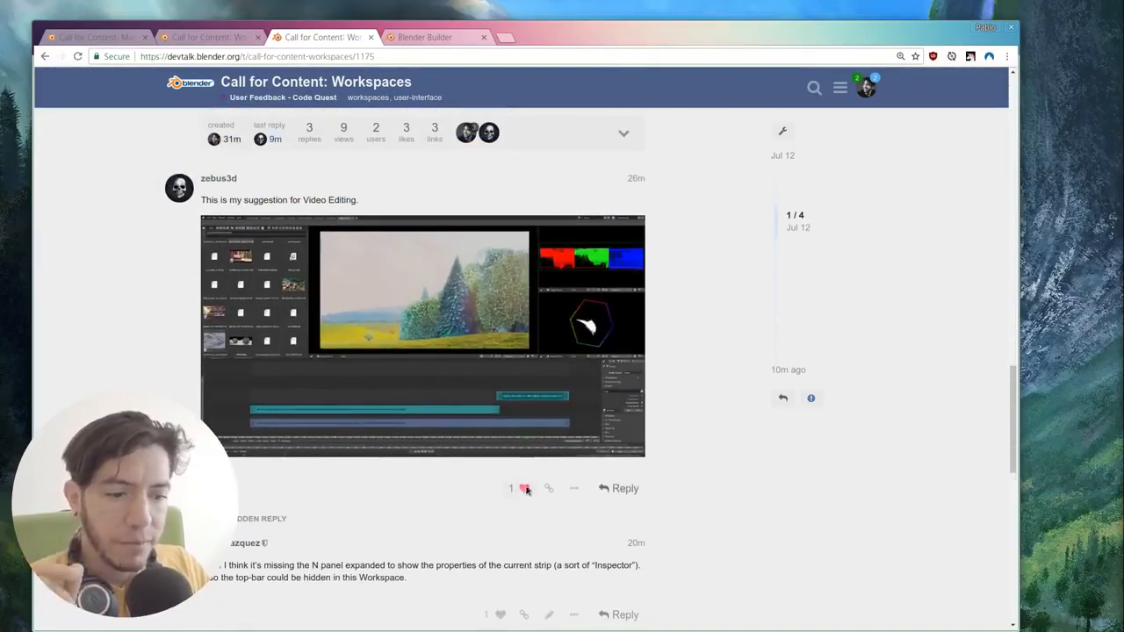
scroll(down, 3)
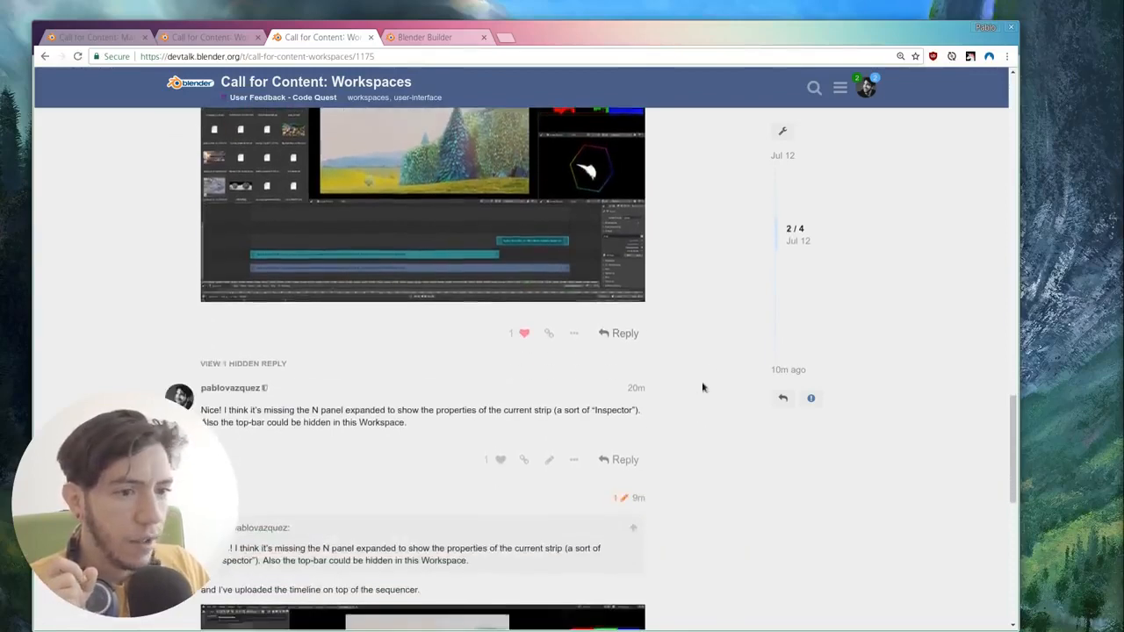
scroll(up, 3)
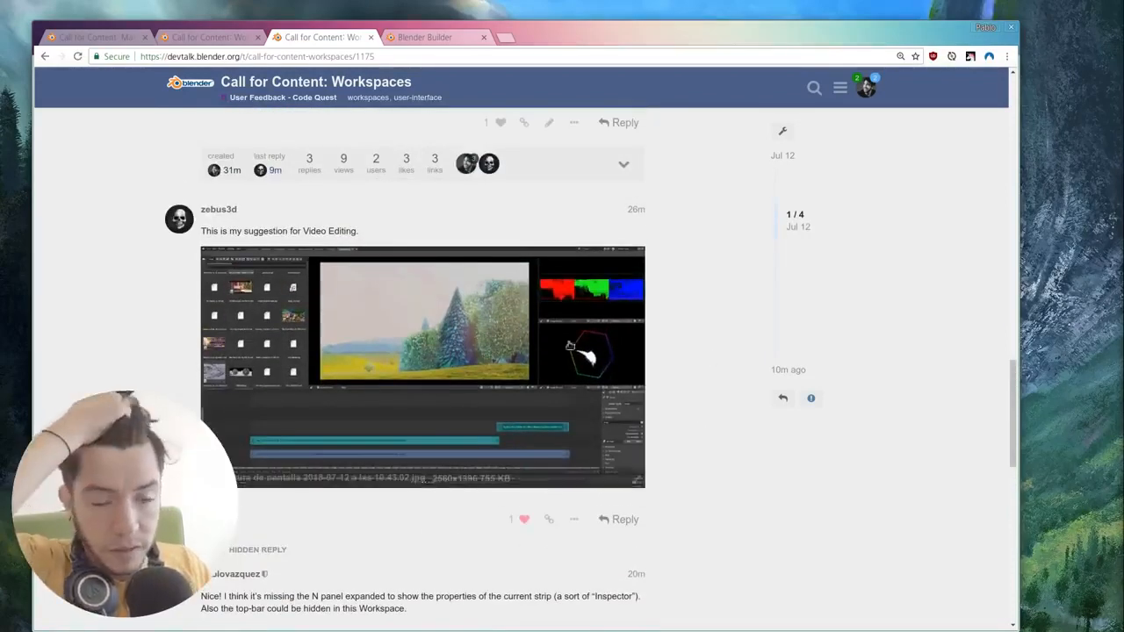
scroll(down, 3)
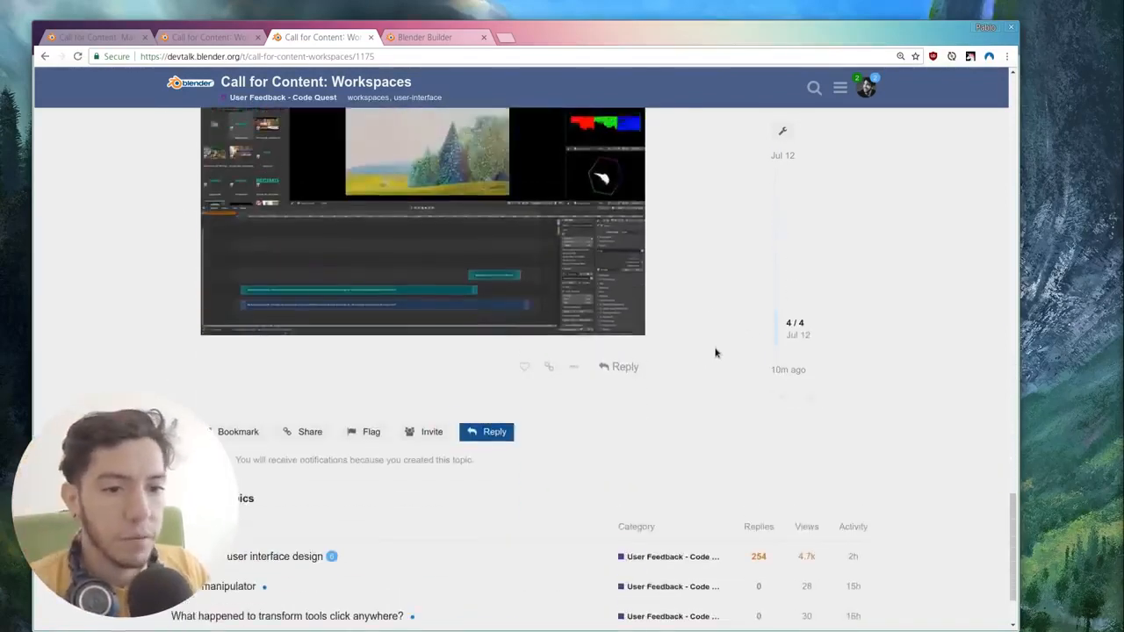
scroll(up, 3)
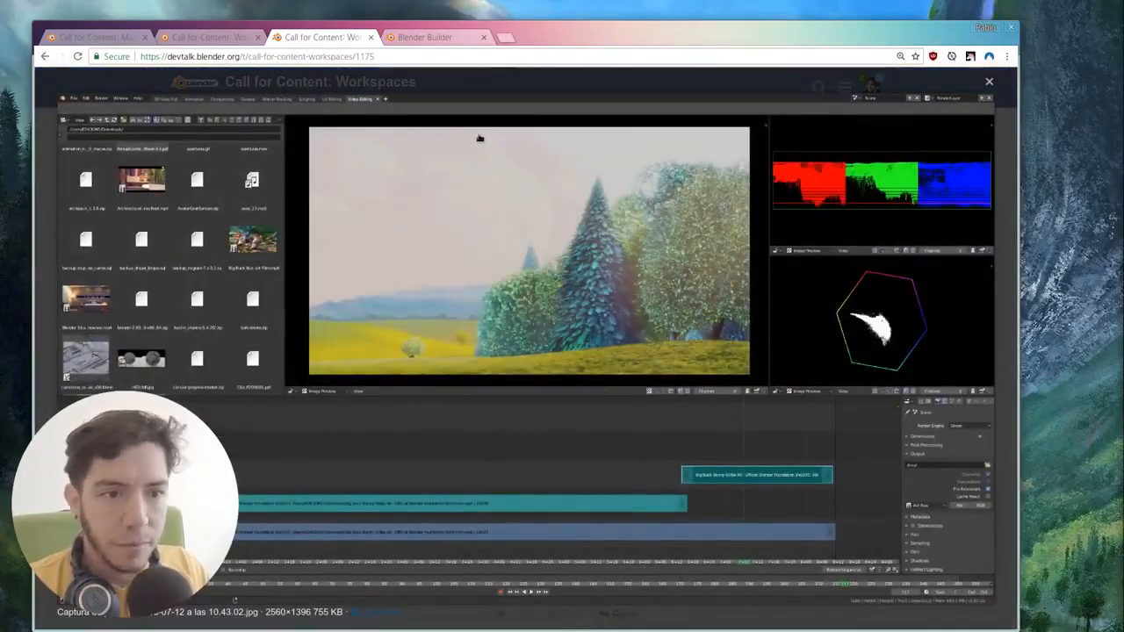
mouse_move(674, 268)
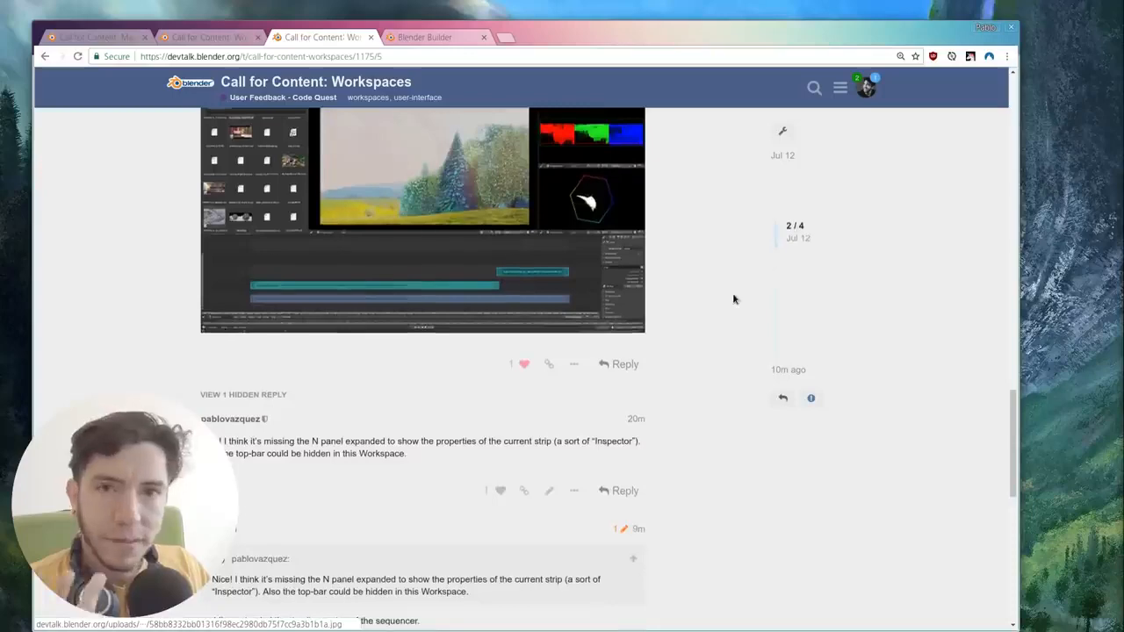
scroll(up, 3)
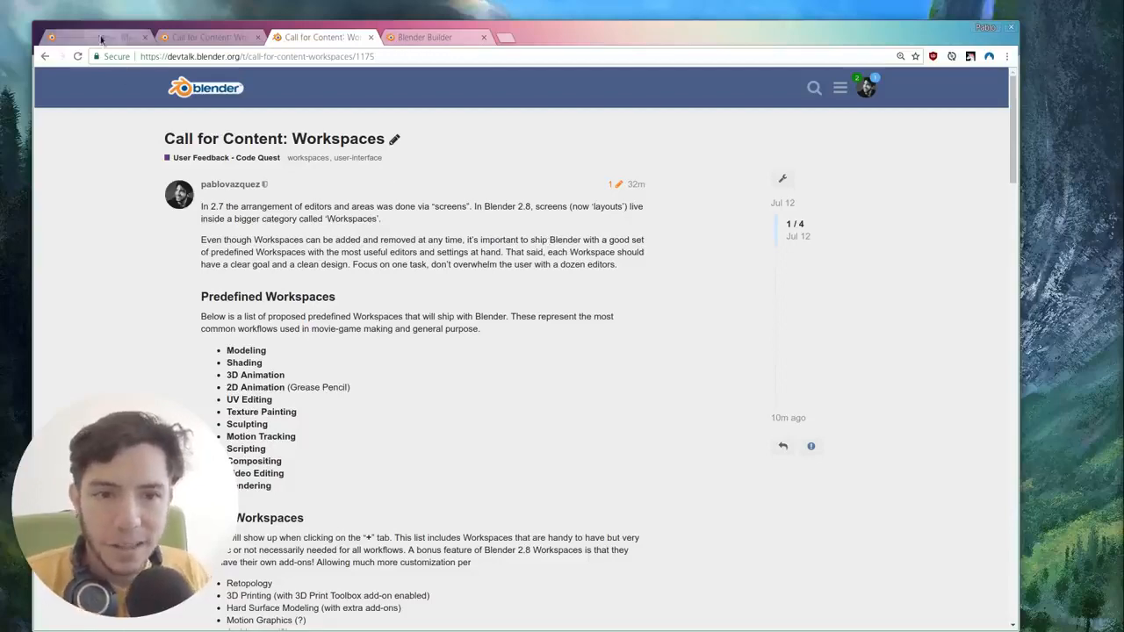
Step: Like the comic2.exr post in the MatCaps thread, then return to the Workspaces tab
click(88, 37)
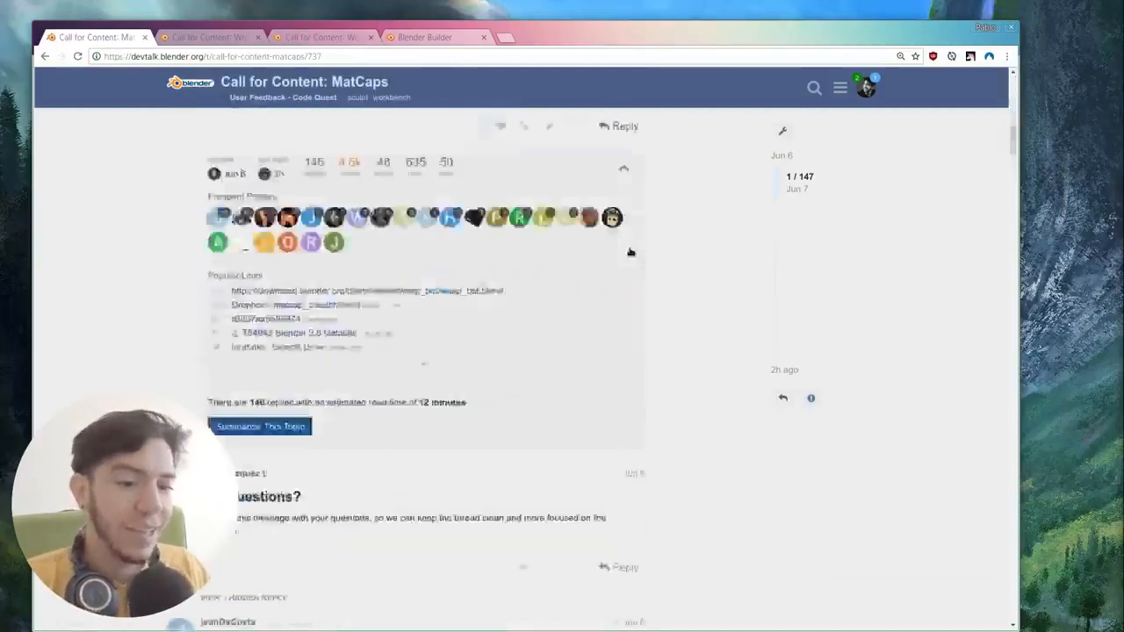
scroll(up, 3)
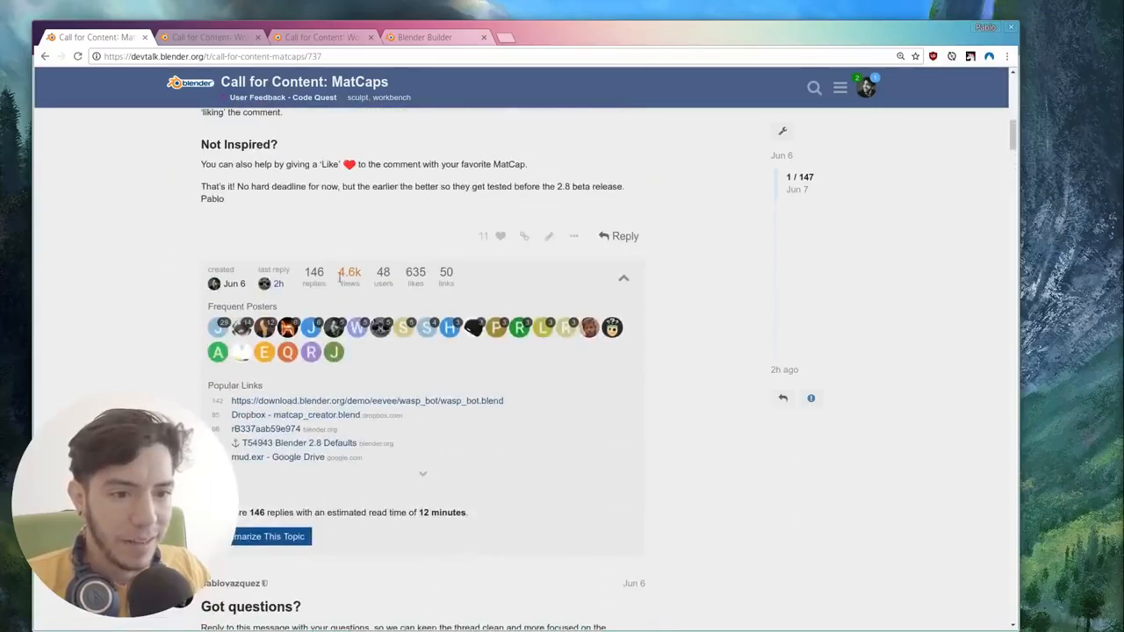
mouse_move(359, 305)
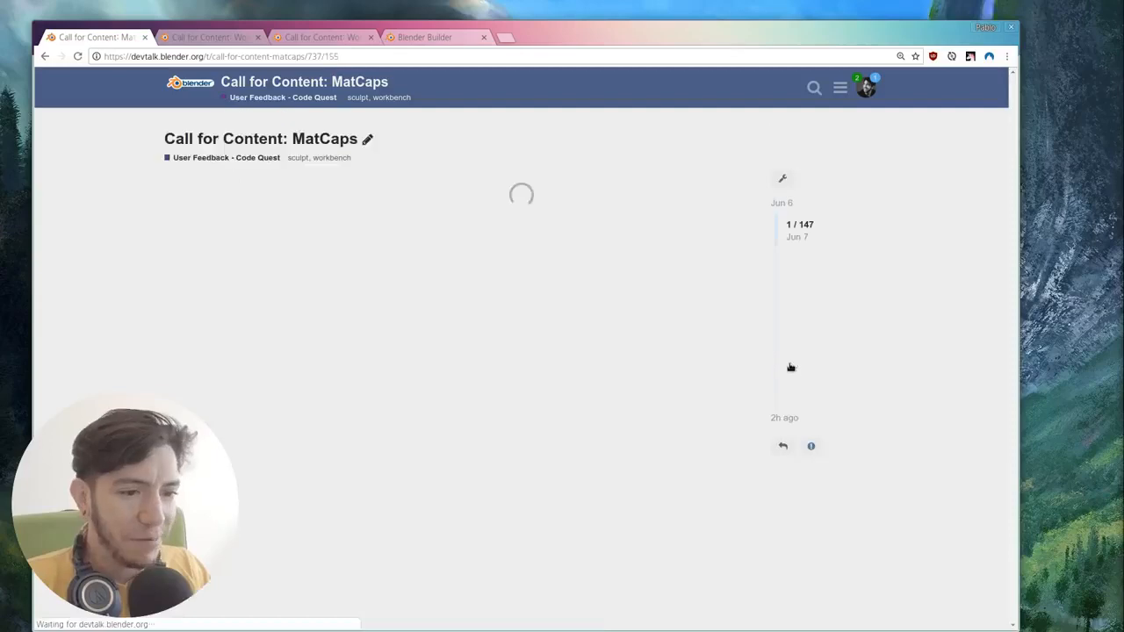
scroll(down, 3)
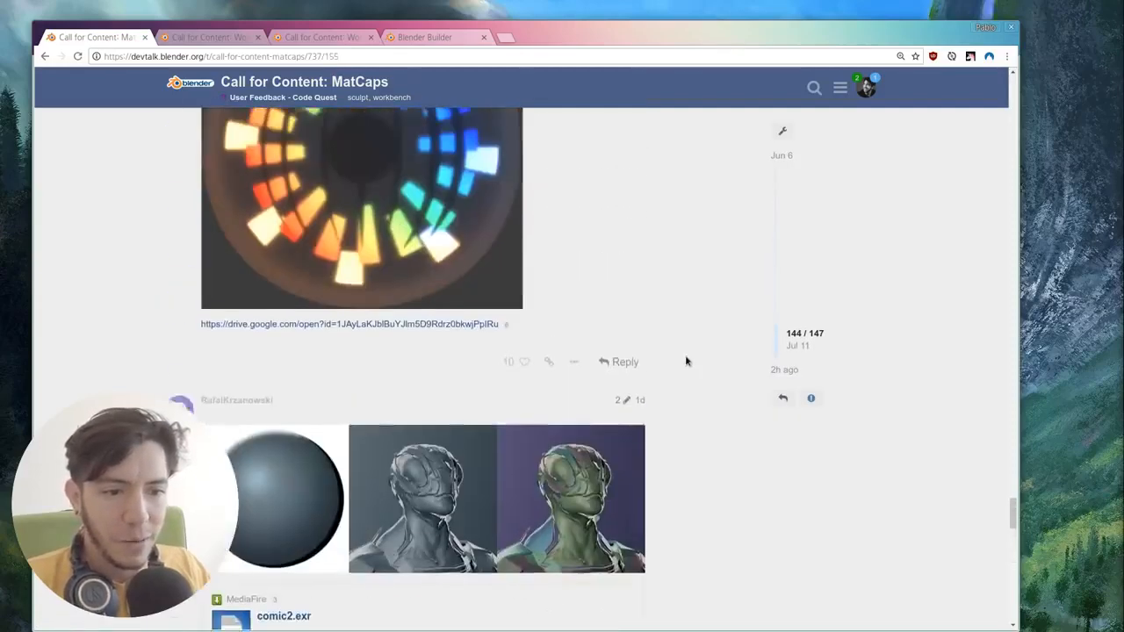
scroll(down, 3)
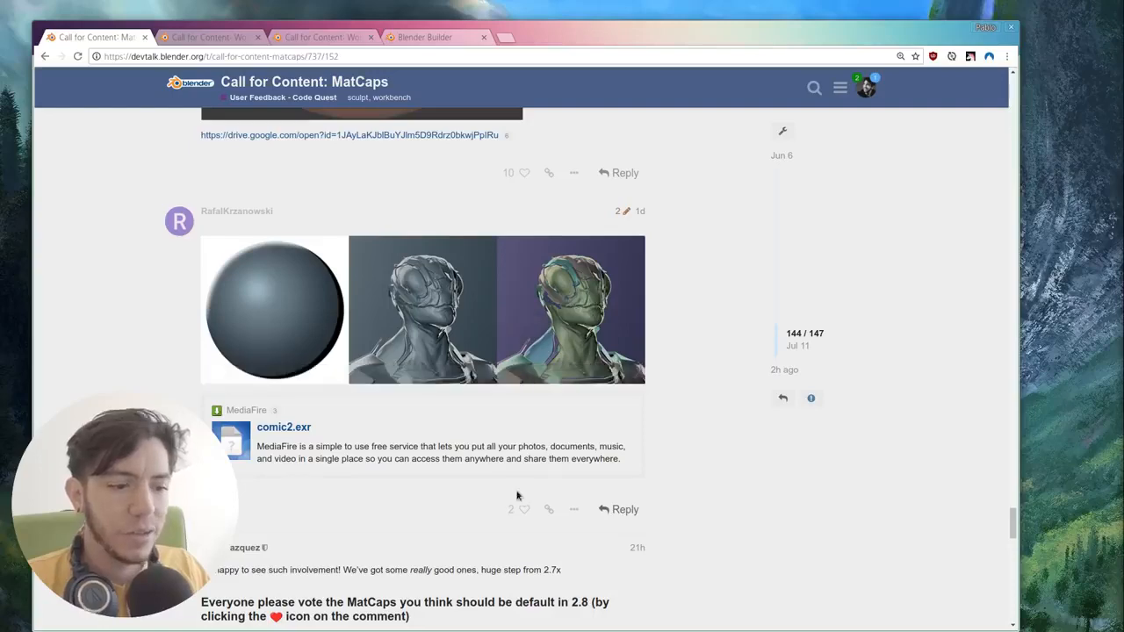
click(524, 509)
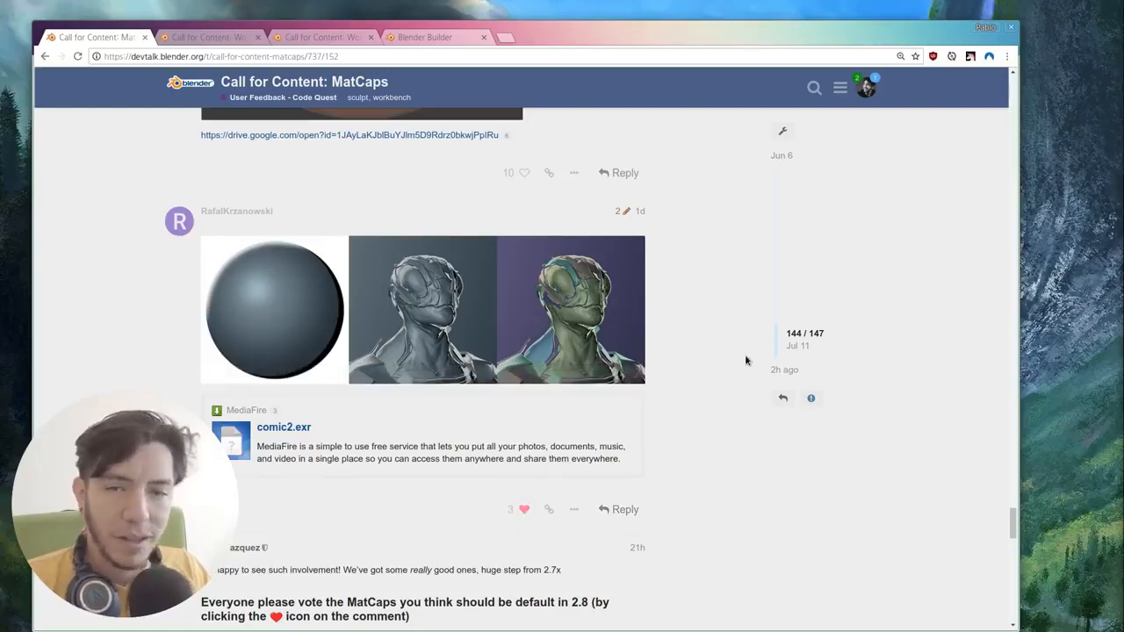
scroll(up, 3)
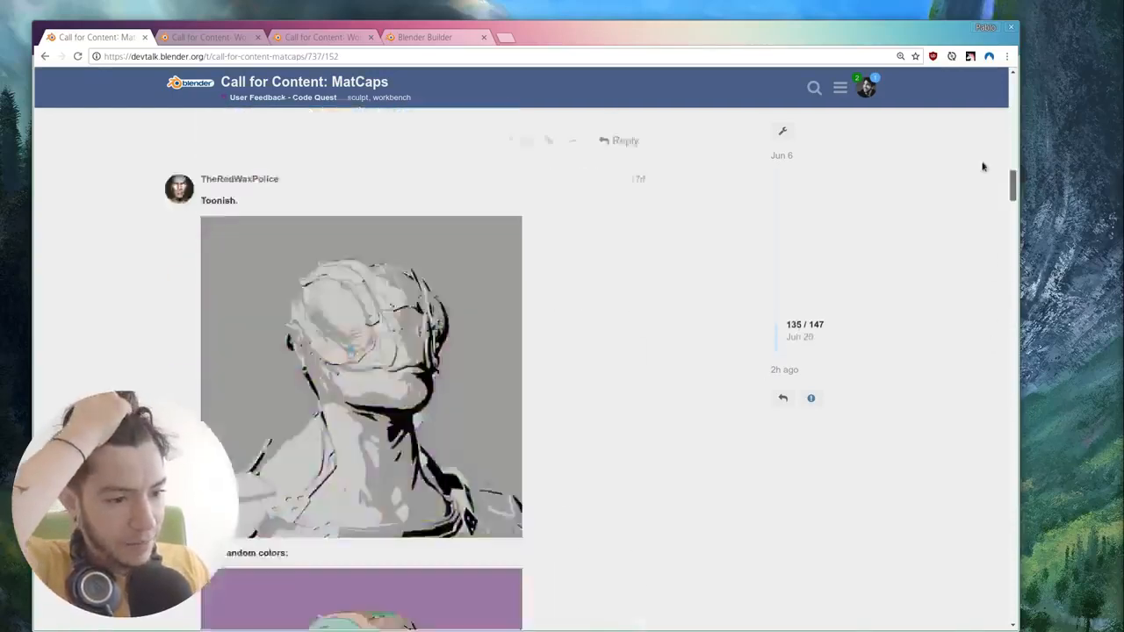
scroll(up, 3)
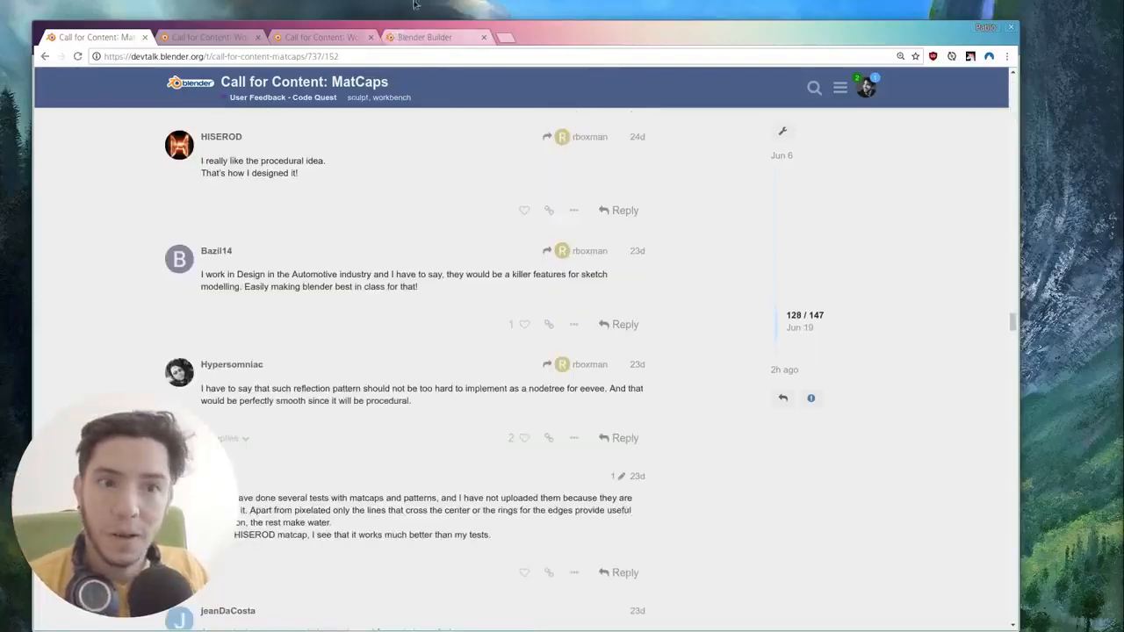
click(321, 37)
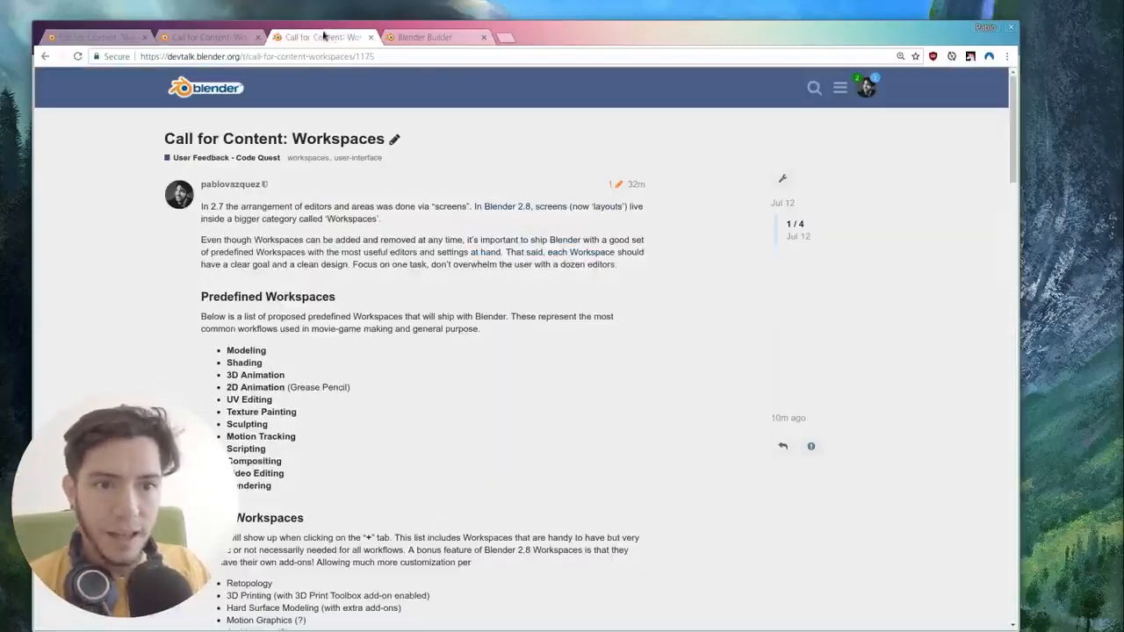
Step: Close the duplicate Workspaces tab and switch to the remaining Workspaces thread
click(425, 37)
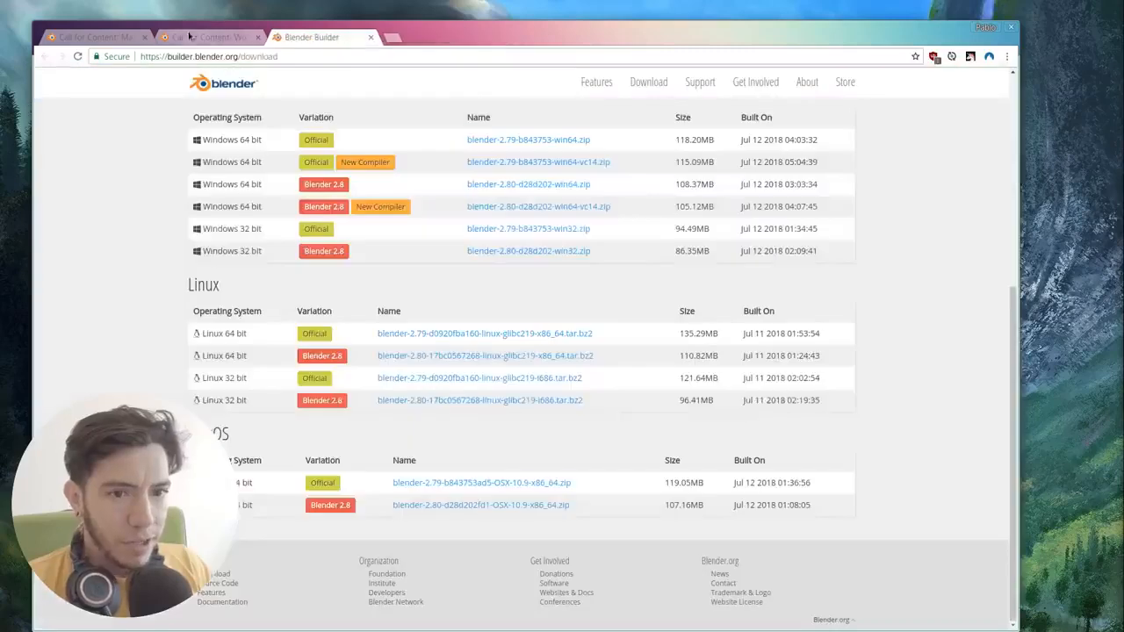
click(209, 37)
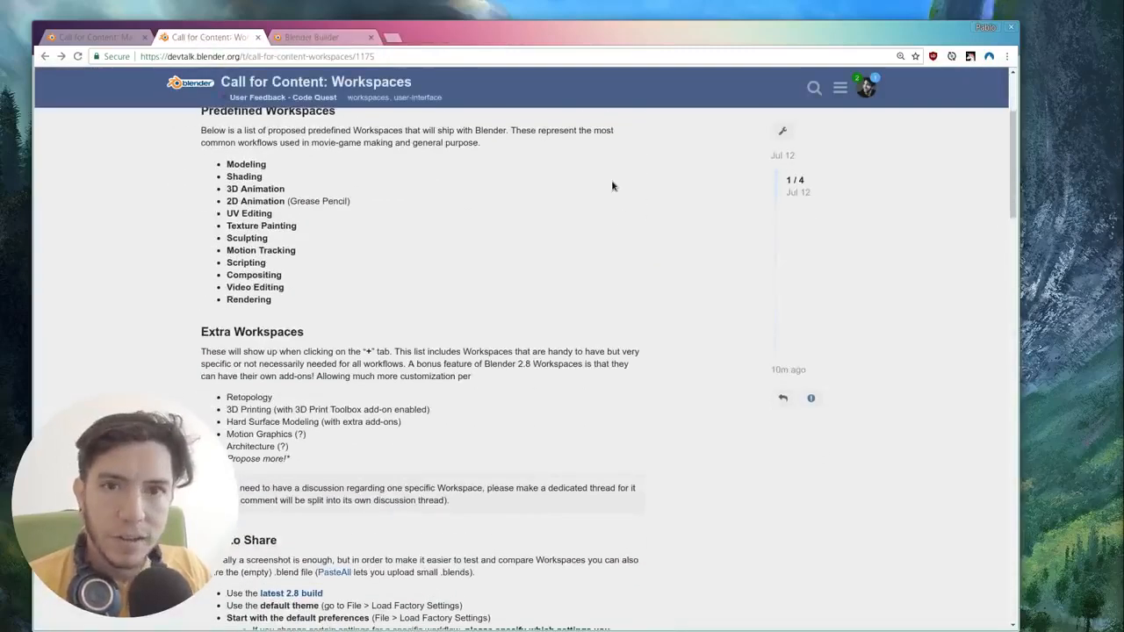
scroll(up, 3)
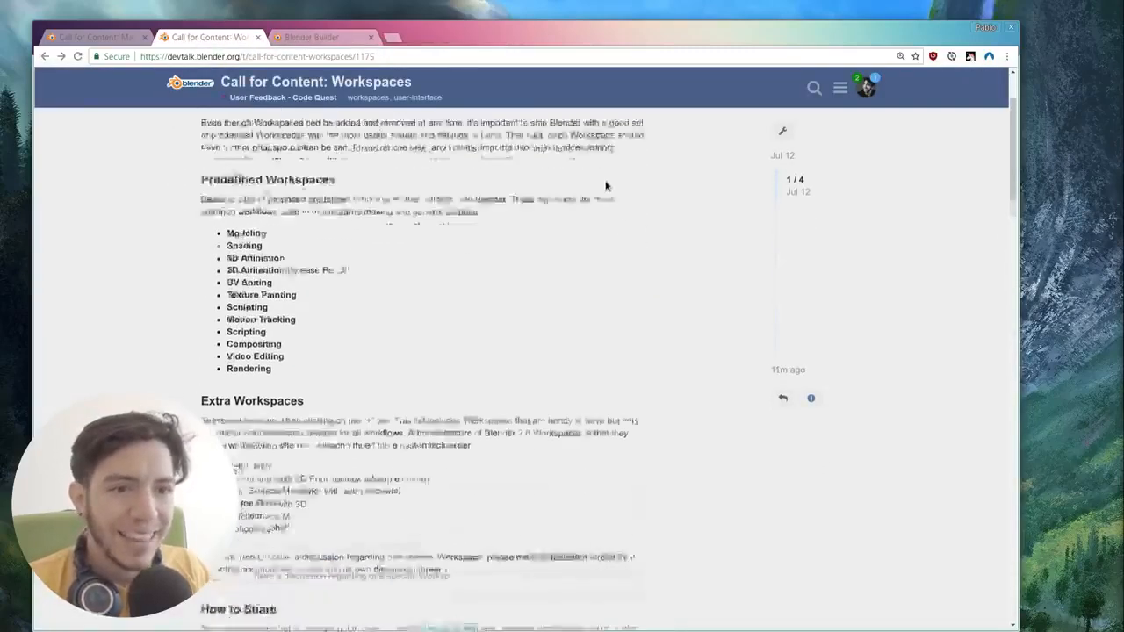
scroll(up, 3)
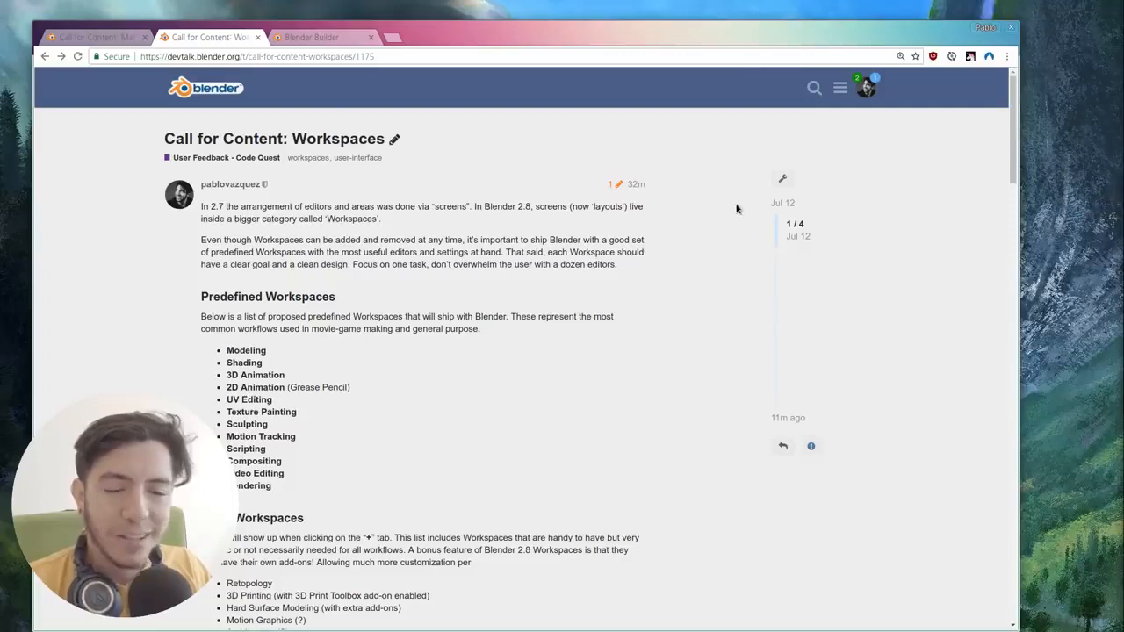
mouse_move(743, 216)
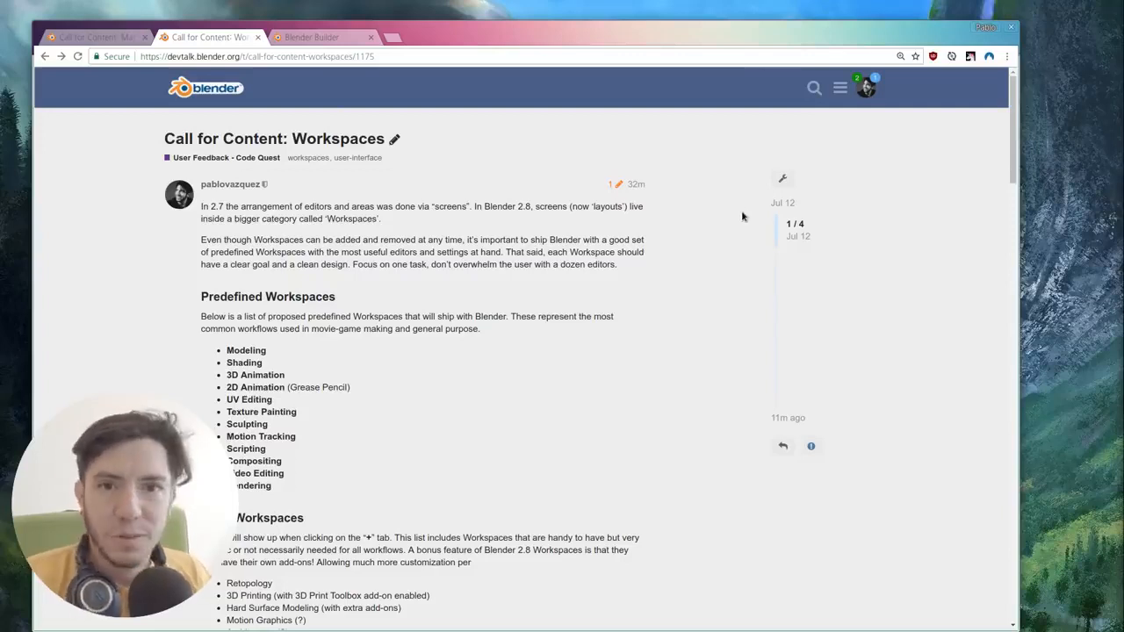
mouse_move(628, 205)
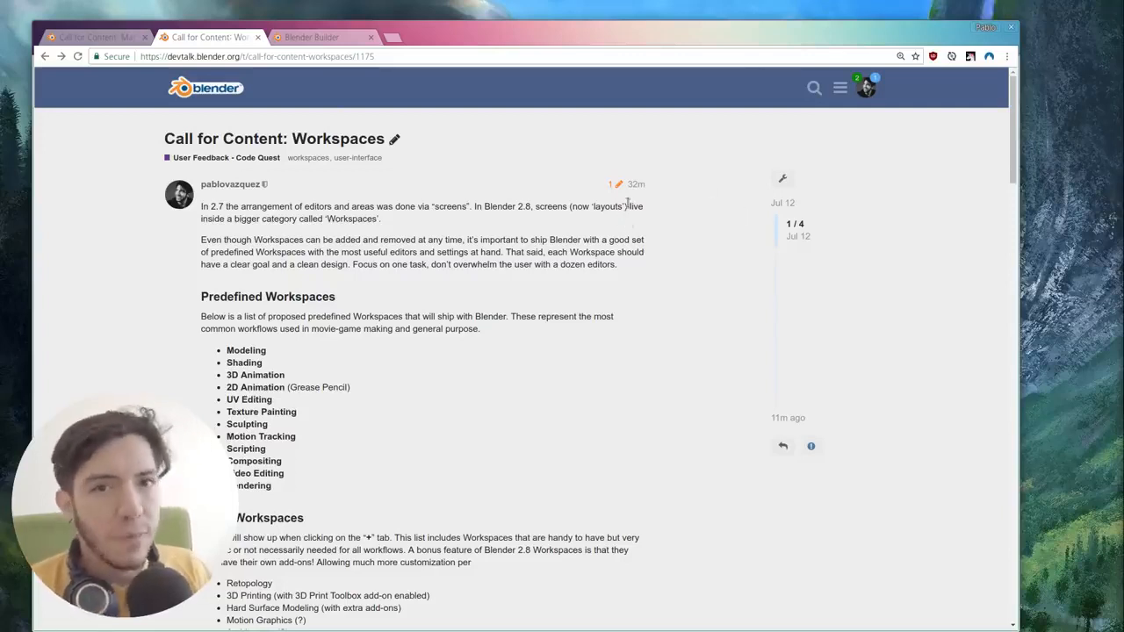
Step: Scroll the Call for Content: Workspaces post to its Example screenshot and back to the top
scroll(down, 3)
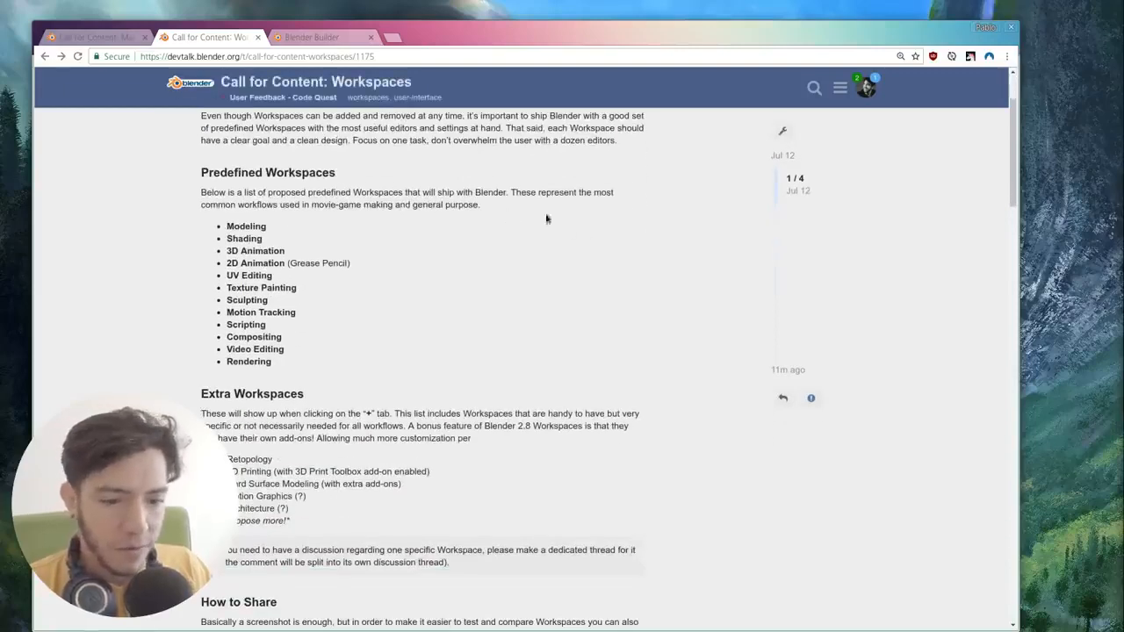
scroll(up, 3)
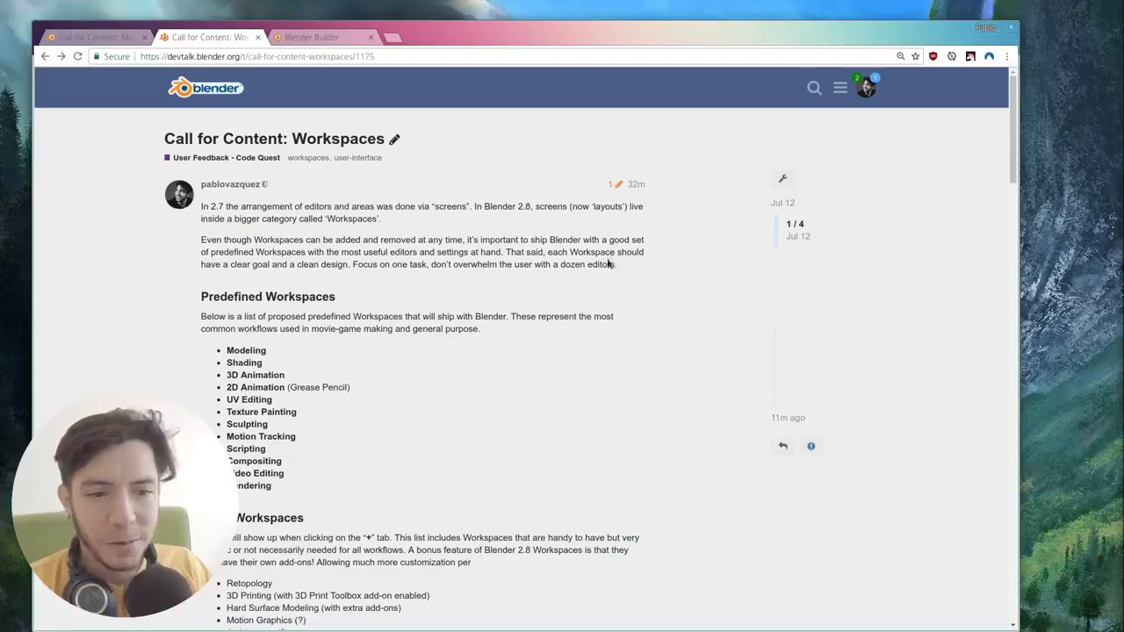
mouse_move(623, 291)
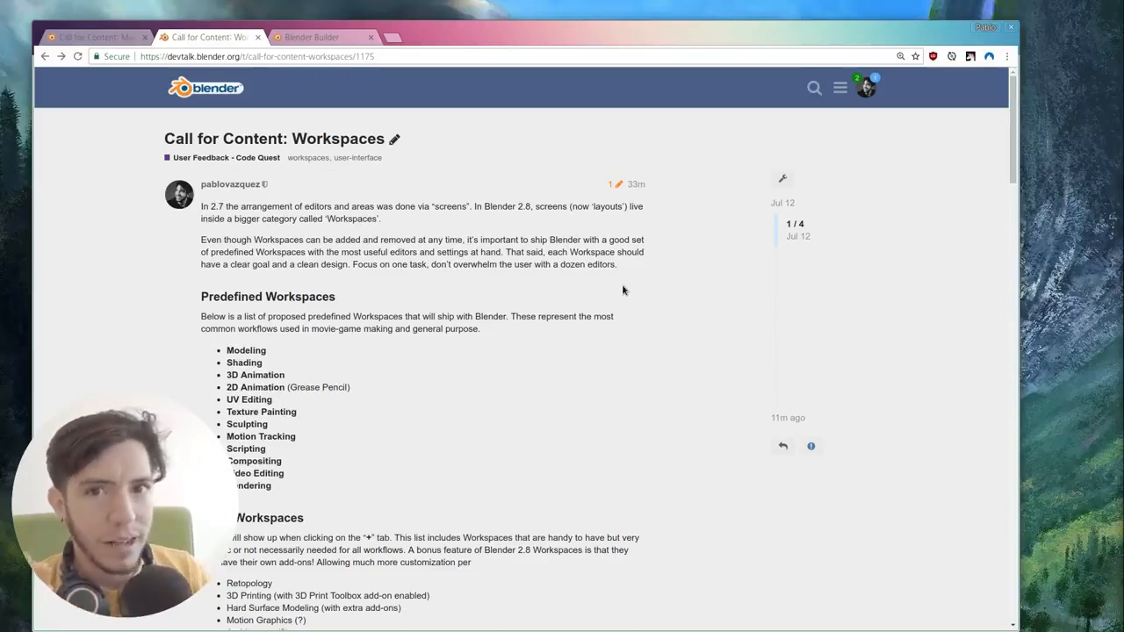
mouse_move(679, 273)
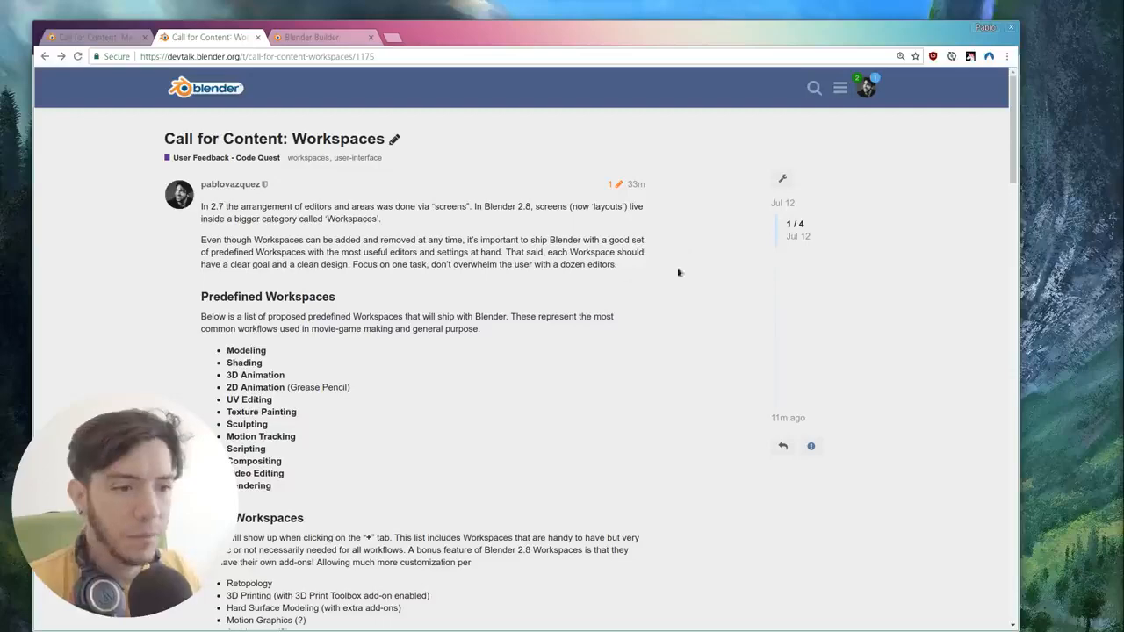
mouse_move(698, 262)
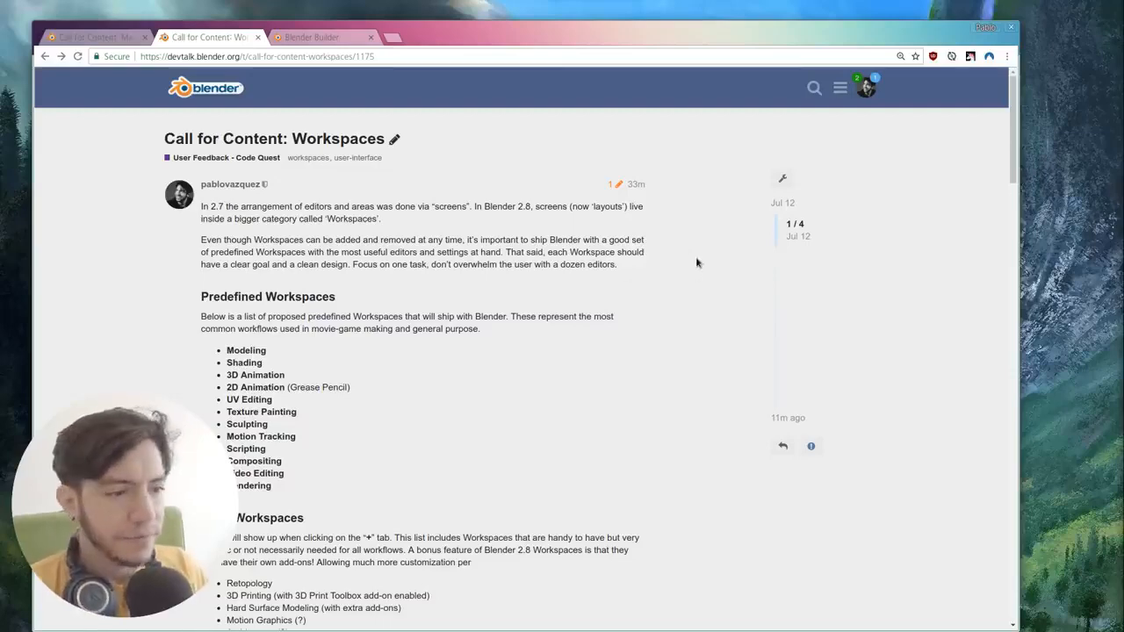
scroll(down, 3)
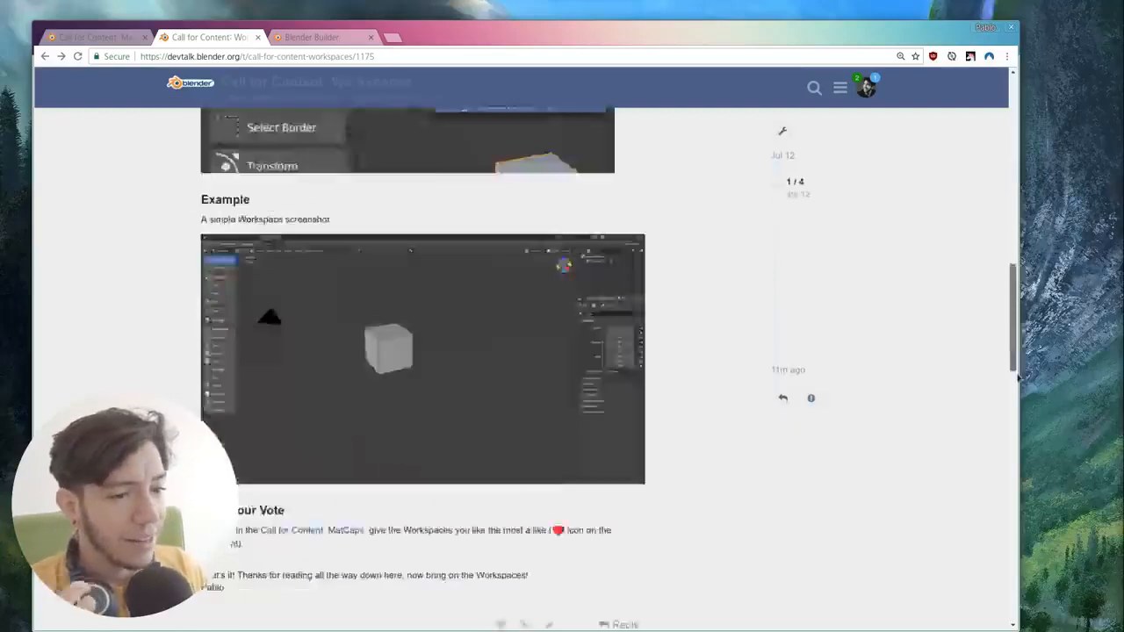
scroll(up, 3)
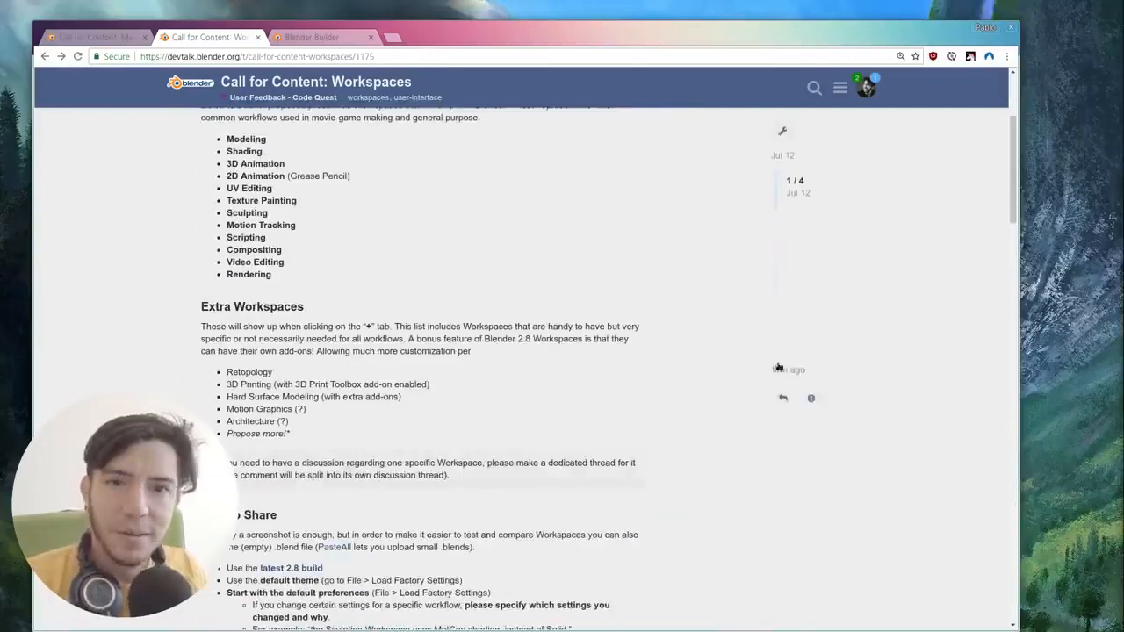
scroll(up, 3)
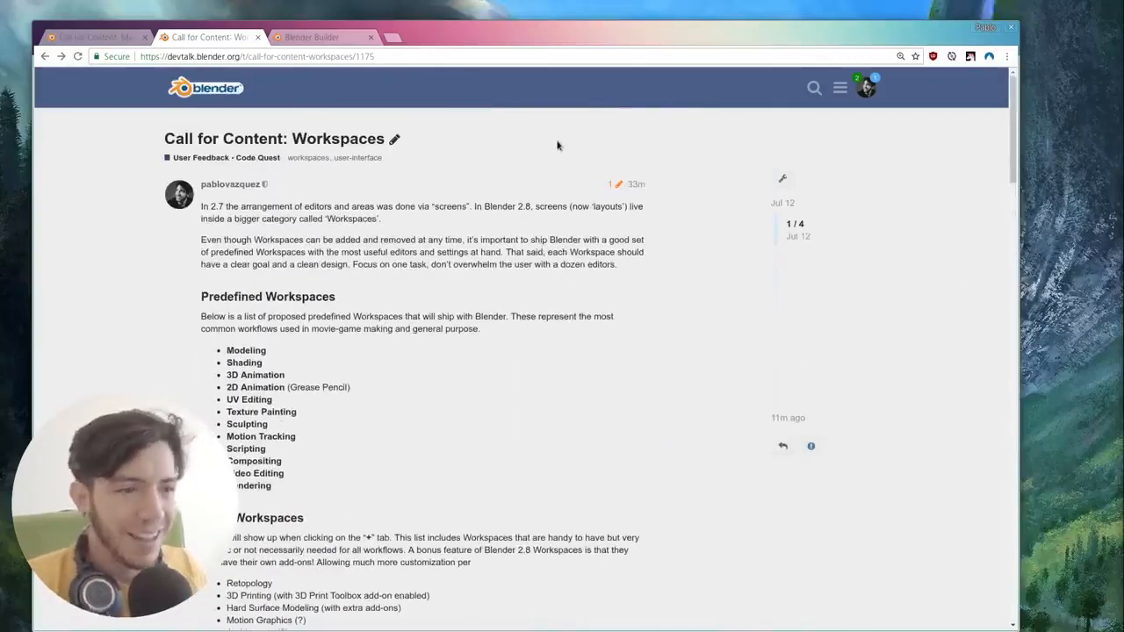
mouse_move(544, 136)
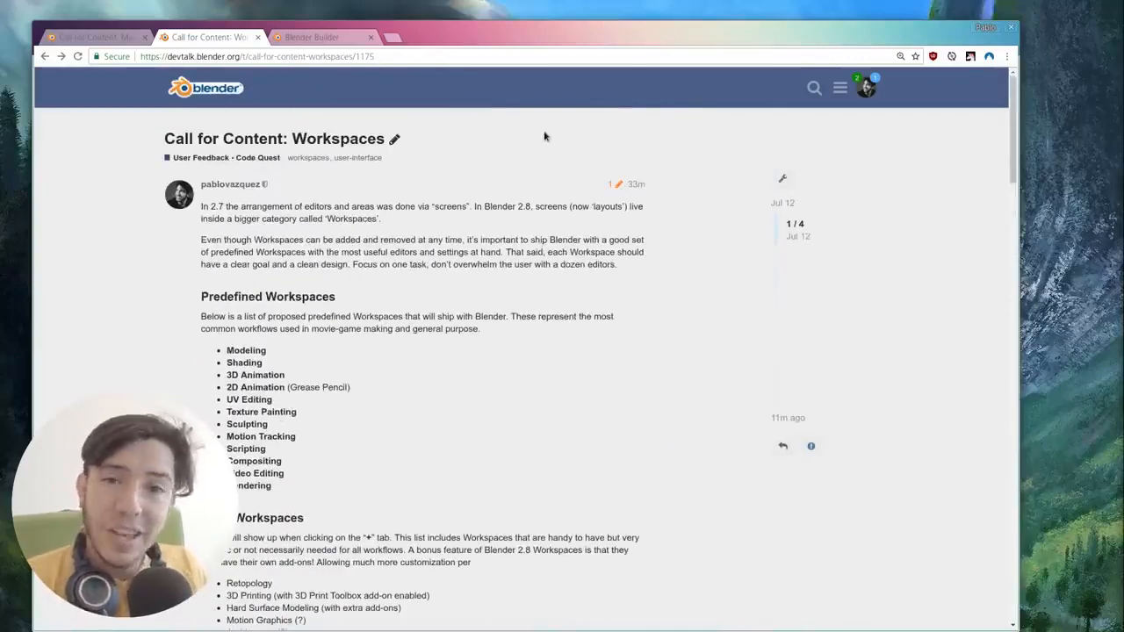